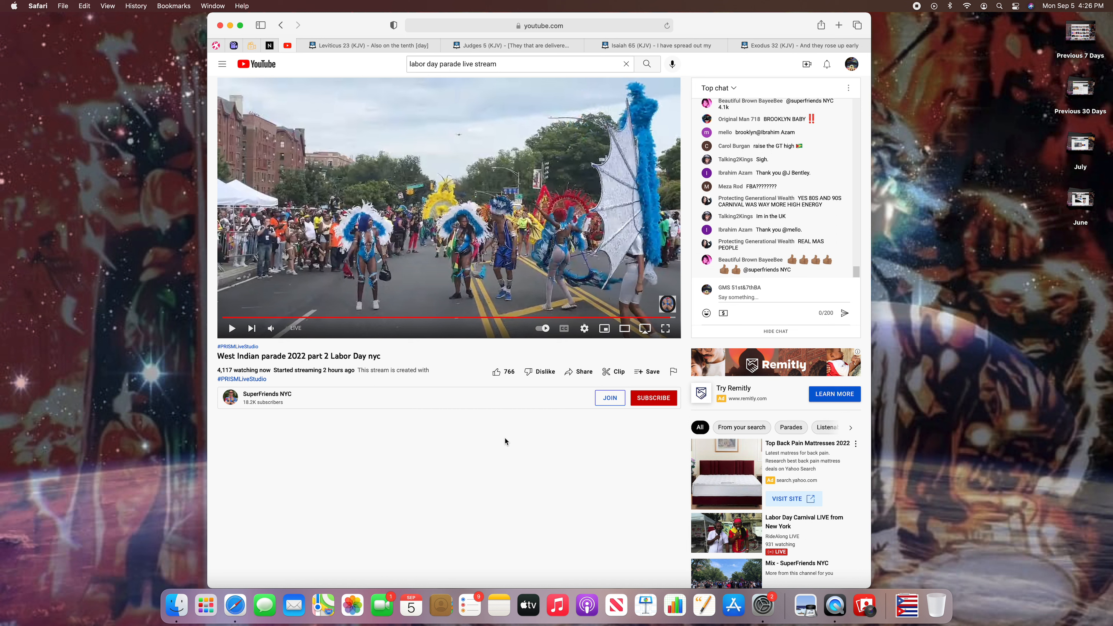
{"action": "mouse_move", "coordinate": [284, 367]}
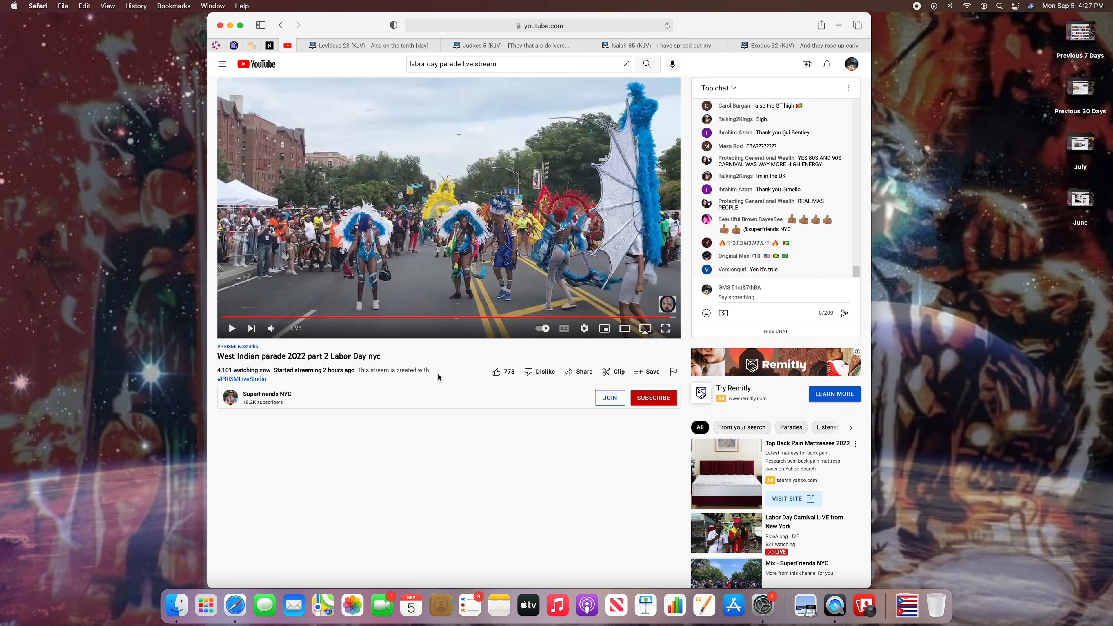
{"action": "mouse_move", "coordinate": [449, 374]}
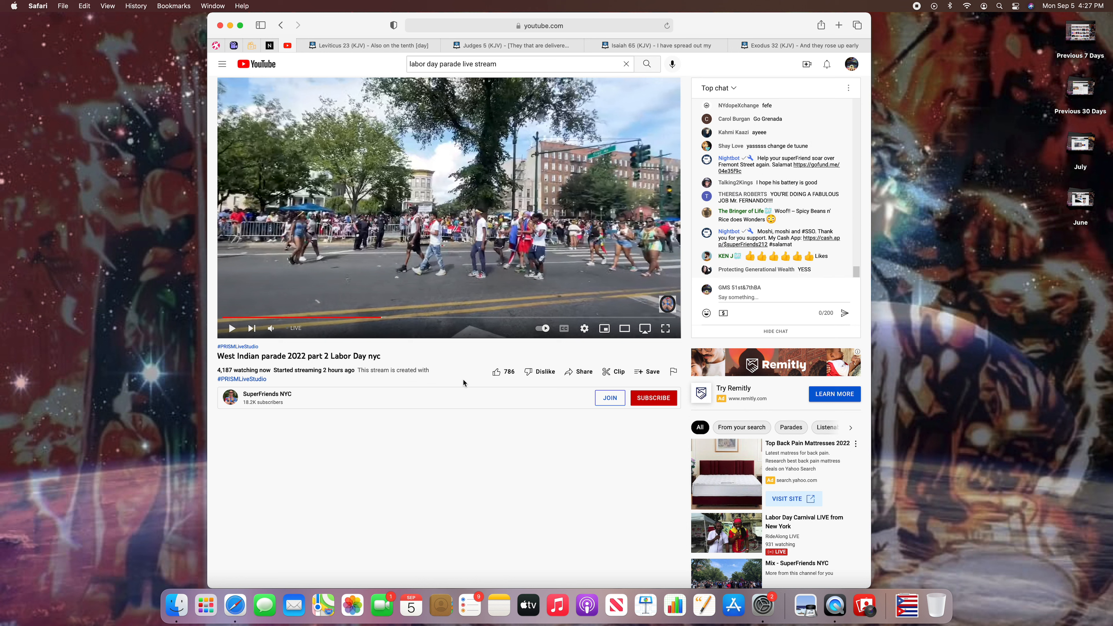
Step: Switch from the parade livestream to the Leviticus 23 (KJV) tab
{"action": "left_click", "coordinate": [370, 45]}
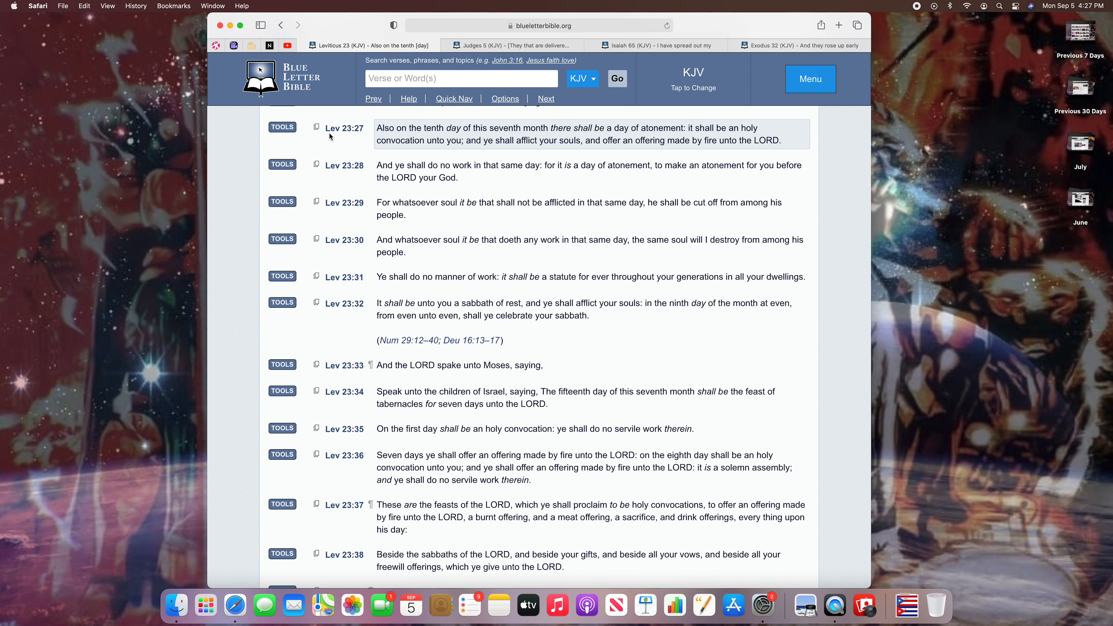
{"action": "mouse_move", "coordinate": [392, 135]}
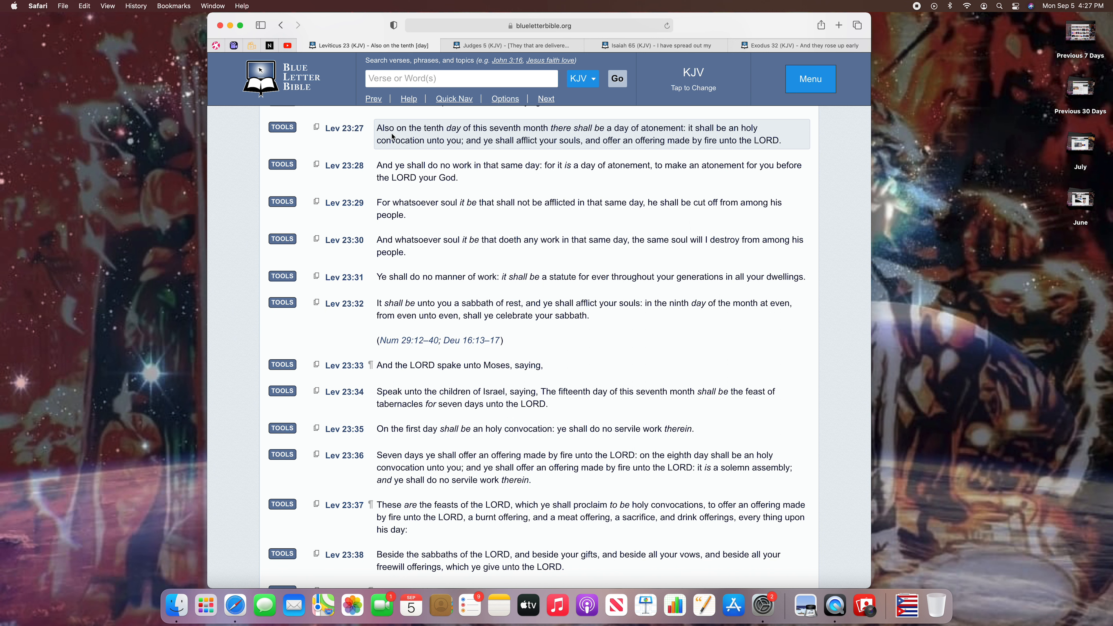
{"action": "mouse_move", "coordinate": [458, 138]}
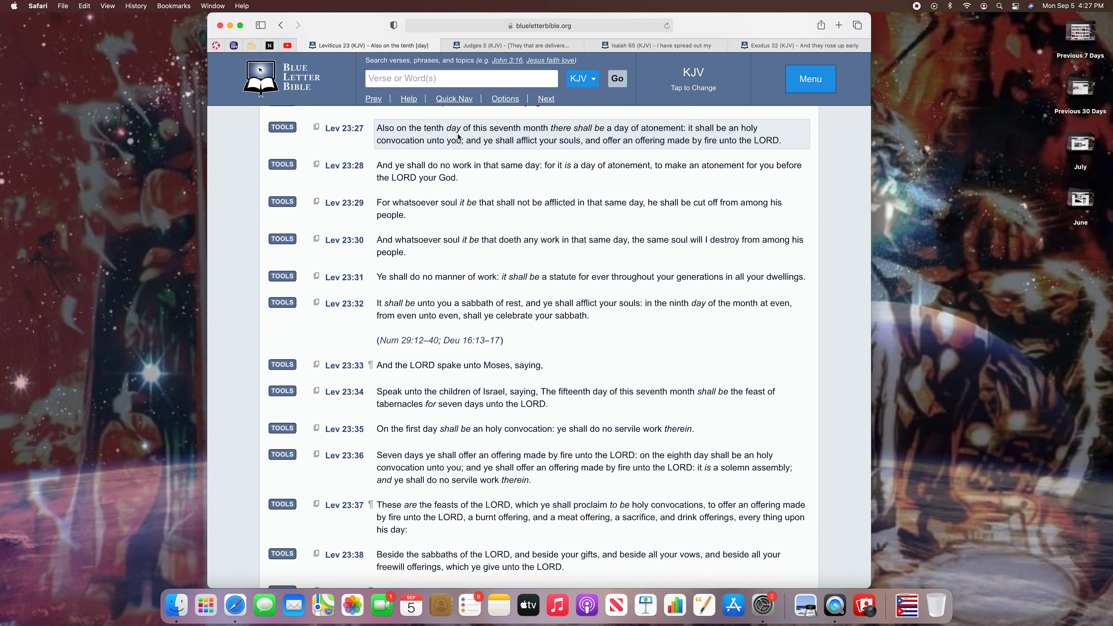
{"action": "mouse_move", "coordinate": [560, 137]}
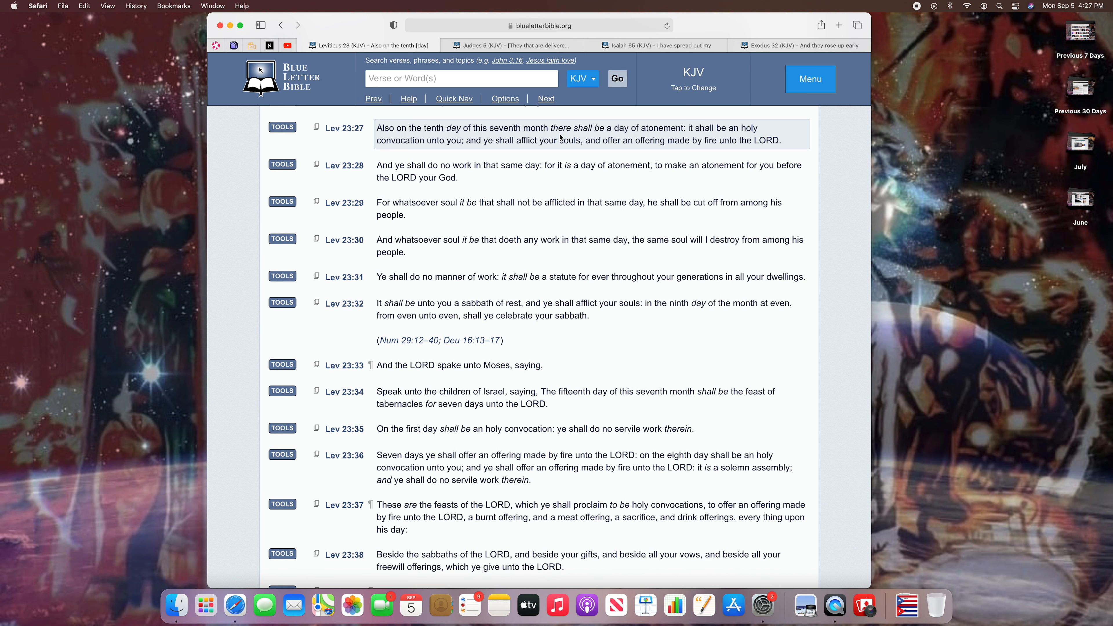
Step: Show the Hebrew interlinear for Lev 23:27 and read its word rows through "of atonement."
{"action": "scroll", "scroll_direction": "down", "scroll_amount": 3}
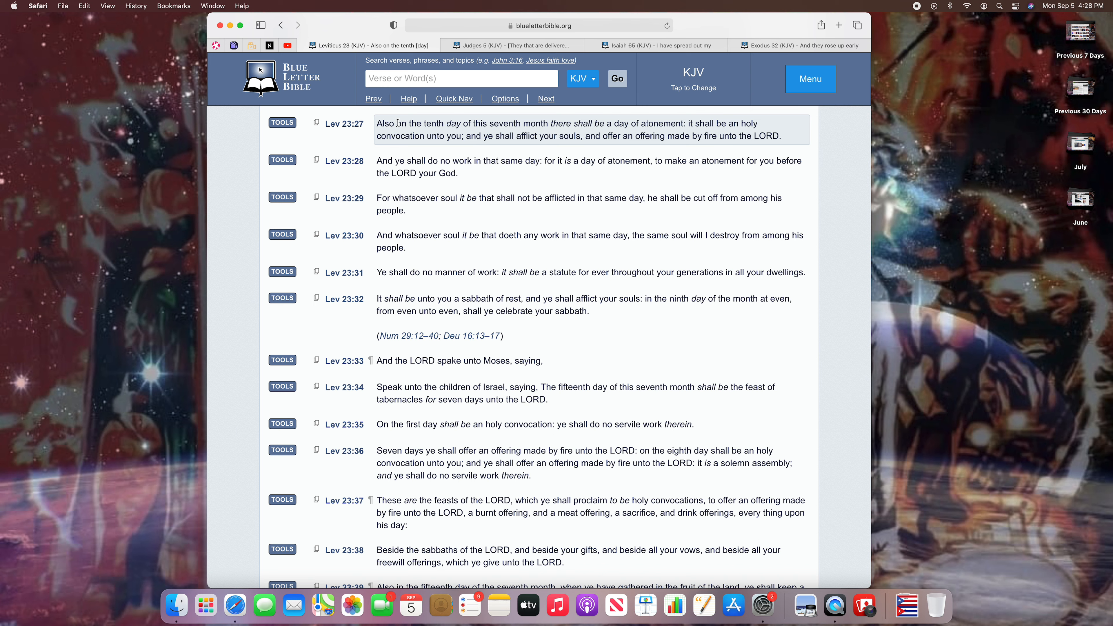
{"action": "left_click", "coordinate": [281, 123]}
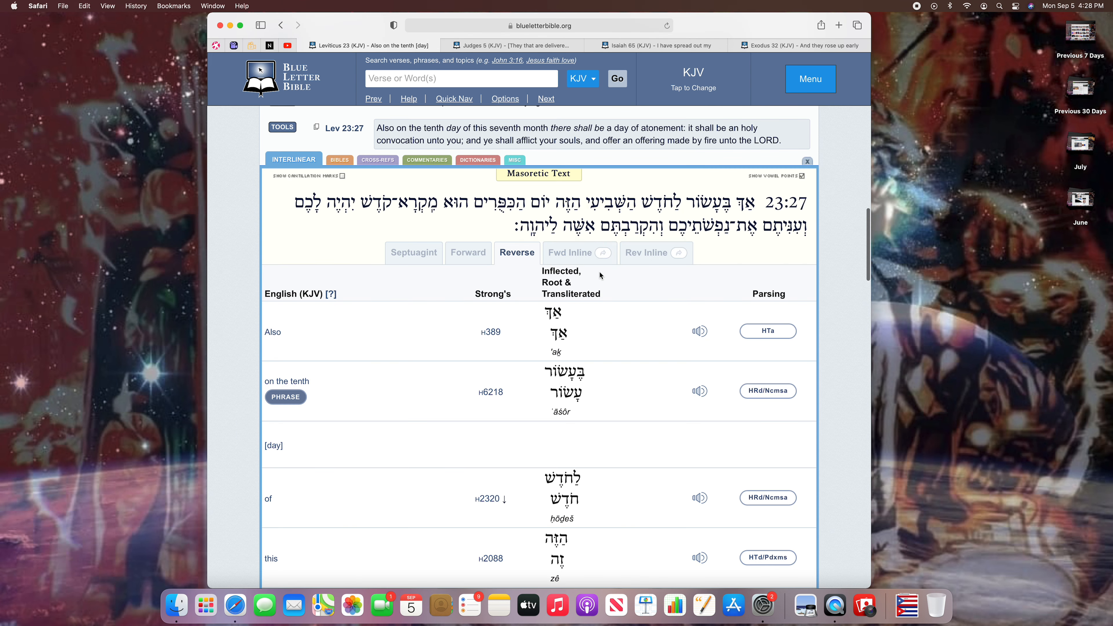
{"action": "scroll", "scroll_direction": "down", "scroll_amount": 3}
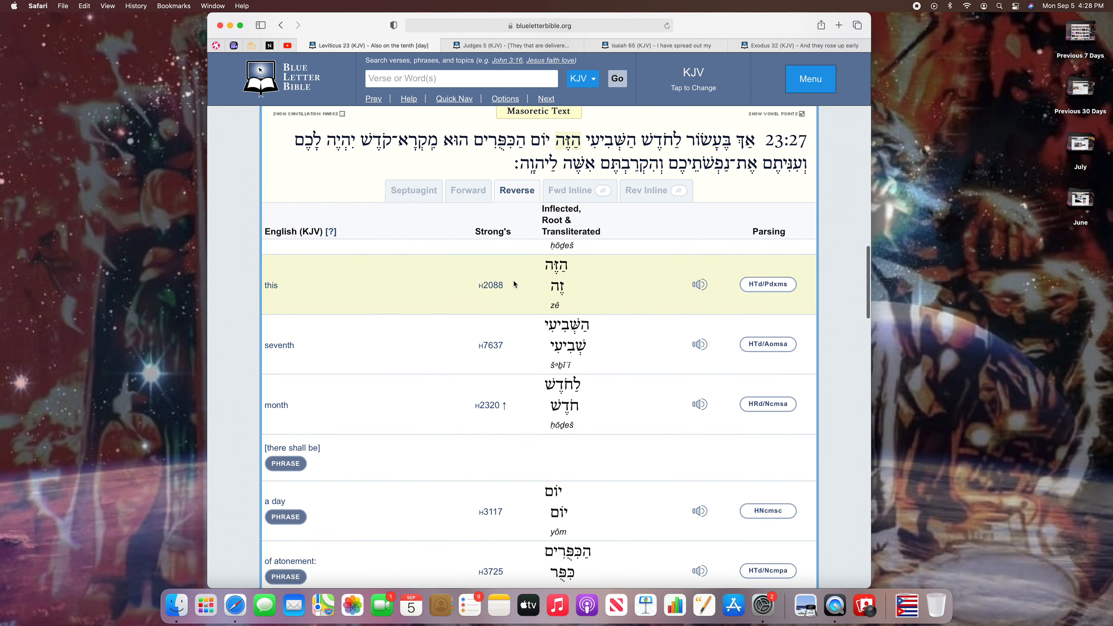
{"action": "scroll", "scroll_direction": "down", "scroll_amount": 3}
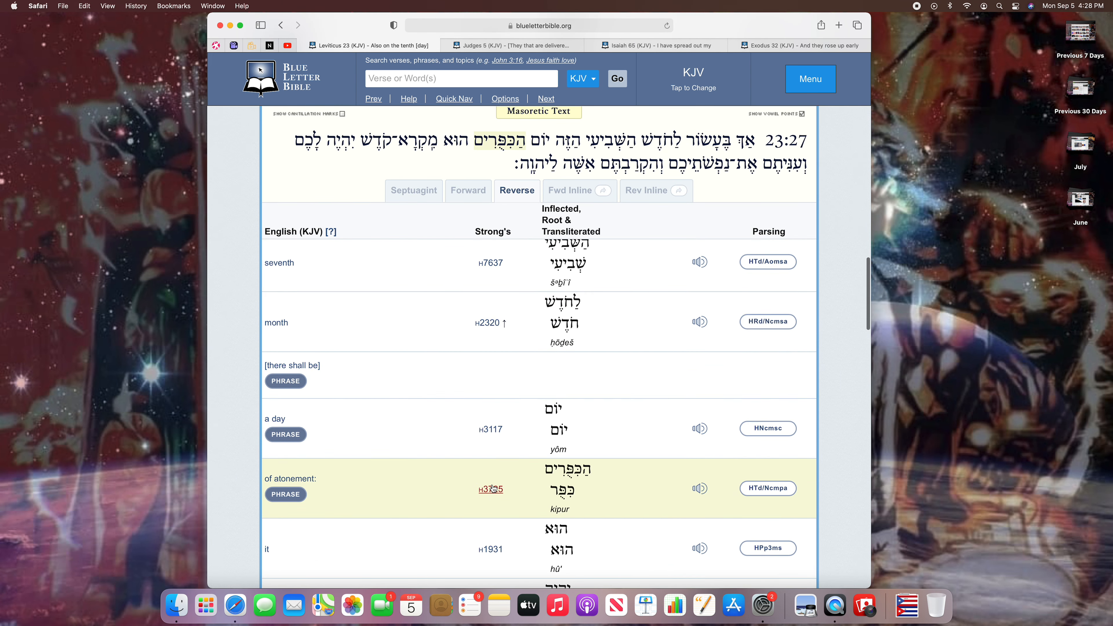
Step: Look up Strong's H3725 kipur (atonement) and read its Brown-Driver-Briggs and Gesenius definitions
{"action": "left_click", "coordinate": [489, 489]}
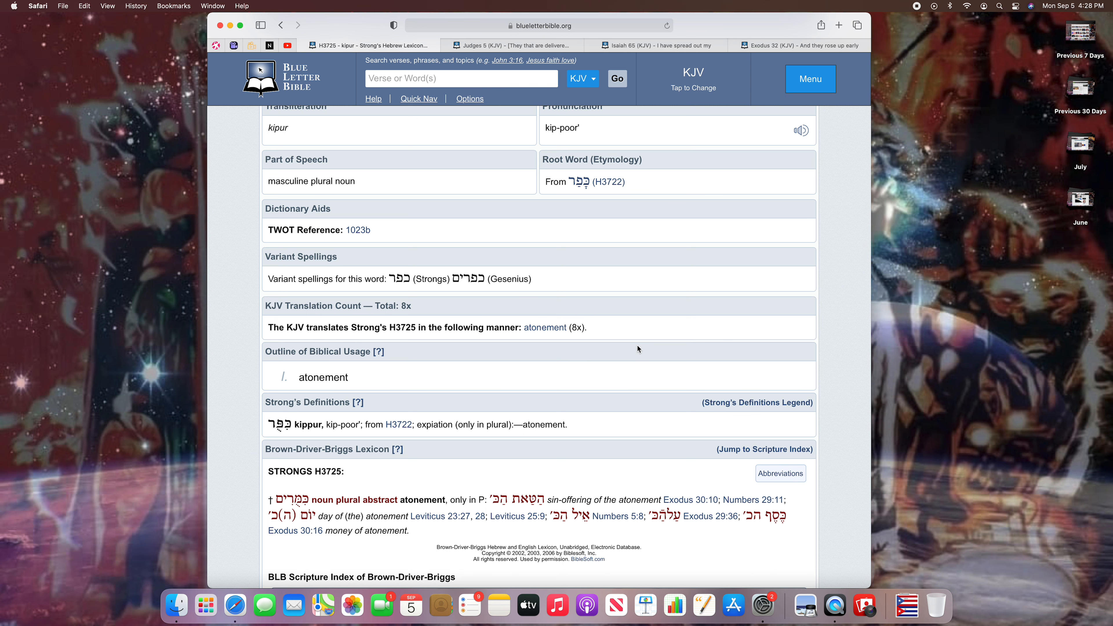
{"action": "scroll", "scroll_direction": "down", "scroll_amount": 3}
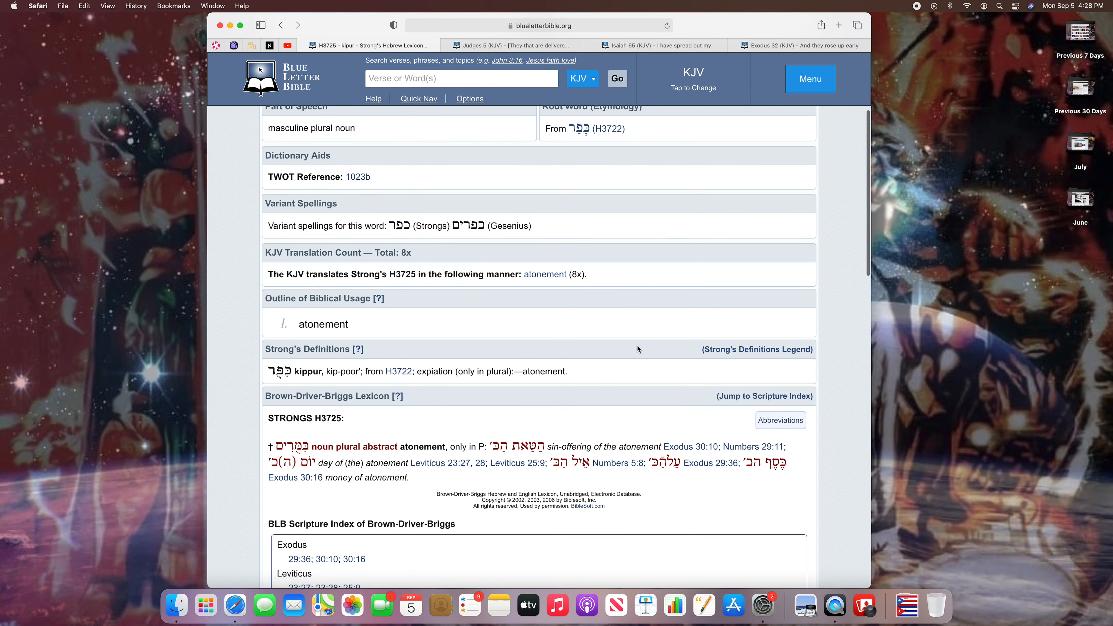
{"action": "scroll", "scroll_direction": "down", "scroll_amount": 3}
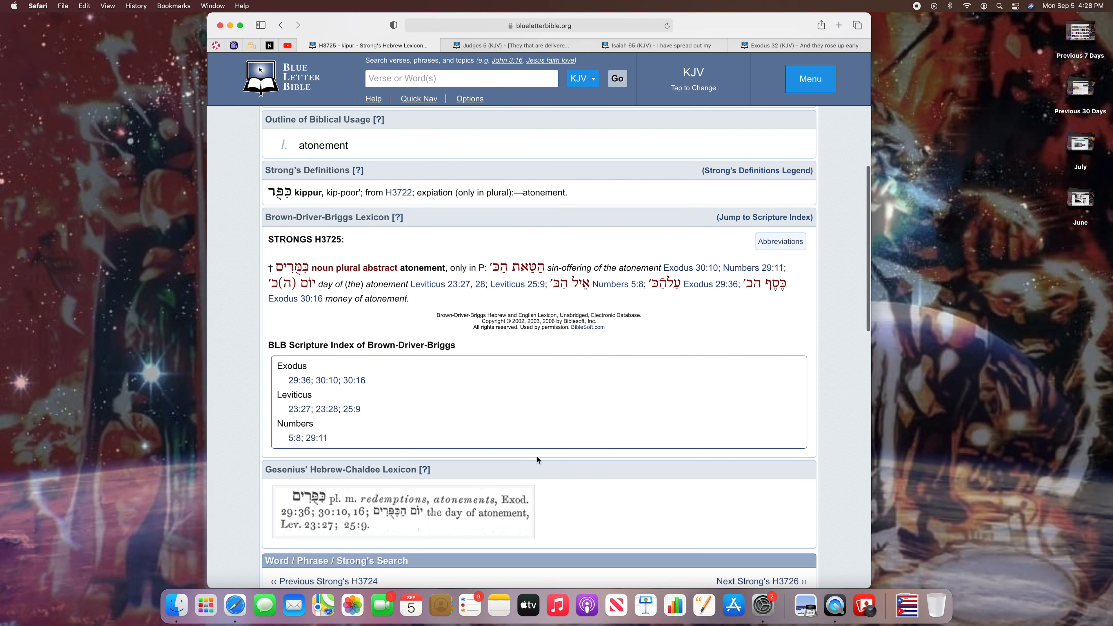
{"action": "mouse_move", "coordinate": [326, 502]}
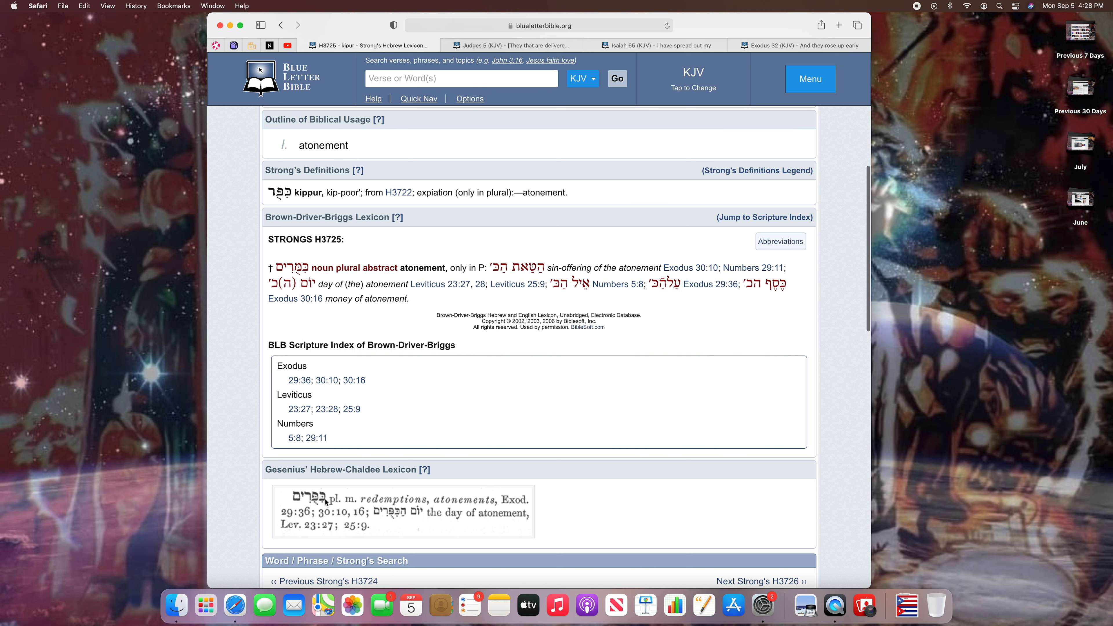
{"action": "mouse_move", "coordinate": [363, 509]}
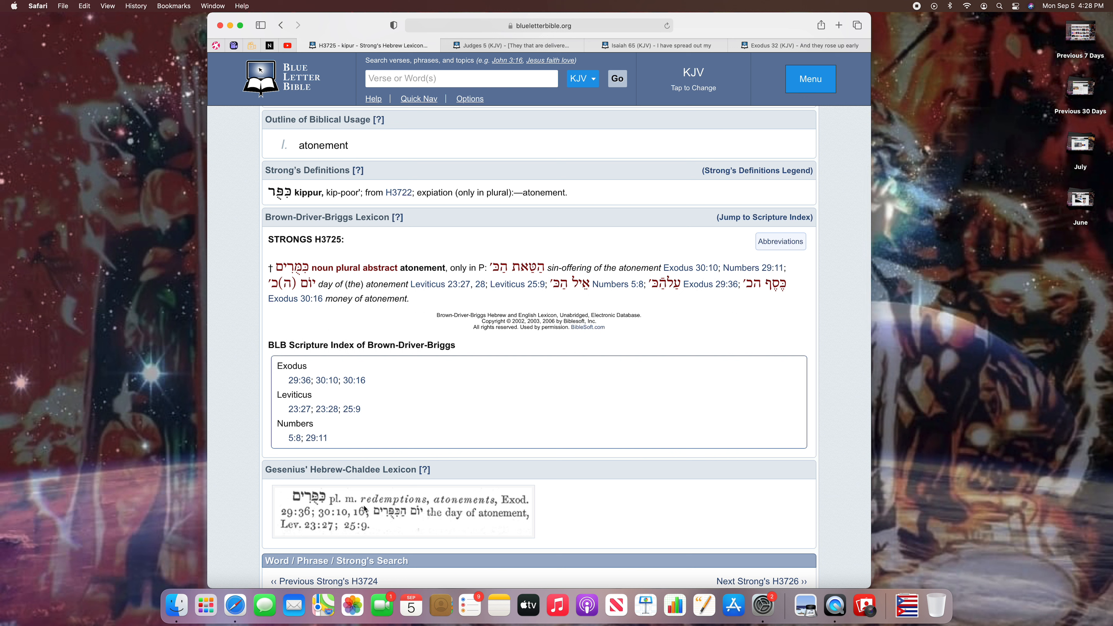
{"action": "mouse_move", "coordinate": [454, 507]}
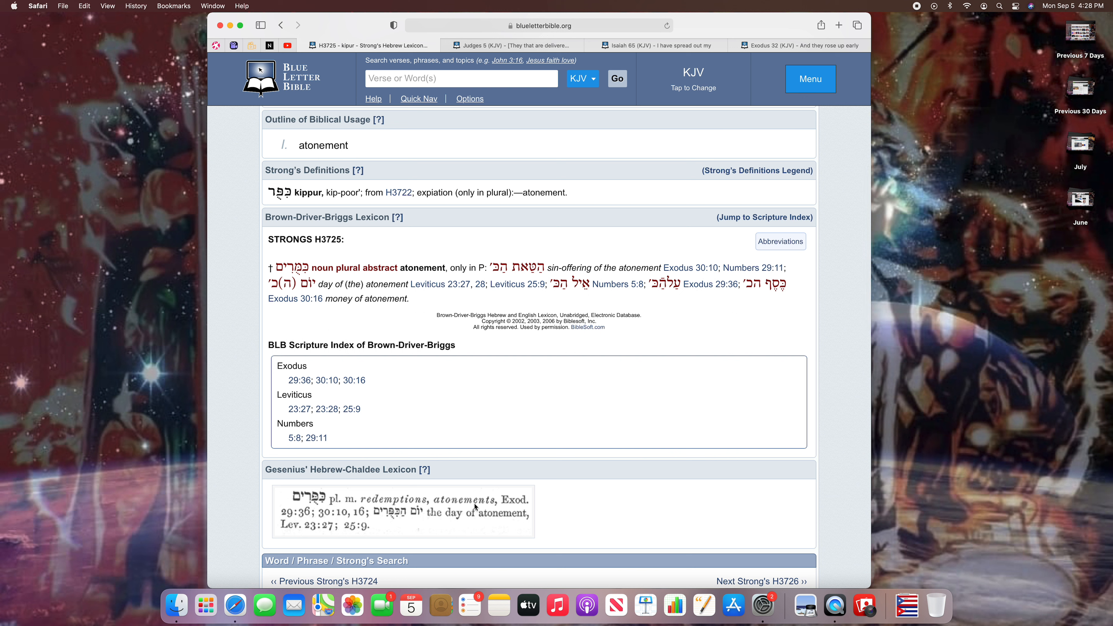
{"action": "scroll", "scroll_direction": "up", "scroll_amount": 3}
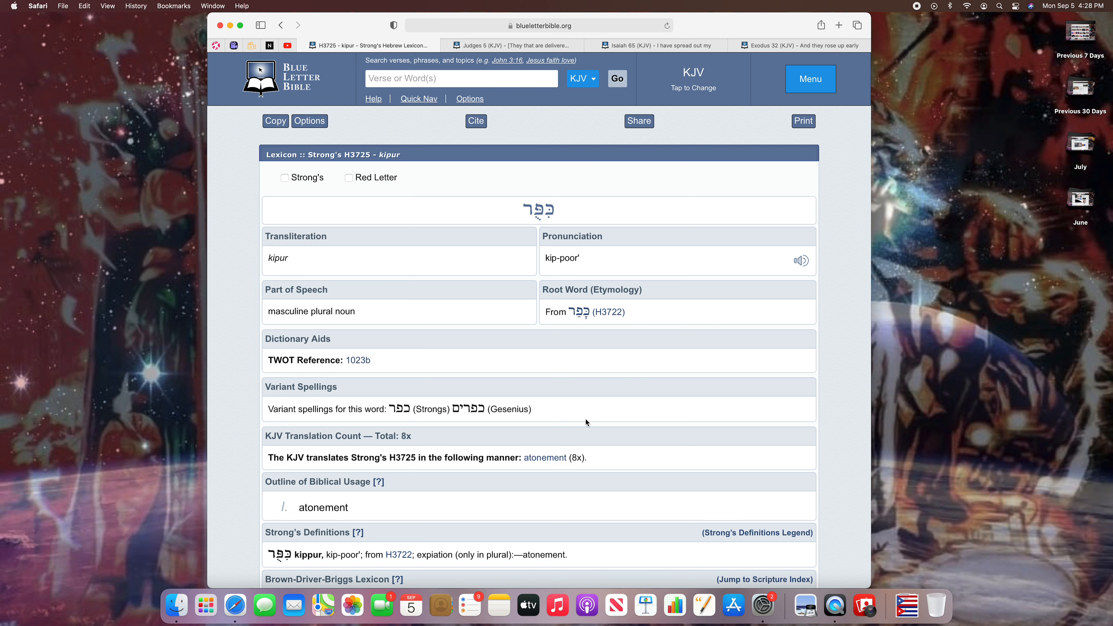
{"action": "mouse_move", "coordinate": [448, 257]}
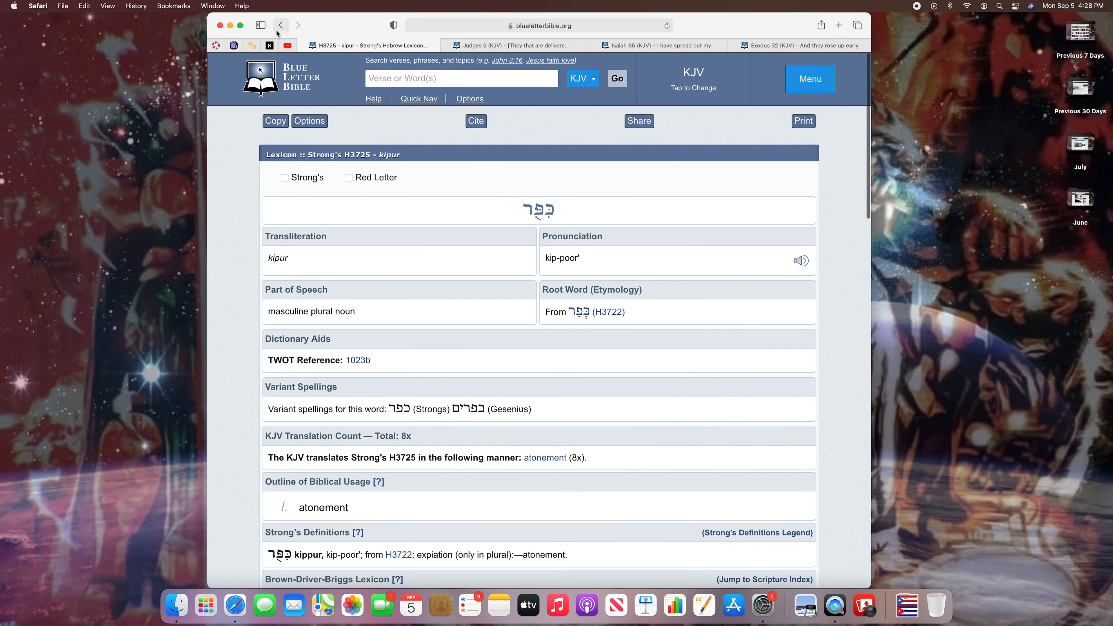
Step: Go back to Leviticus 23 and close the verse 27 interlinear panel
{"action": "left_click", "coordinate": [281, 25]}
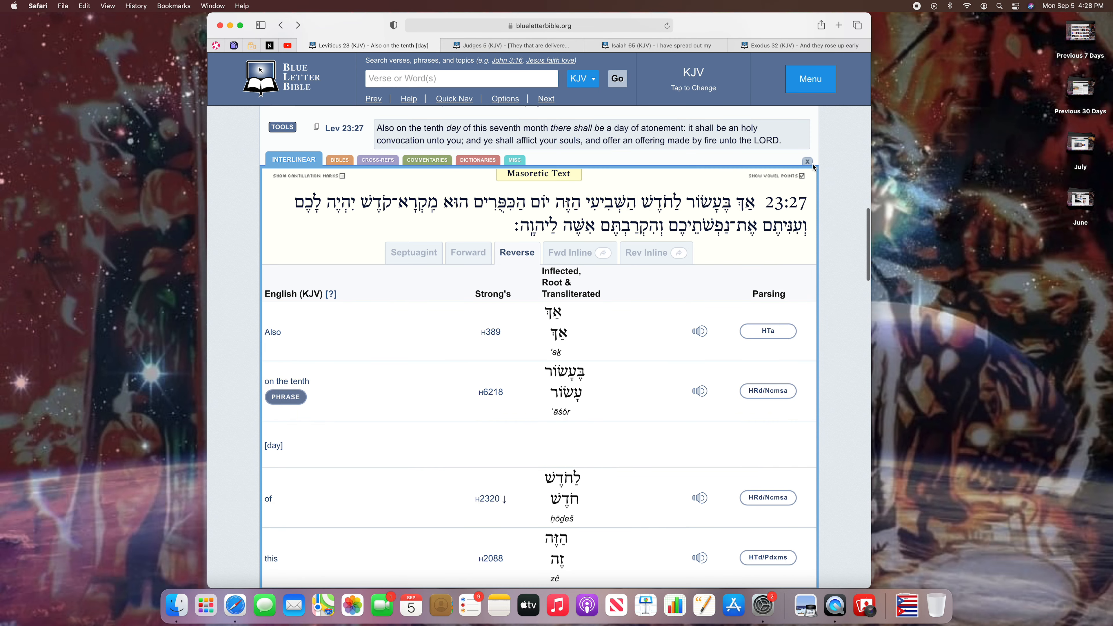
{"action": "left_click", "coordinate": [807, 161]}
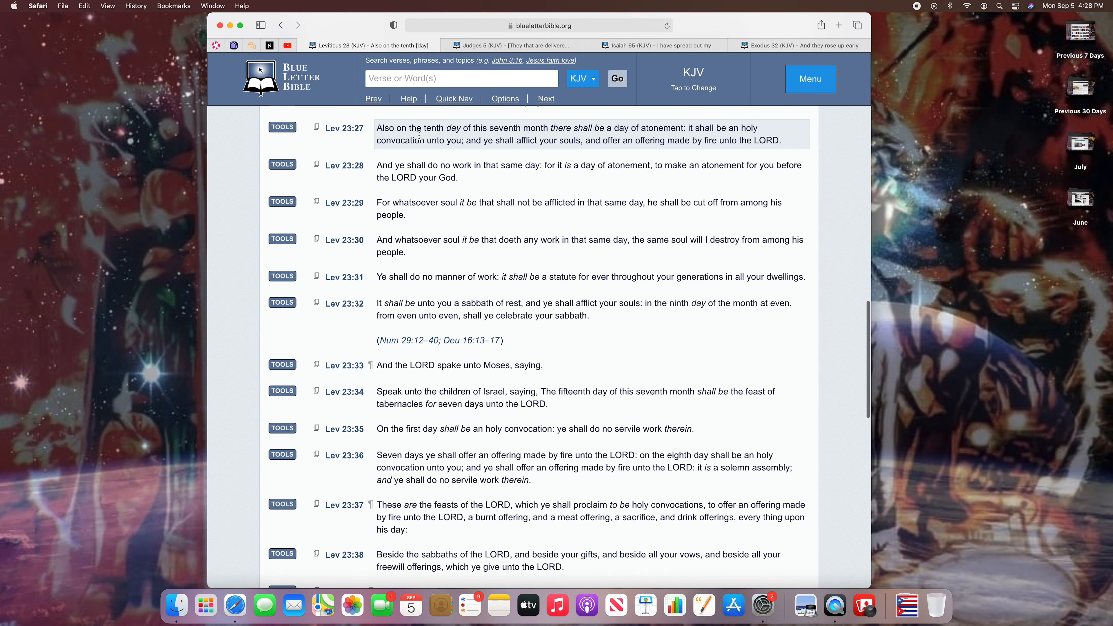
{"action": "mouse_move", "coordinate": [693, 139]}
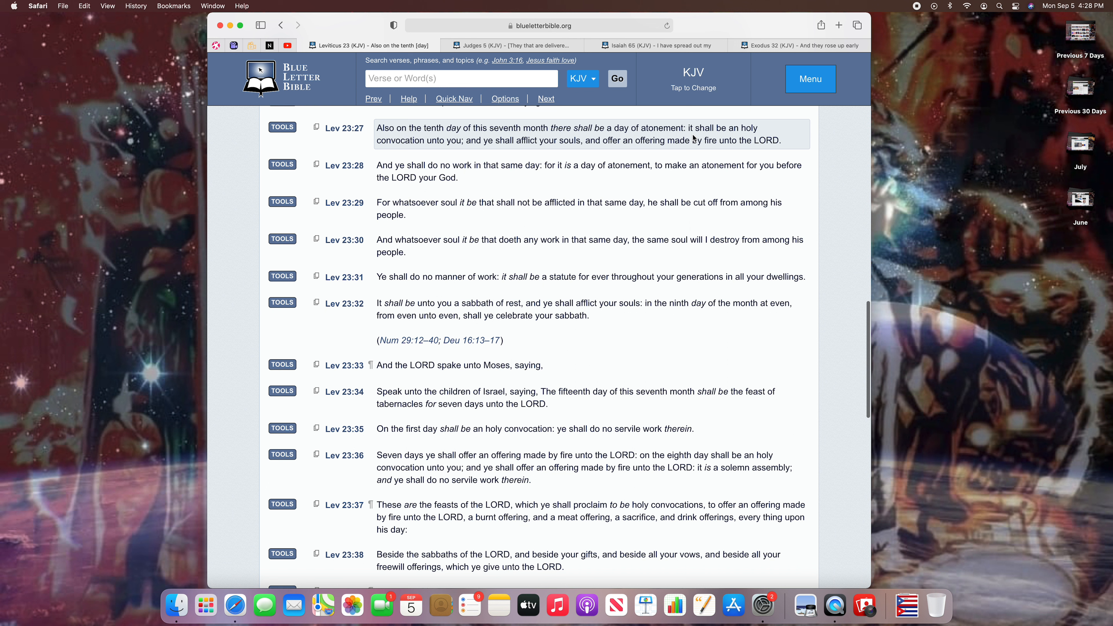
{"action": "mouse_move", "coordinate": [411, 150]}
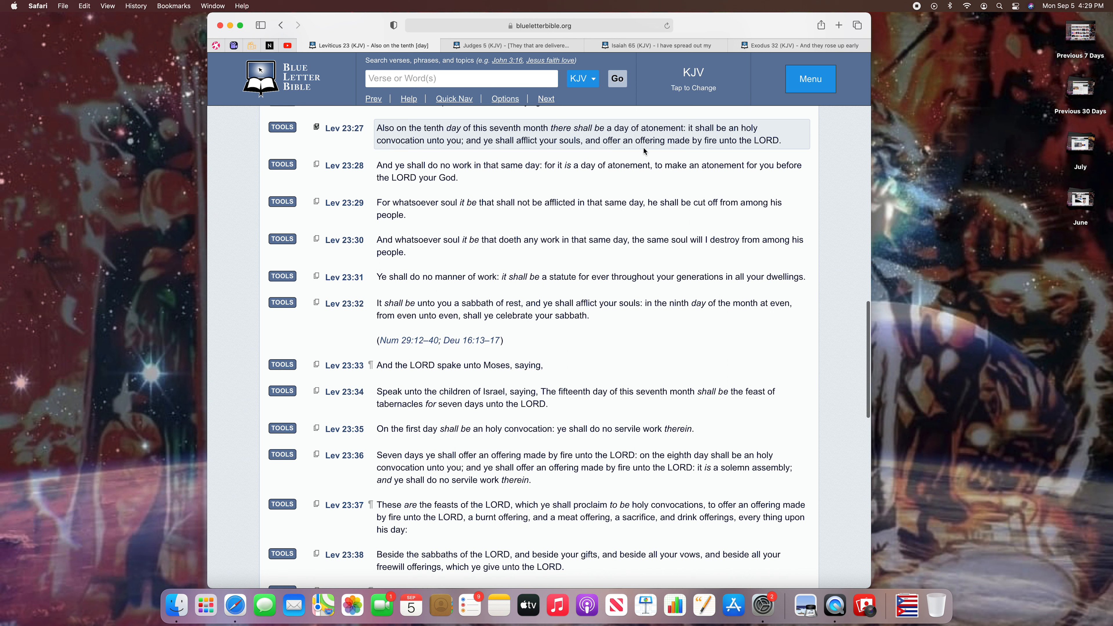
{"action": "mouse_move", "coordinate": [772, 150]}
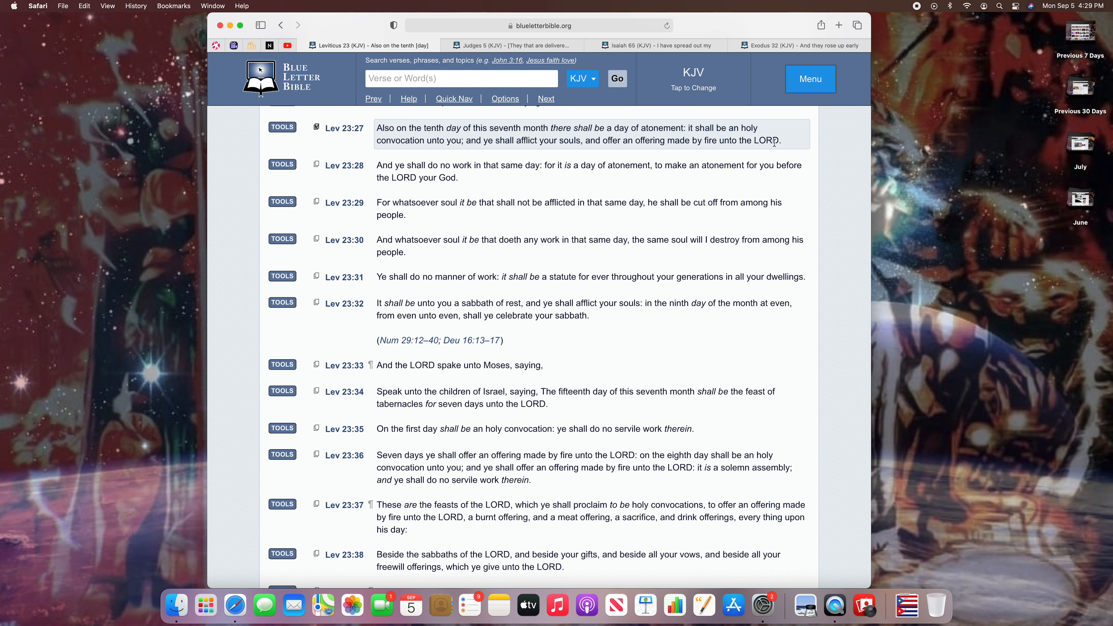
{"action": "mouse_move", "coordinate": [790, 147]}
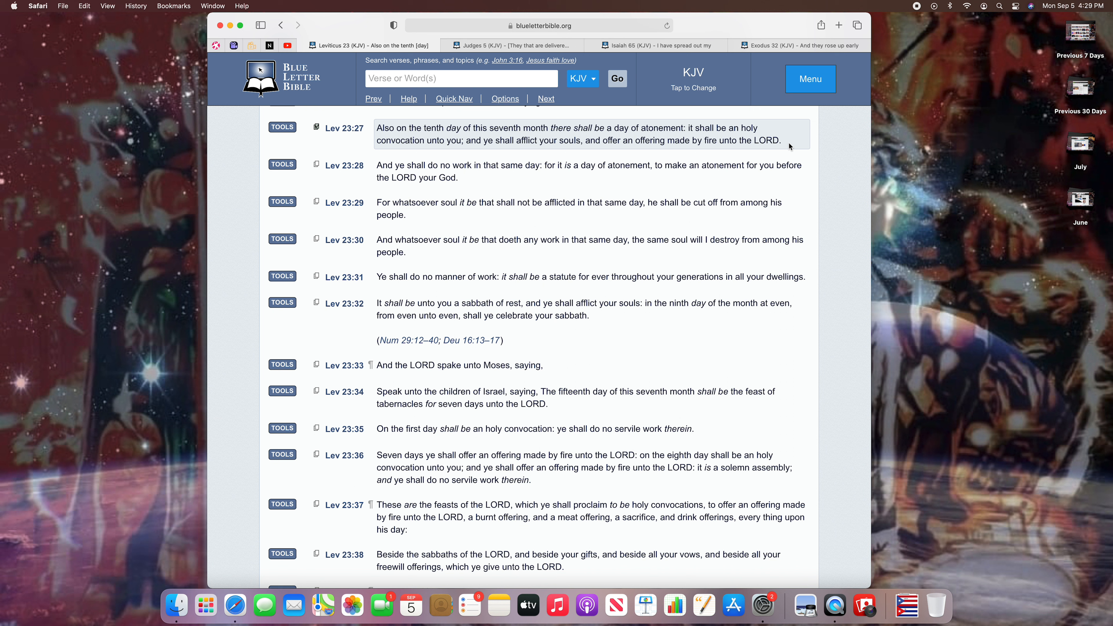
{"action": "mouse_move", "coordinate": [495, 45]}
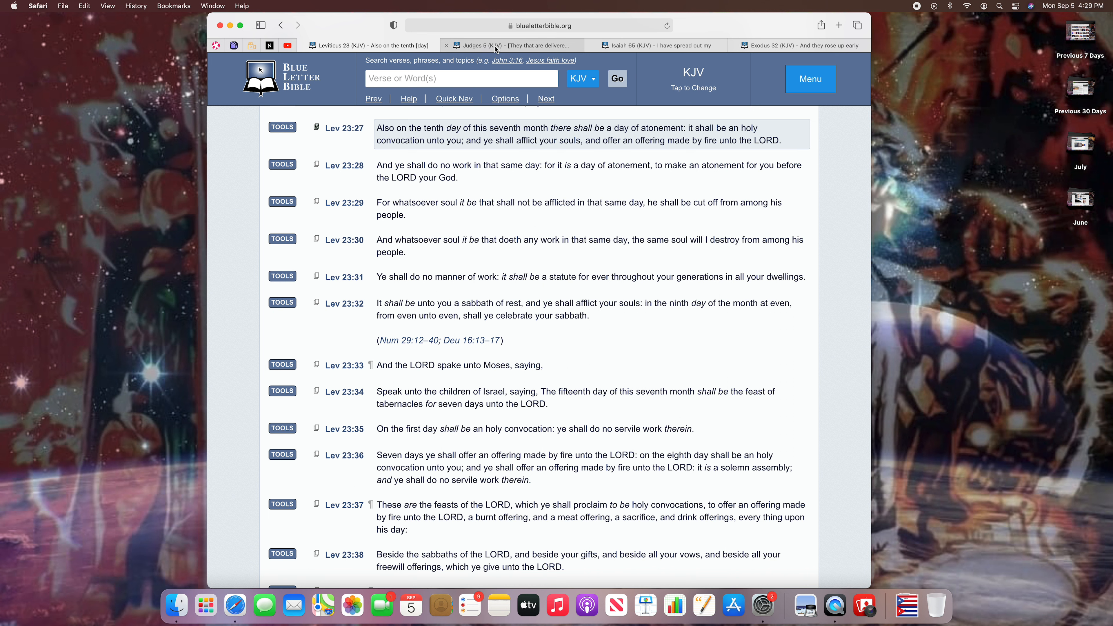
Step: Switch to the Judges 5 (KJV) tab showing verses 5:11-24
{"action": "left_click", "coordinate": [489, 45]}
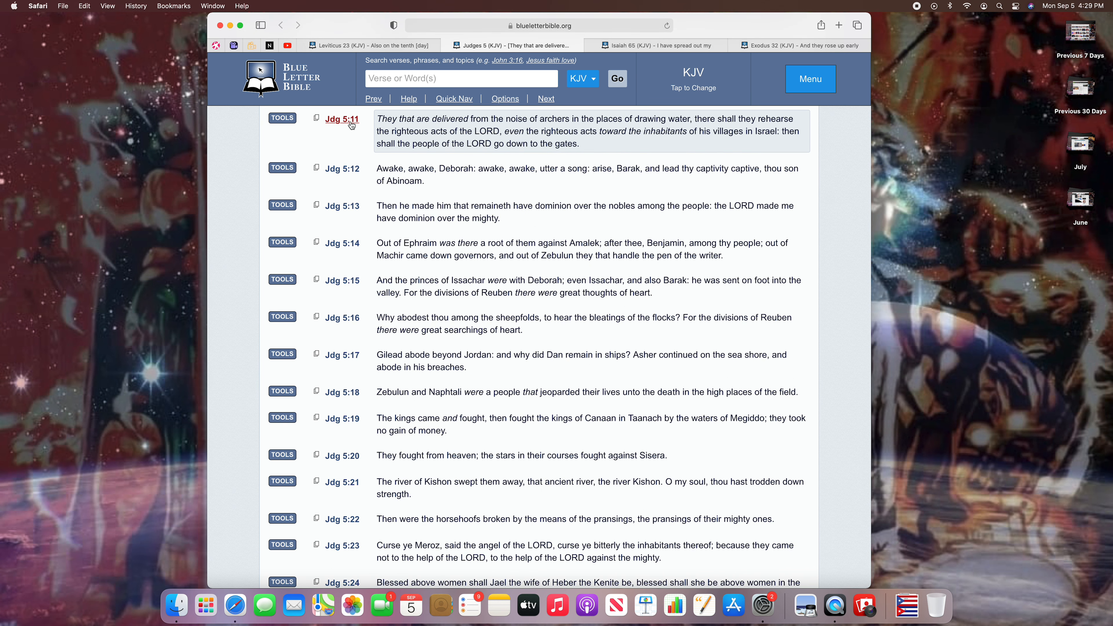
{"action": "mouse_move", "coordinate": [477, 129]}
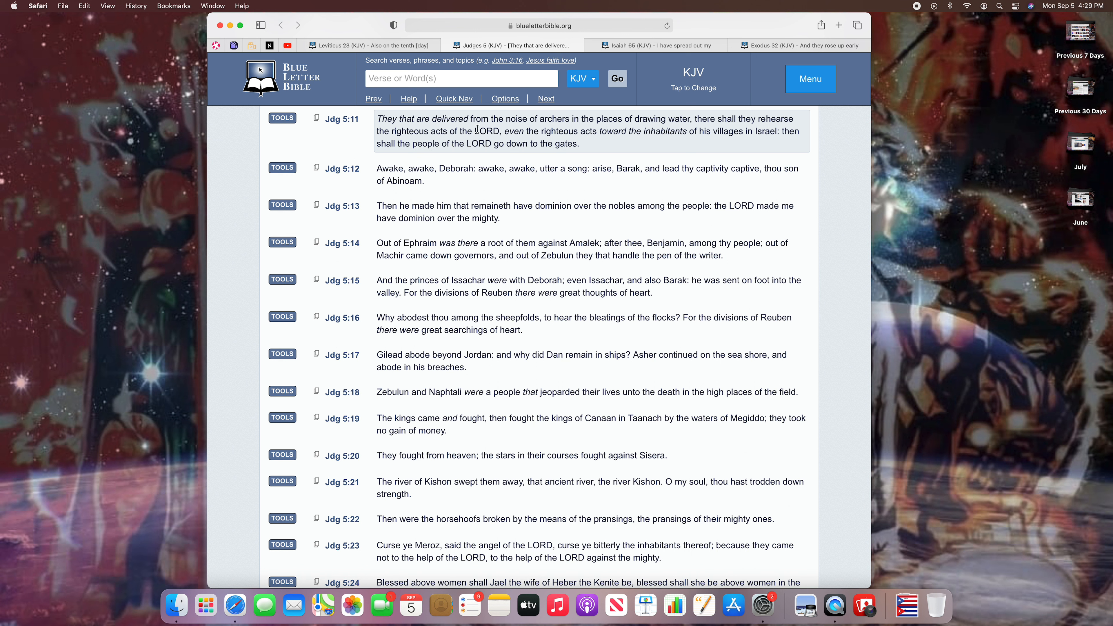
{"action": "mouse_move", "coordinate": [581, 127]}
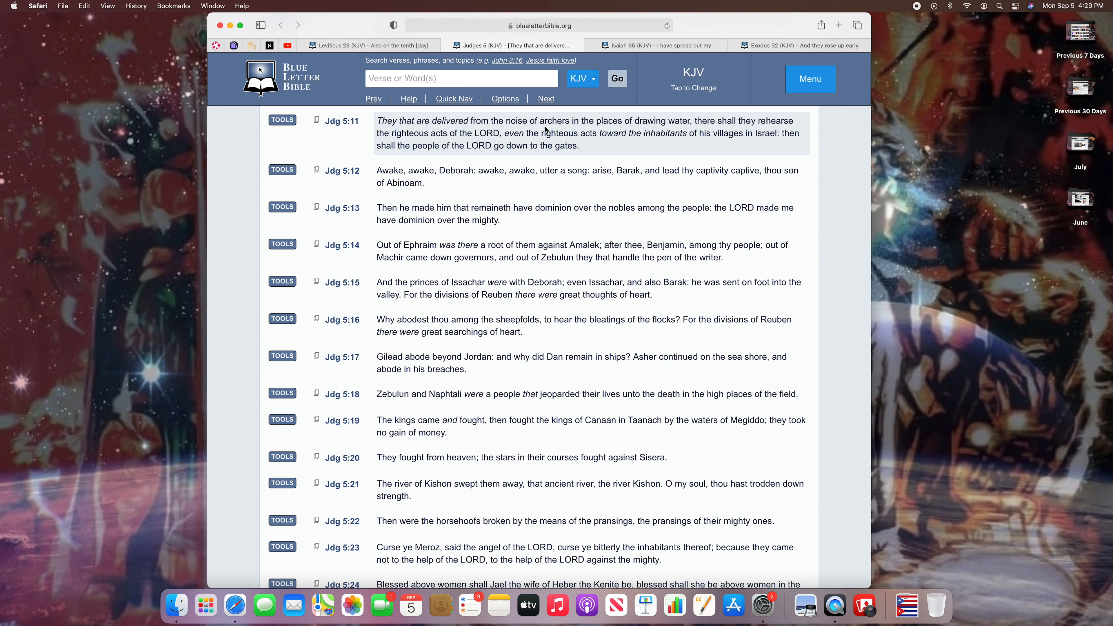
{"action": "mouse_move", "coordinate": [544, 130]}
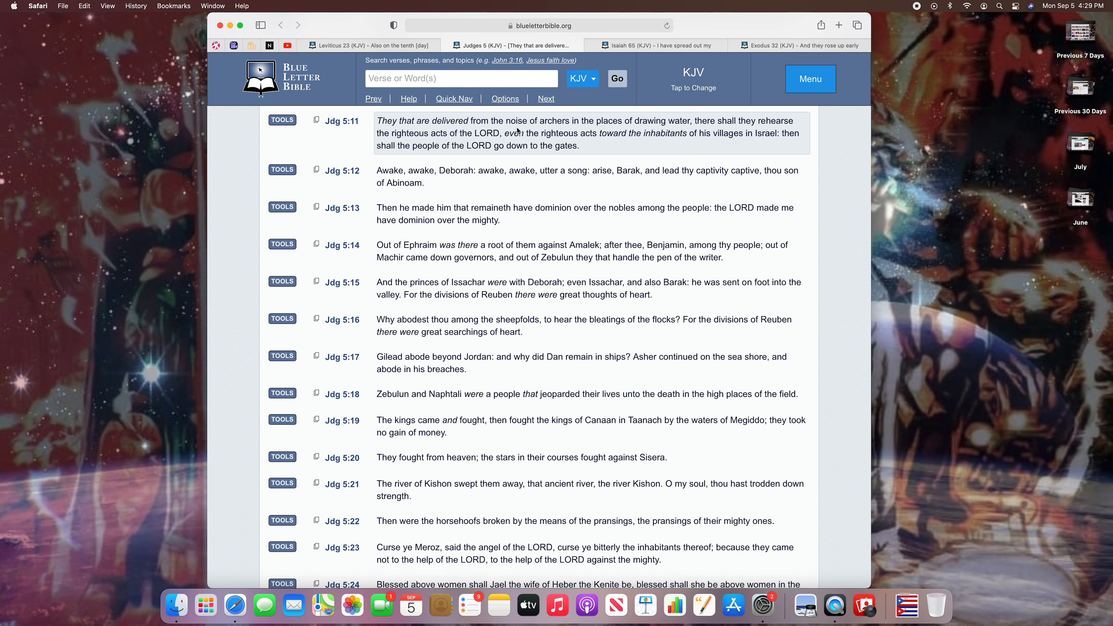
{"action": "mouse_move", "coordinate": [564, 129]}
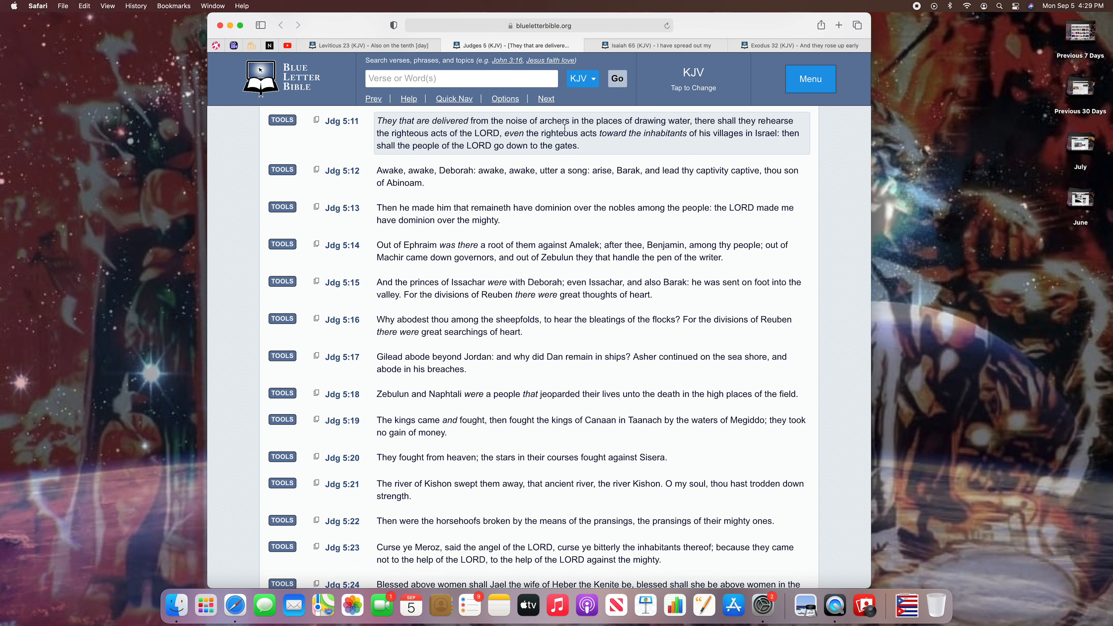
{"action": "mouse_move", "coordinate": [508, 117]}
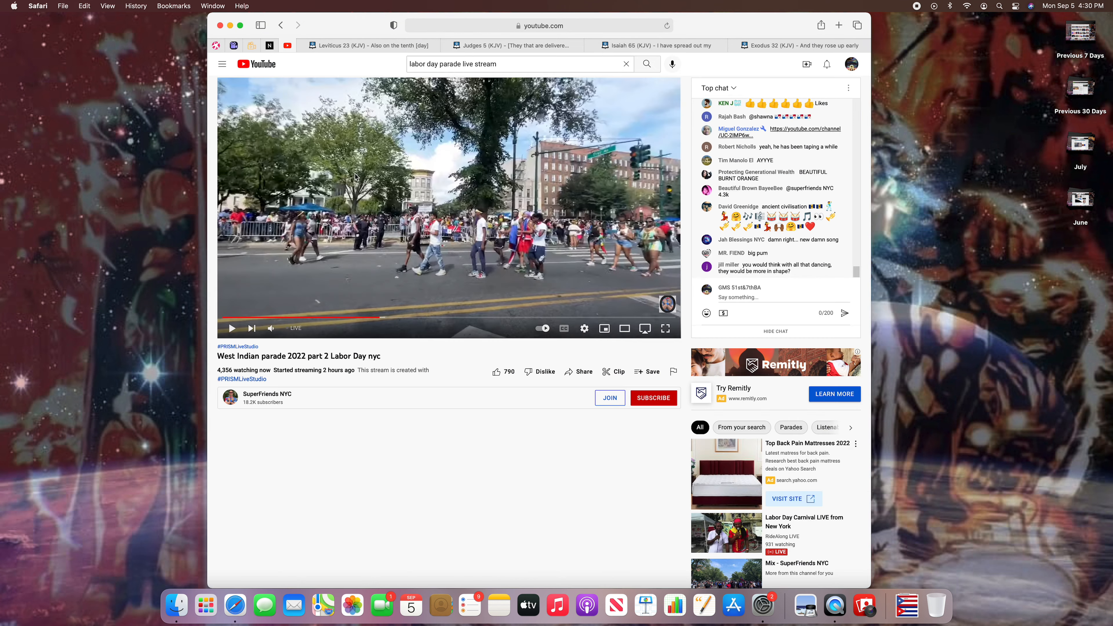
Step: Play the West Indian parade livestream for a while, then pause it
{"action": "left_click", "coordinate": [232, 328]}
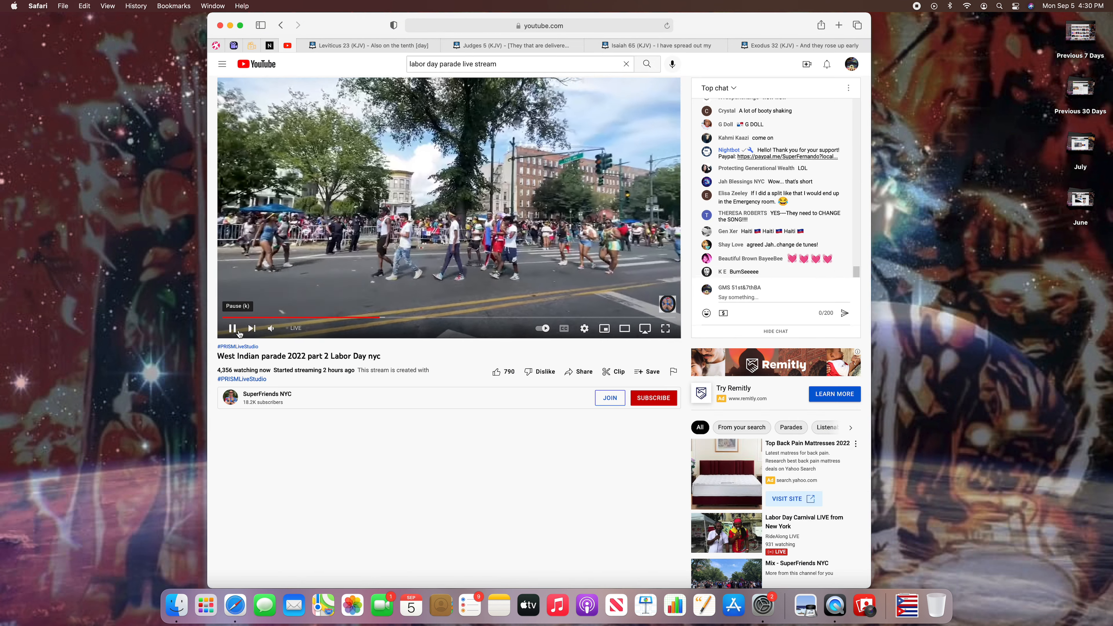
{"action": "left_click", "coordinate": [271, 328]}
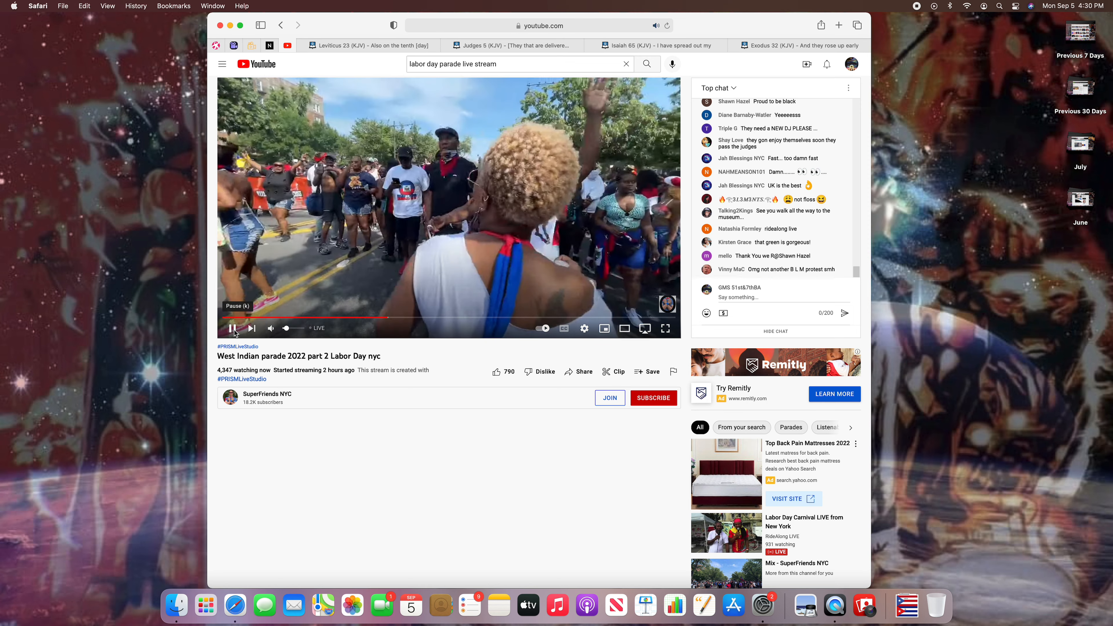
{"action": "left_click", "coordinate": [233, 328]}
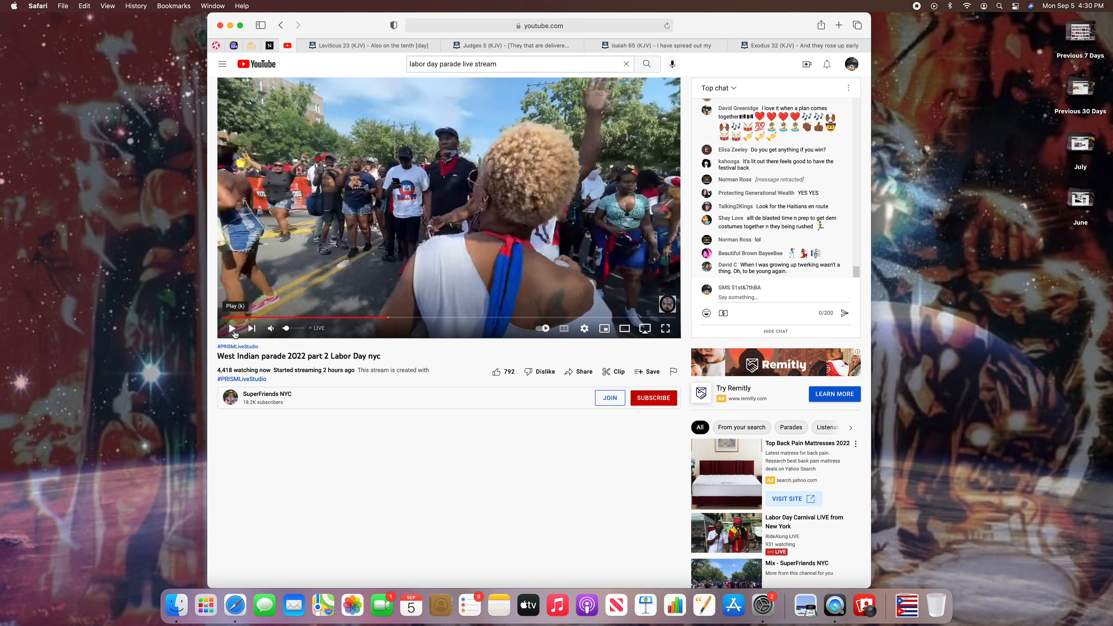
Step: Resume the parade livestream briefly and pause it on the street dancers
{"action": "left_click", "coordinate": [231, 328]}
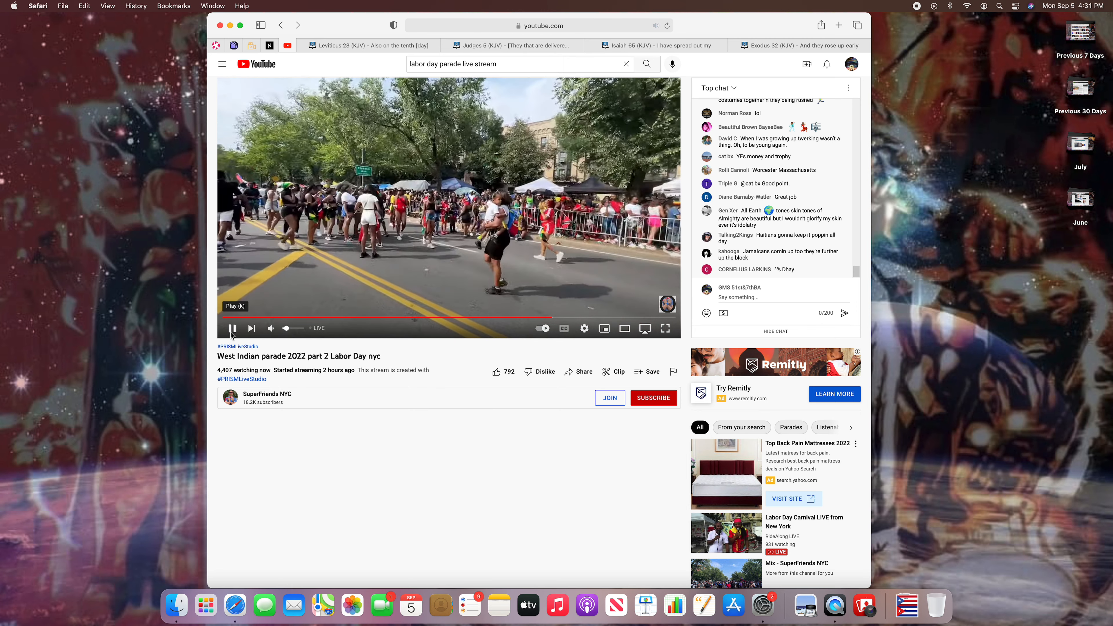
{"action": "left_click", "coordinate": [232, 328]}
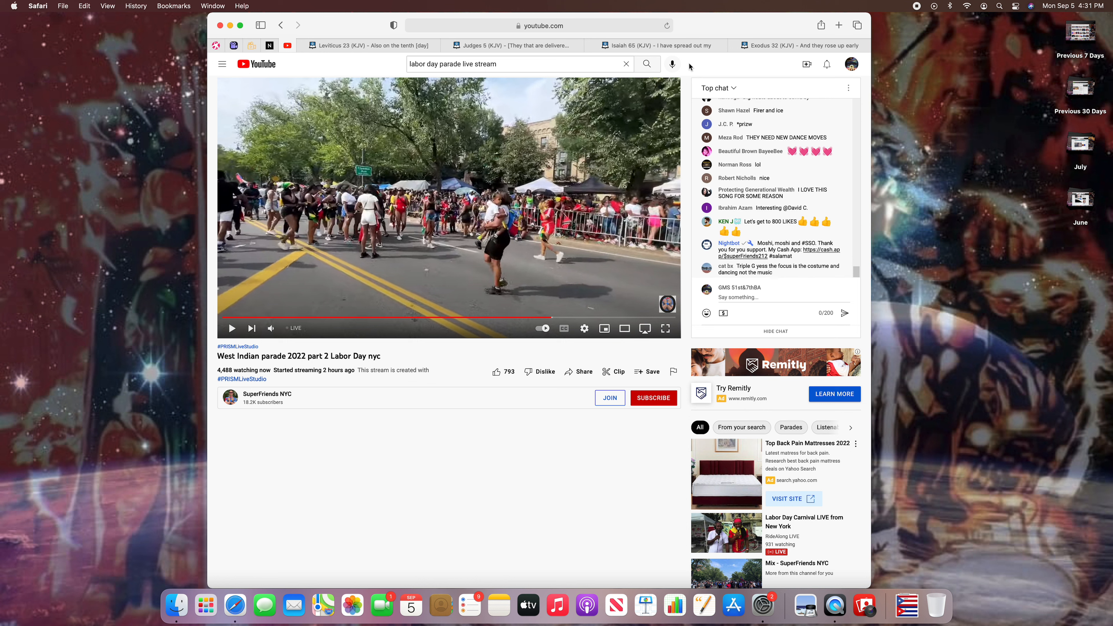
{"action": "mouse_move", "coordinate": [713, 61]}
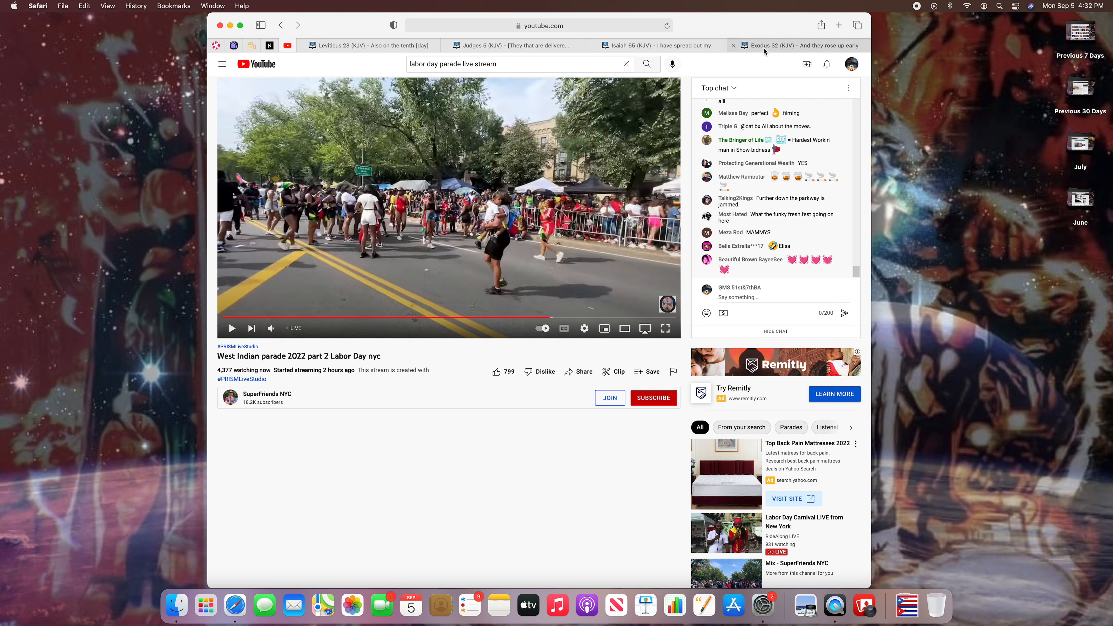
Step: Switch to the Exodus 32 tab and scroll up to The Golden Calf heading at verse 32:1
{"action": "left_click", "coordinate": [797, 44]}
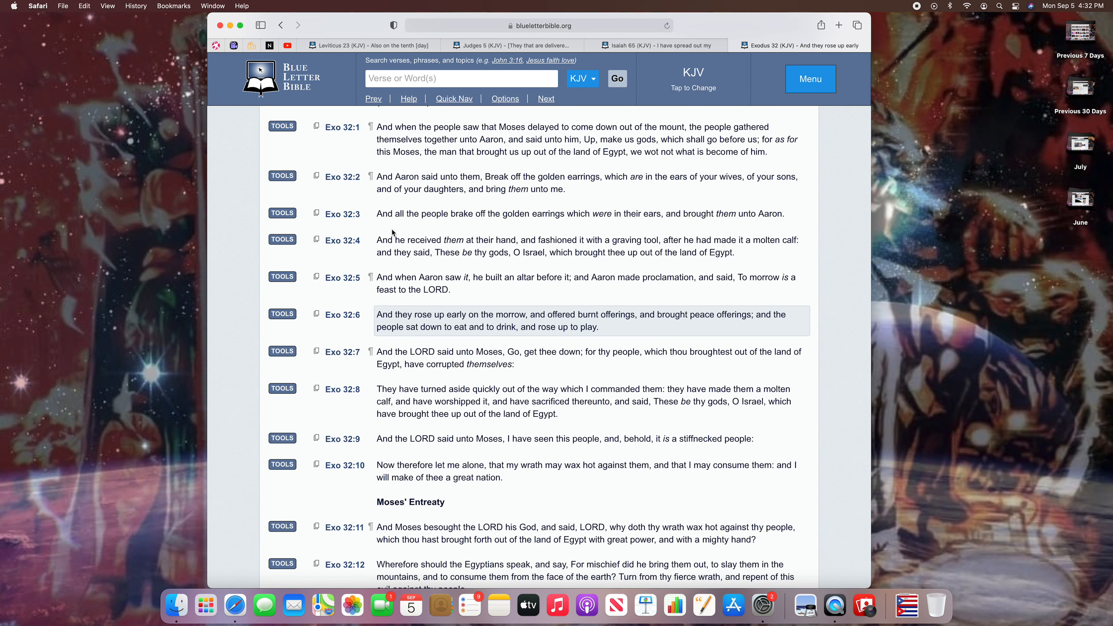
{"action": "scroll", "scroll_direction": "up", "scroll_amount": 3}
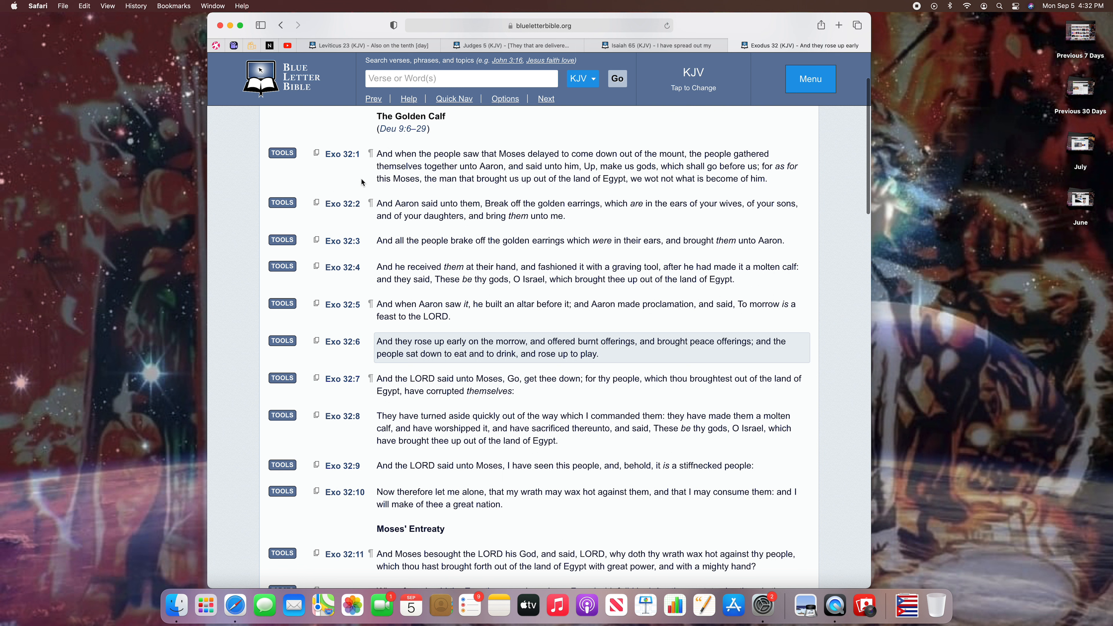
{"action": "mouse_move", "coordinate": [342, 154]}
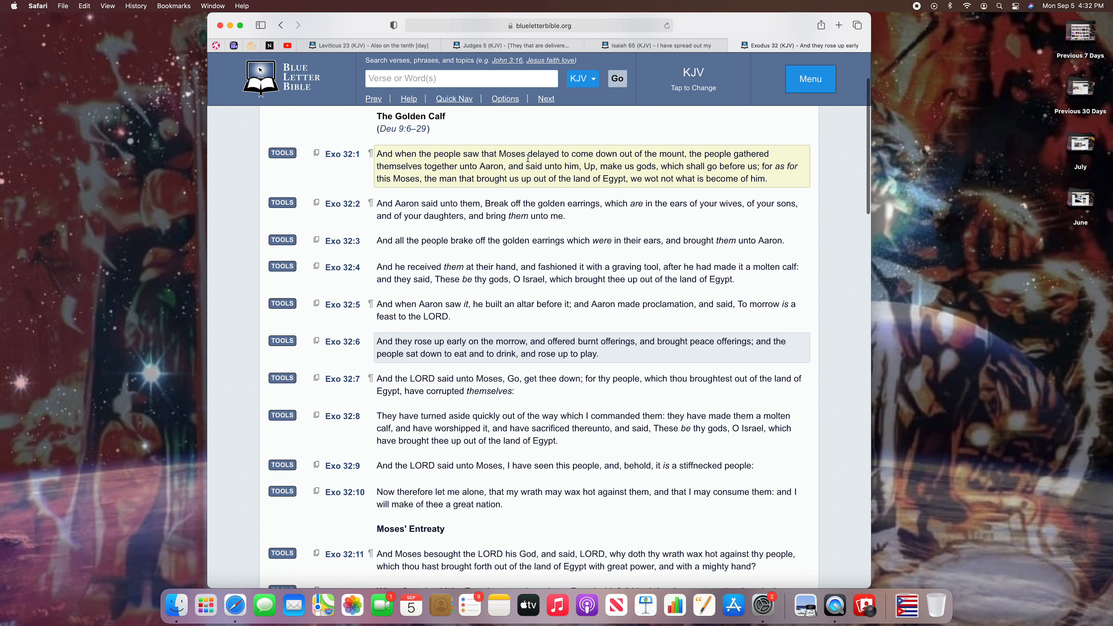
{"action": "mouse_move", "coordinate": [625, 164]}
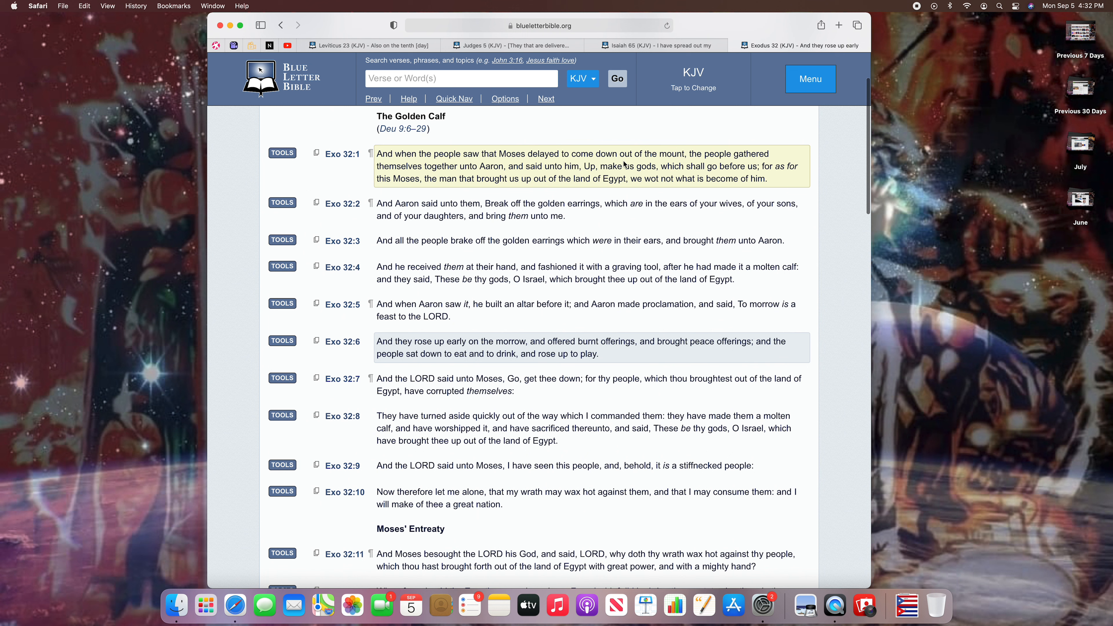
{"action": "mouse_move", "coordinate": [723, 161]}
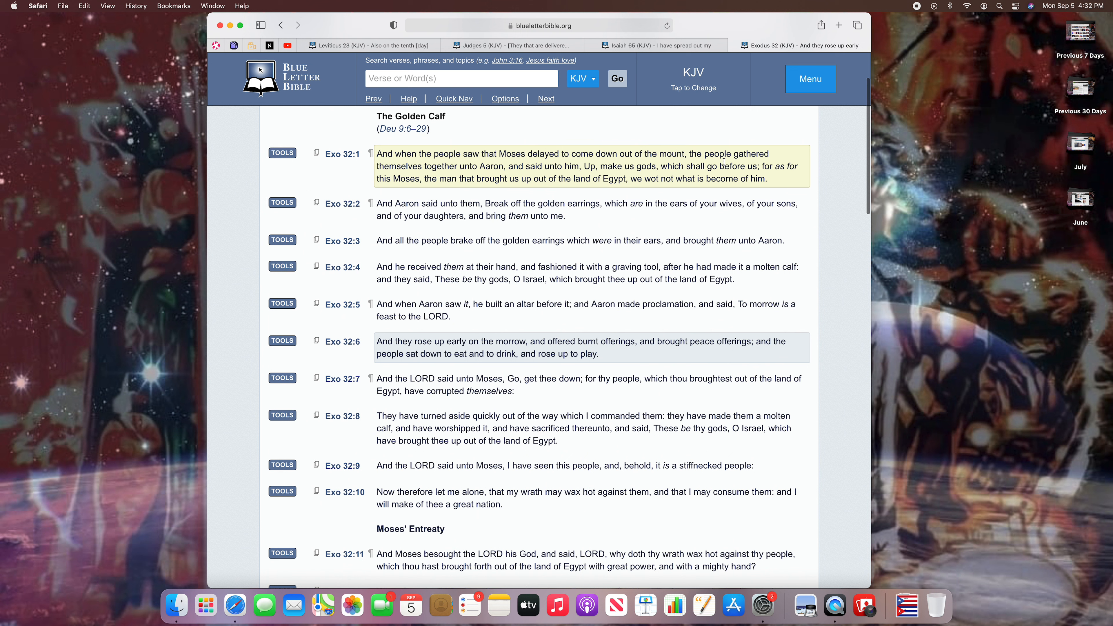
{"action": "mouse_move", "coordinate": [493, 173]}
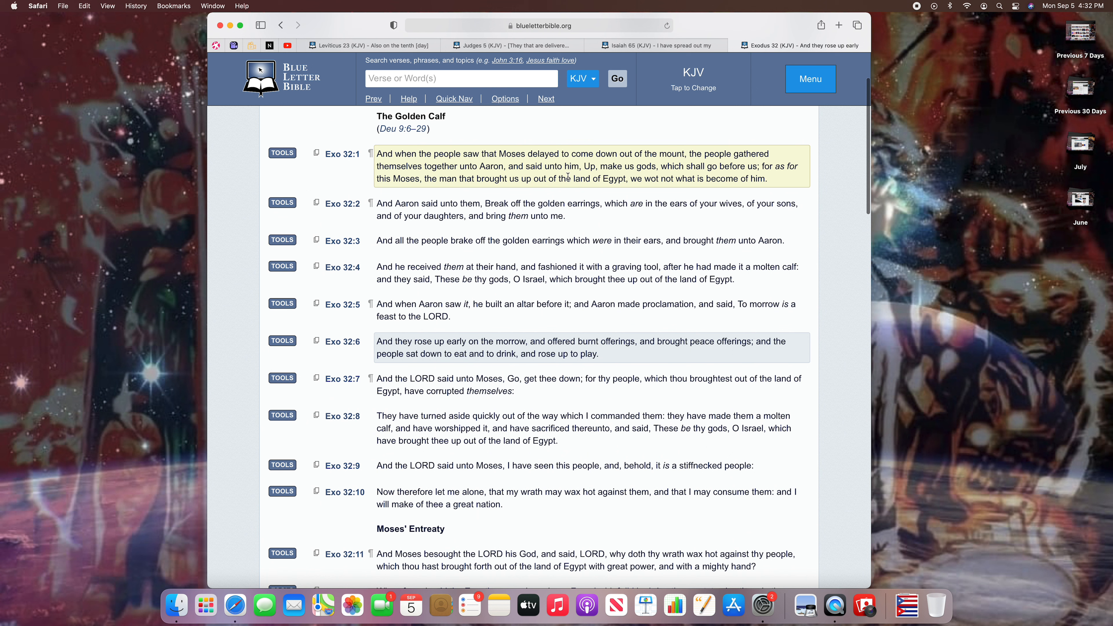
{"action": "mouse_move", "coordinate": [625, 175]}
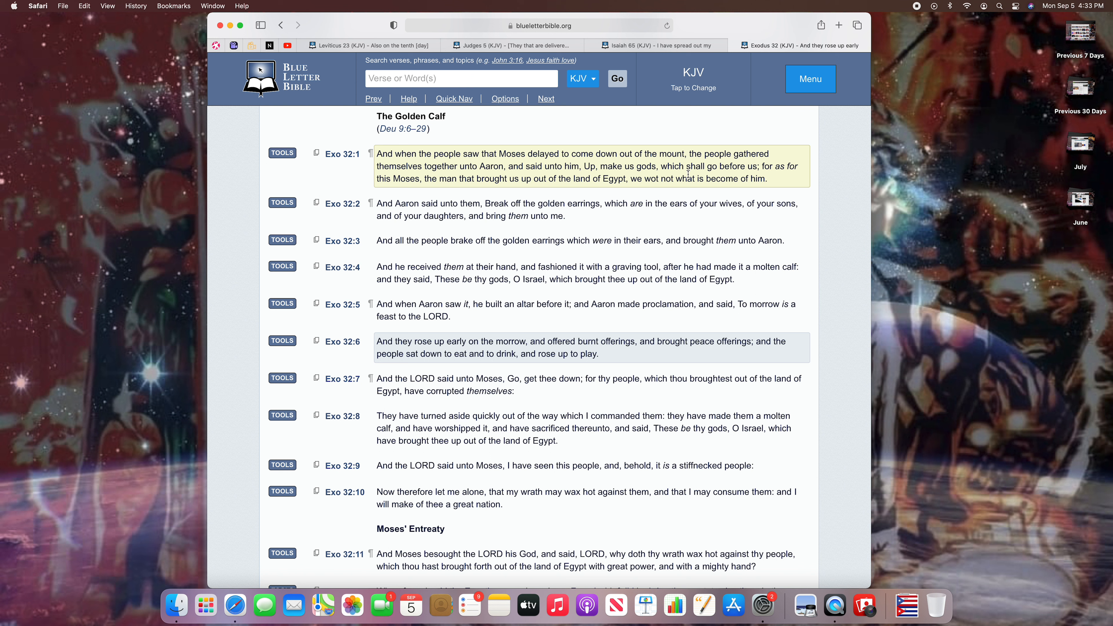
{"action": "mouse_move", "coordinate": [779, 178]}
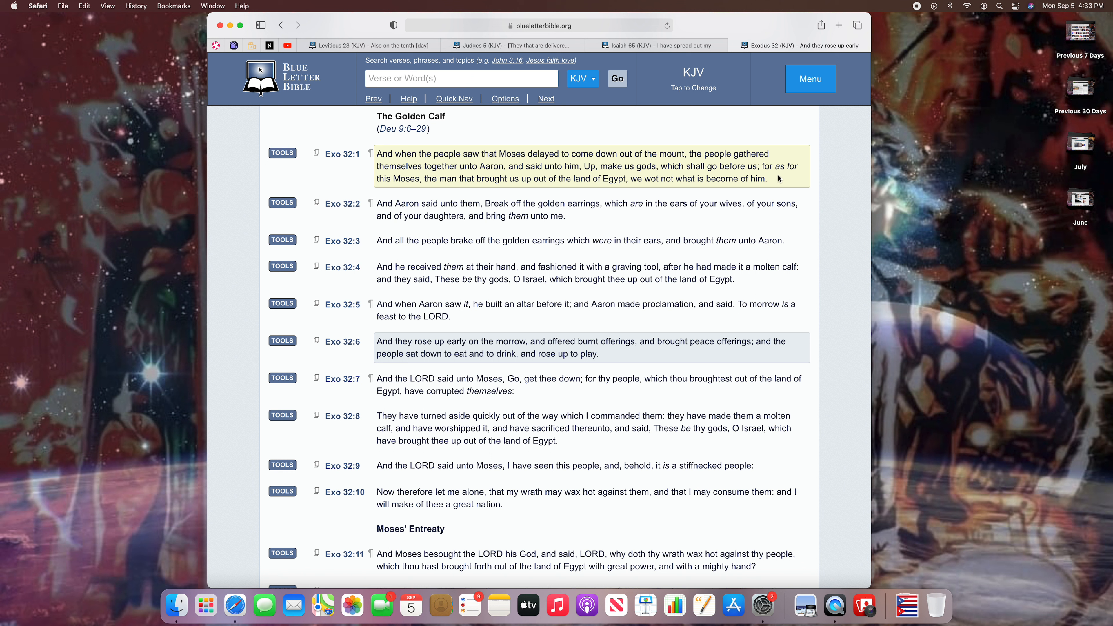
{"action": "mouse_move", "coordinate": [437, 192]}
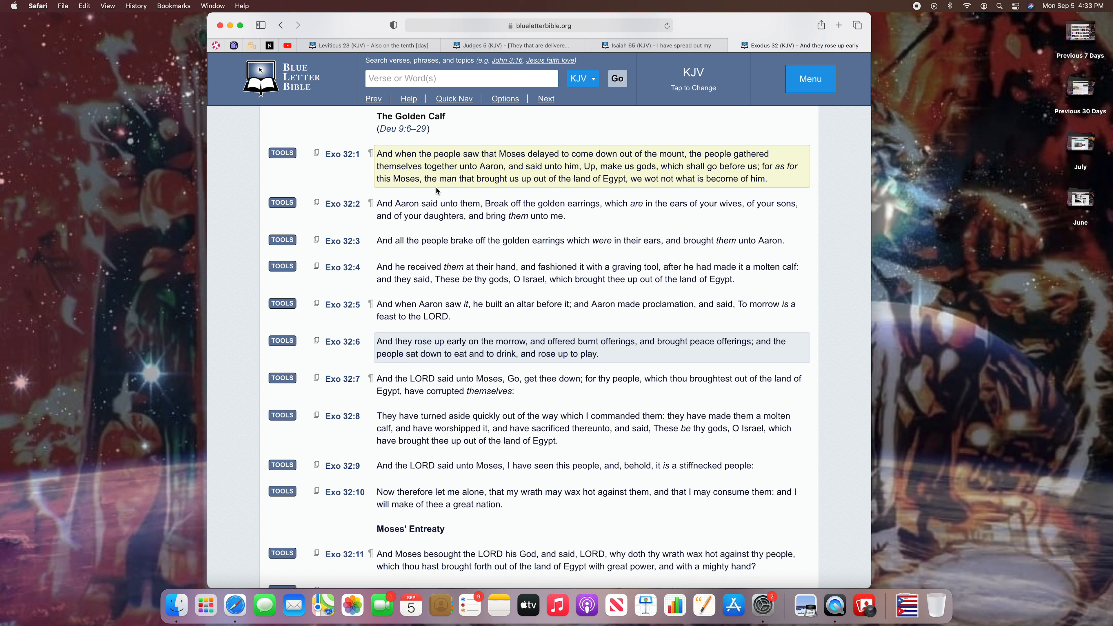
{"action": "mouse_move", "coordinate": [535, 191]}
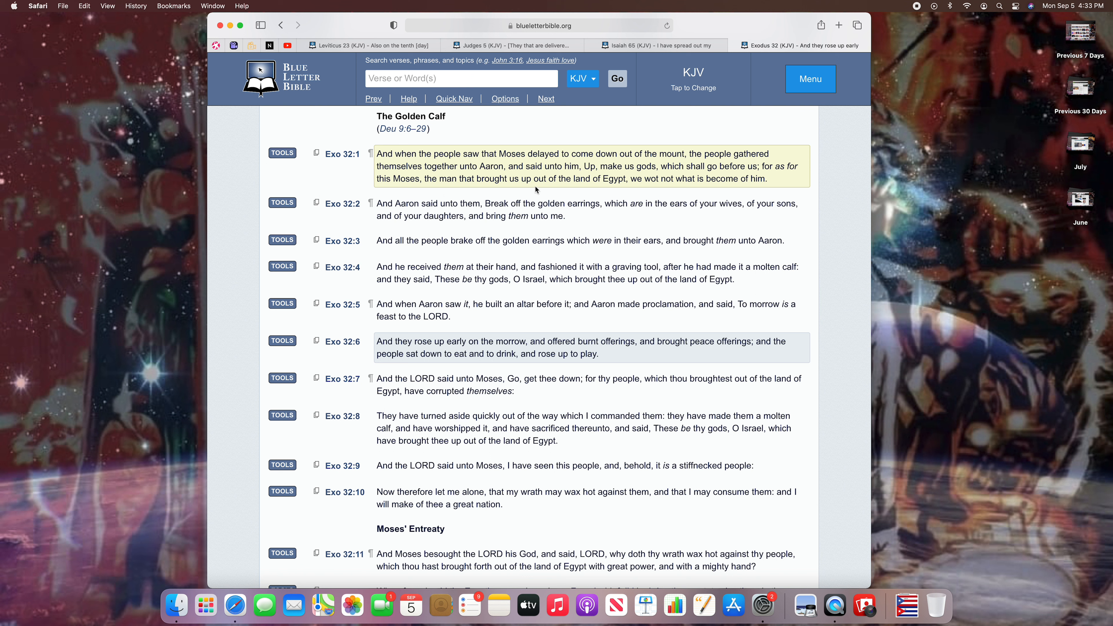
{"action": "mouse_move", "coordinate": [638, 187]}
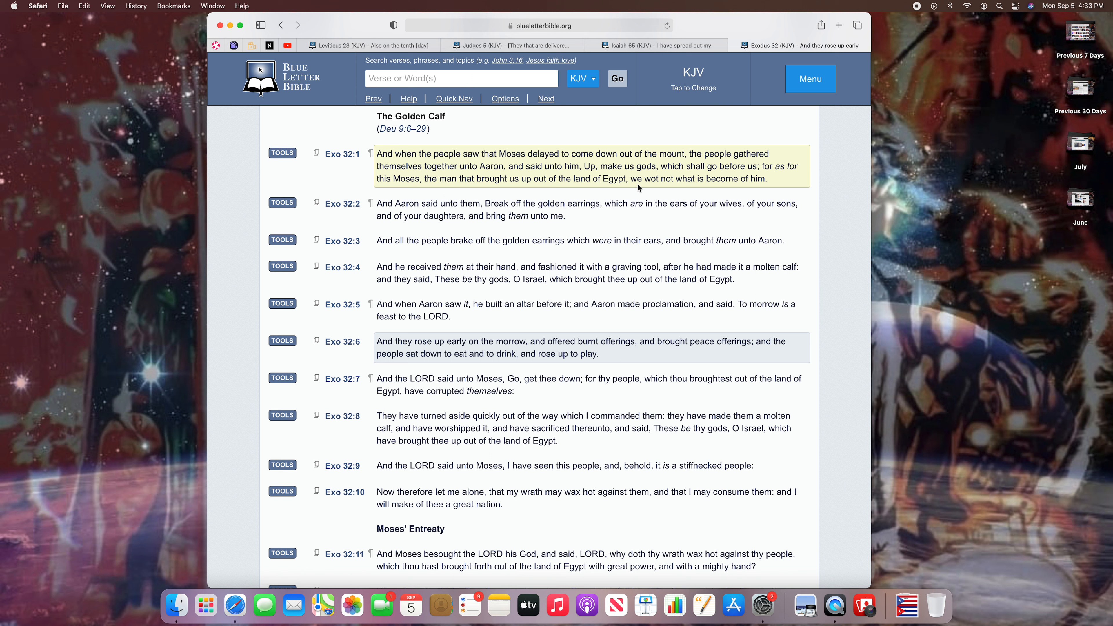
{"action": "mouse_move", "coordinate": [767, 190]}
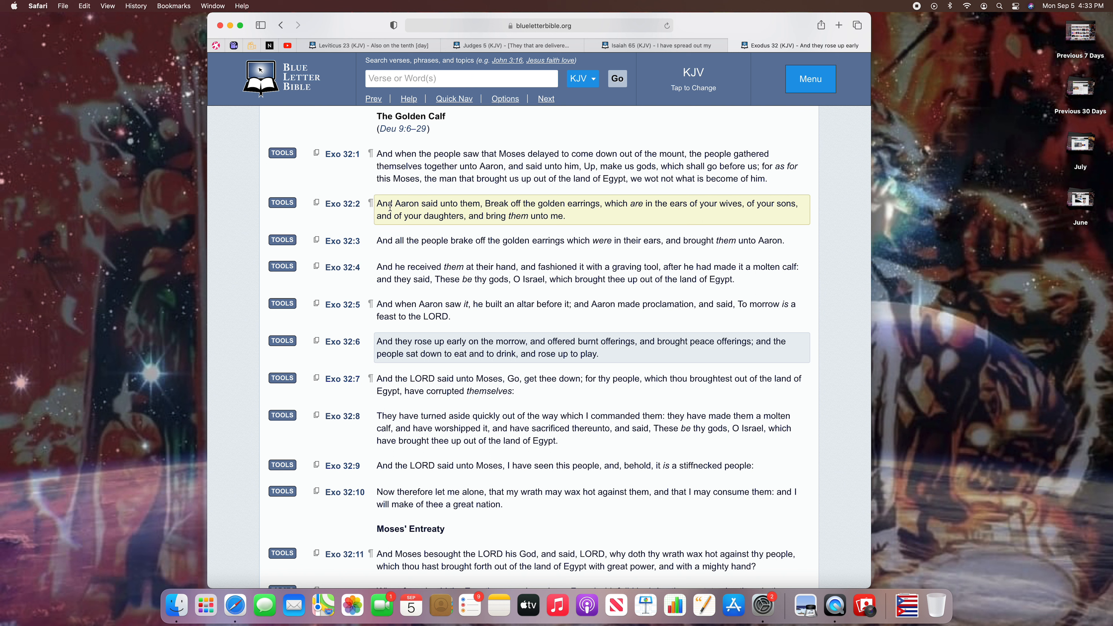
{"action": "mouse_move", "coordinate": [483, 215]}
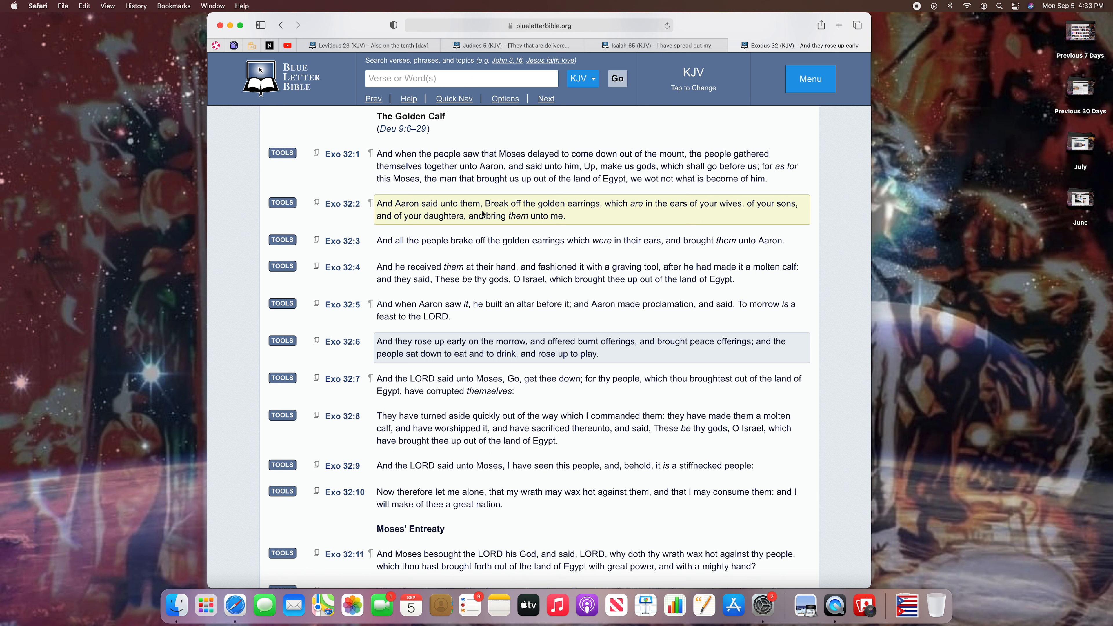
{"action": "mouse_move", "coordinate": [540, 214]}
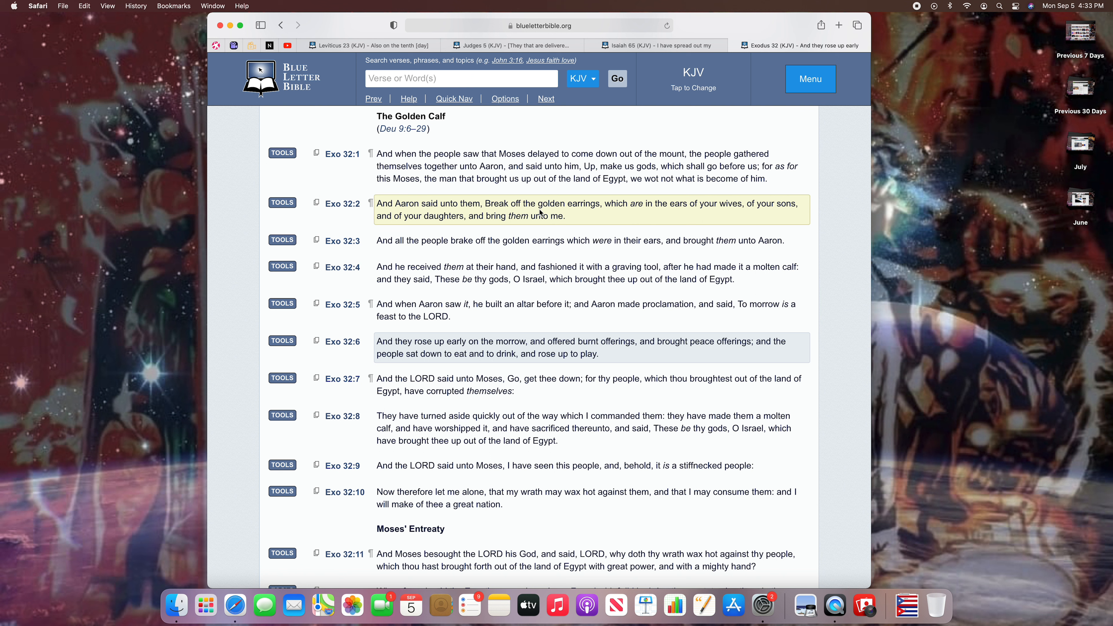
{"action": "mouse_move", "coordinate": [588, 213]}
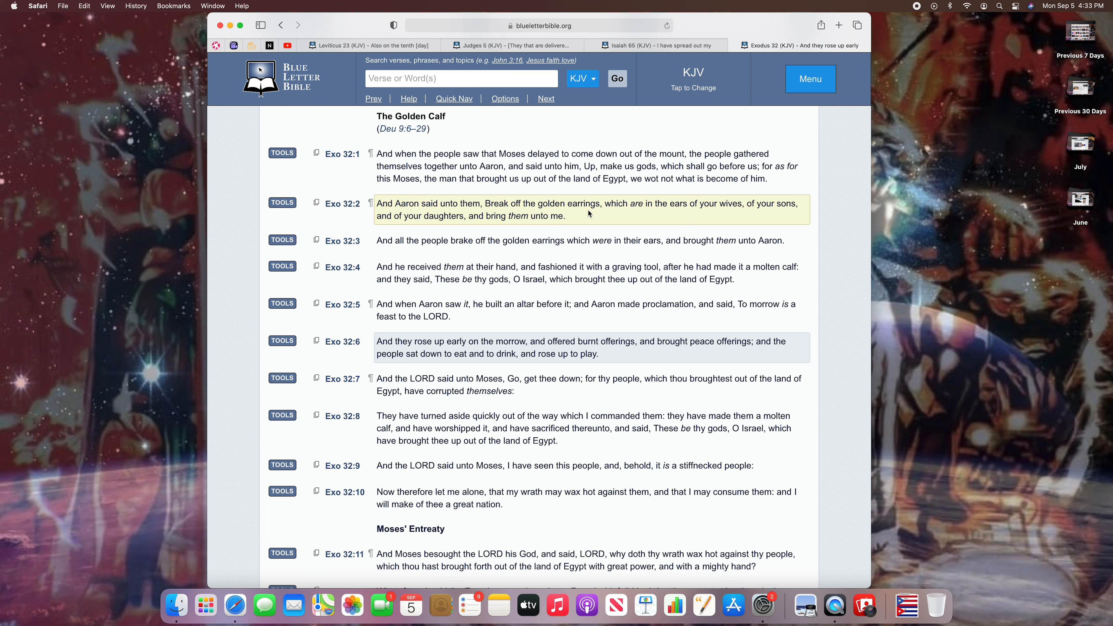
{"action": "mouse_move", "coordinate": [671, 213]}
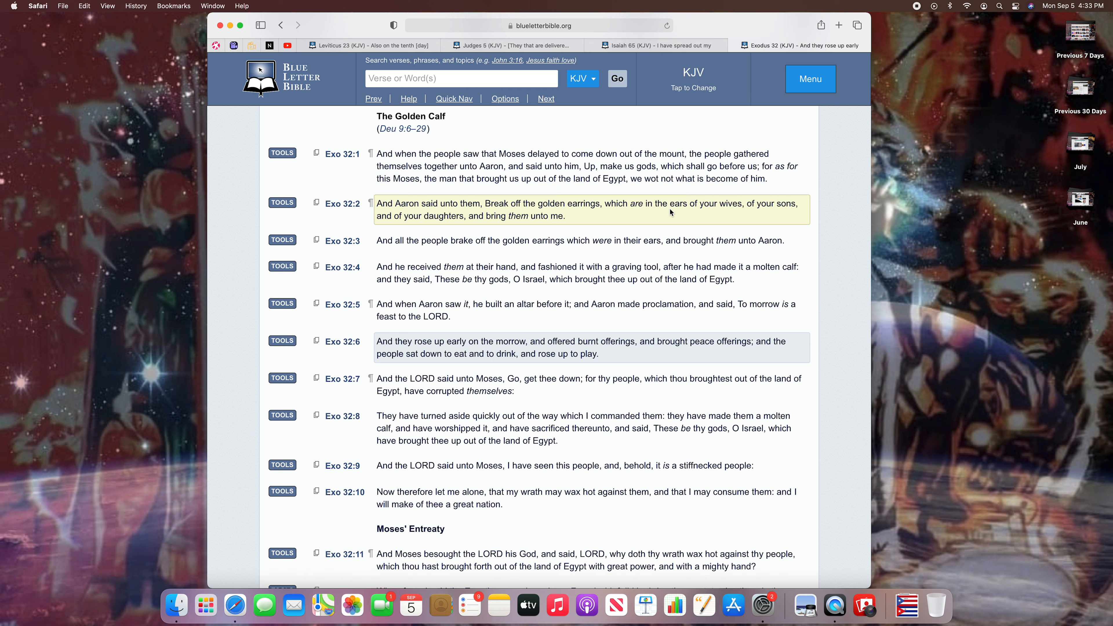
{"action": "mouse_move", "coordinate": [779, 217]}
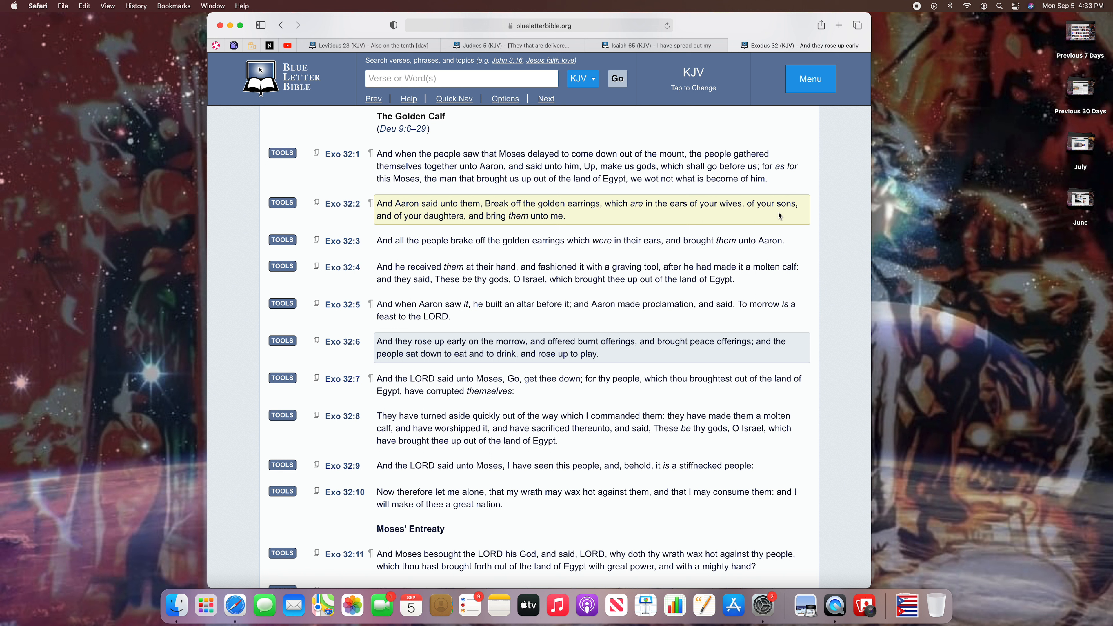
{"action": "mouse_move", "coordinate": [525, 225]}
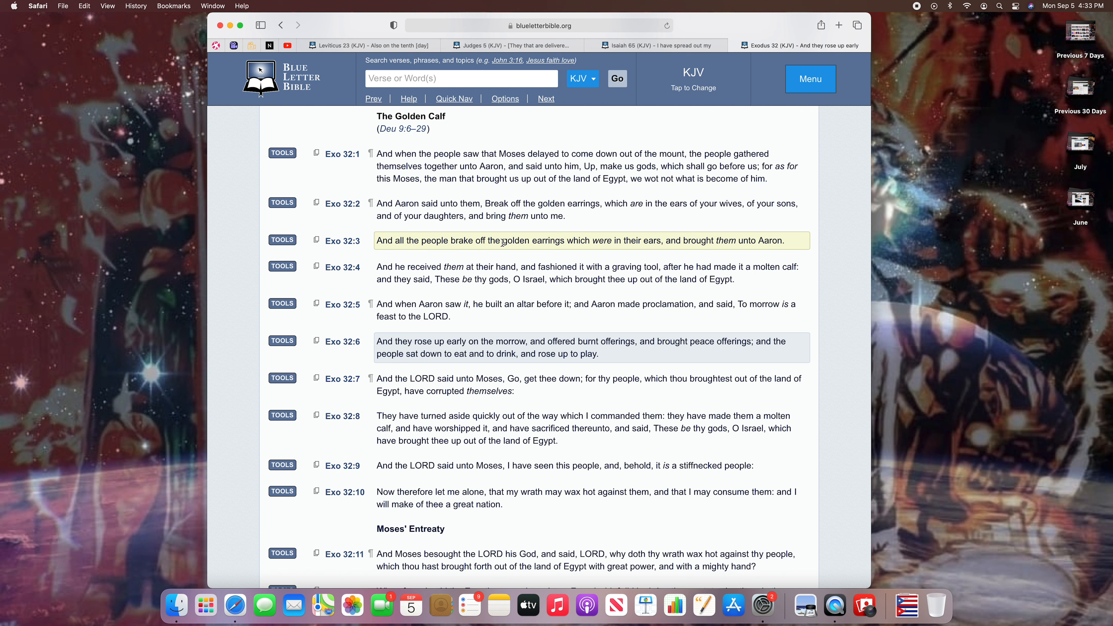
{"action": "mouse_move", "coordinate": [615, 252]}
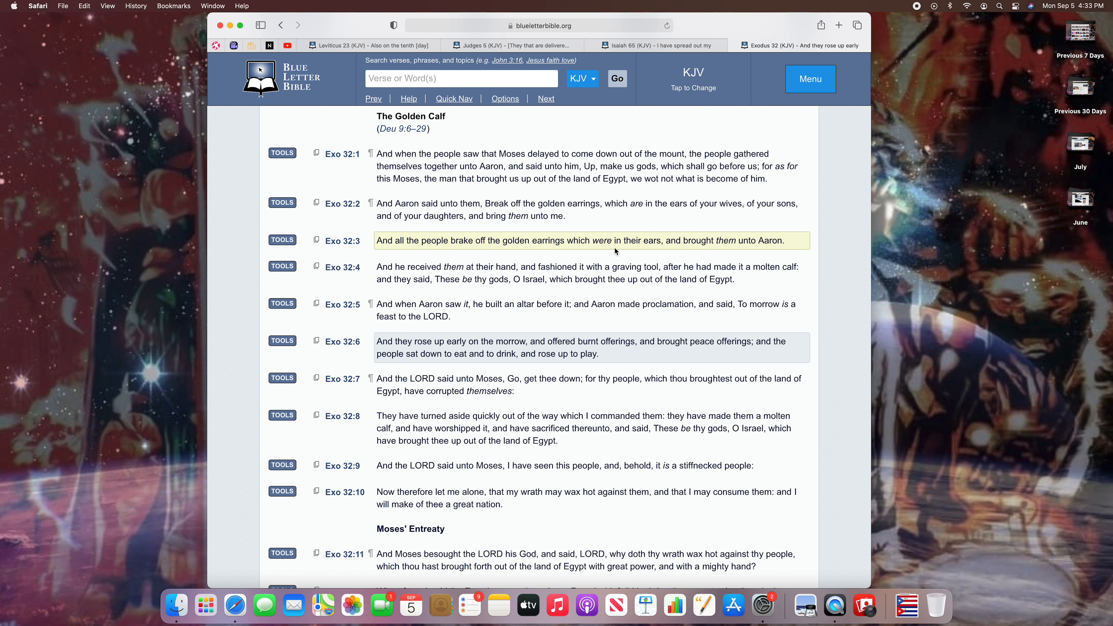
{"action": "mouse_move", "coordinate": [733, 244]}
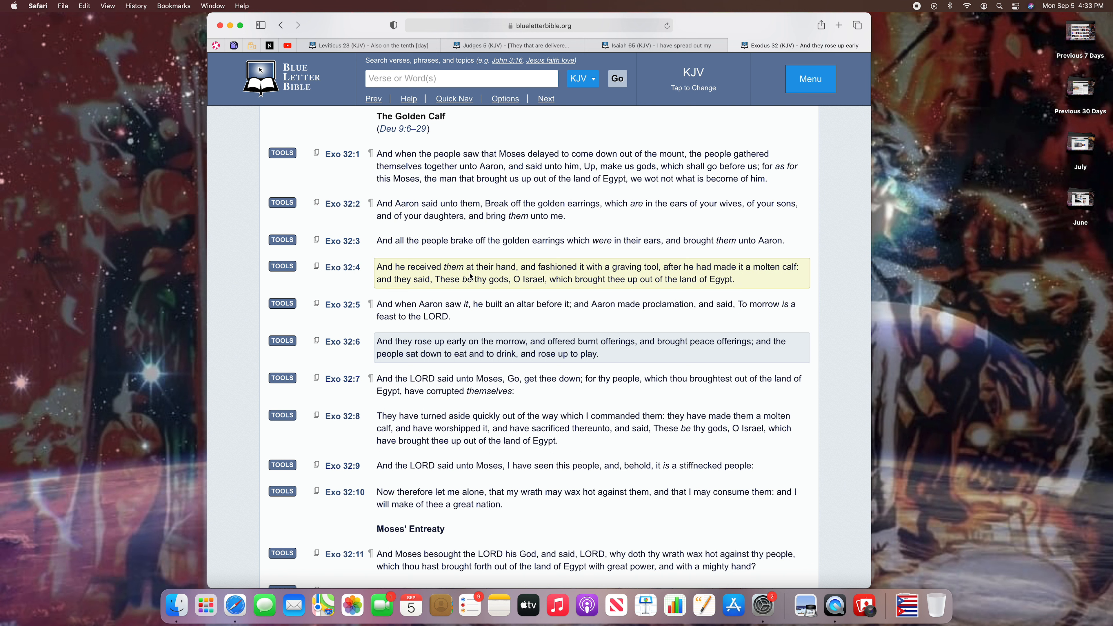
{"action": "mouse_move", "coordinate": [562, 271]}
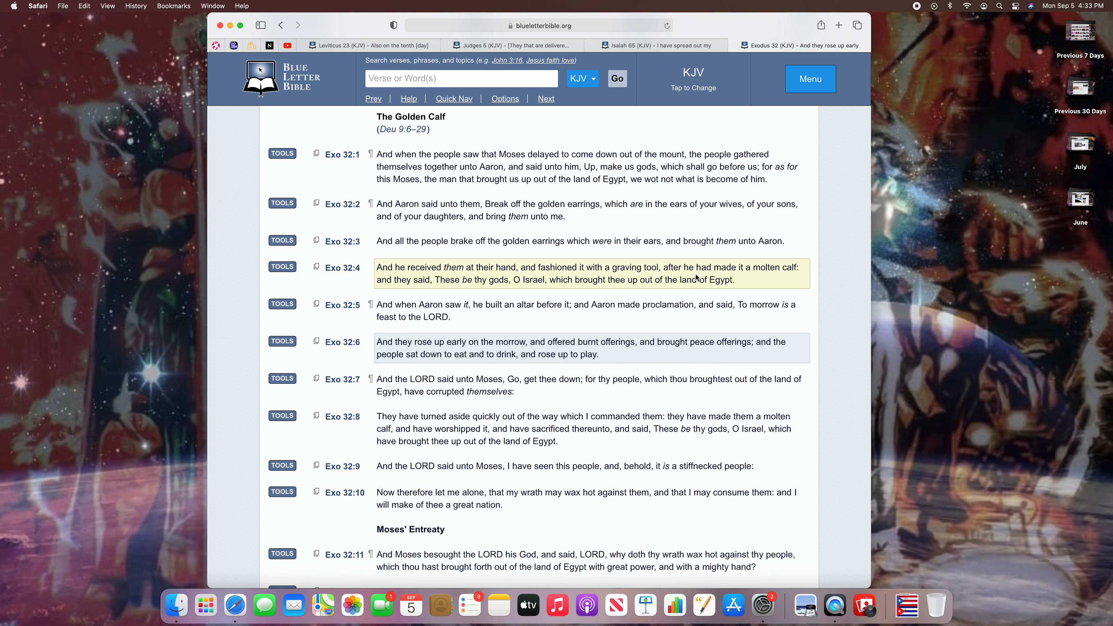
{"action": "mouse_move", "coordinate": [746, 279]}
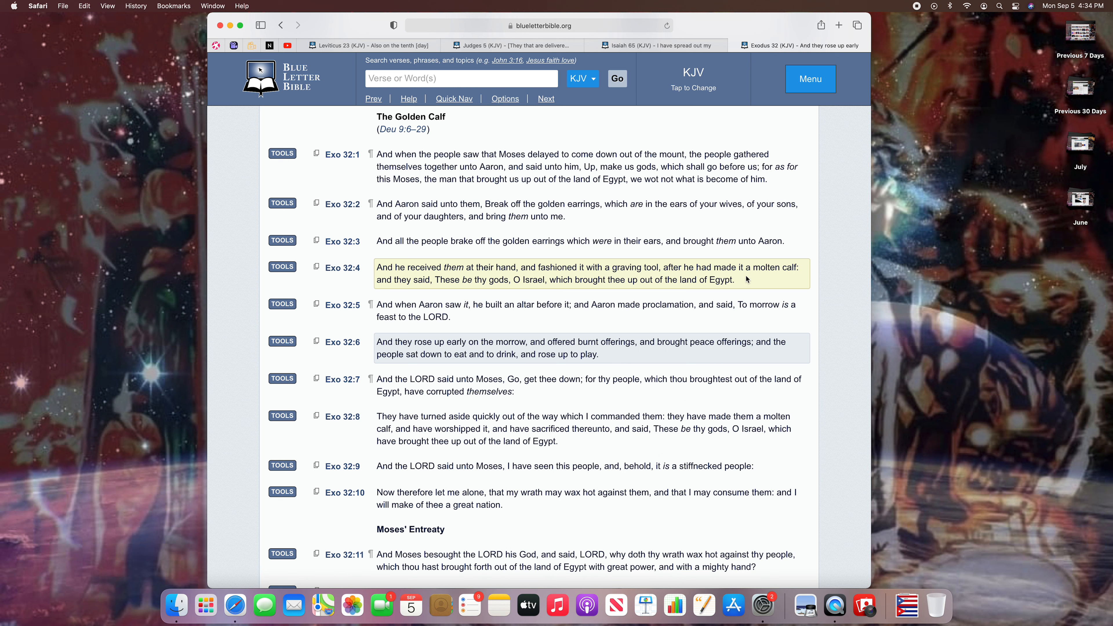
{"action": "mouse_move", "coordinate": [383, 284]}
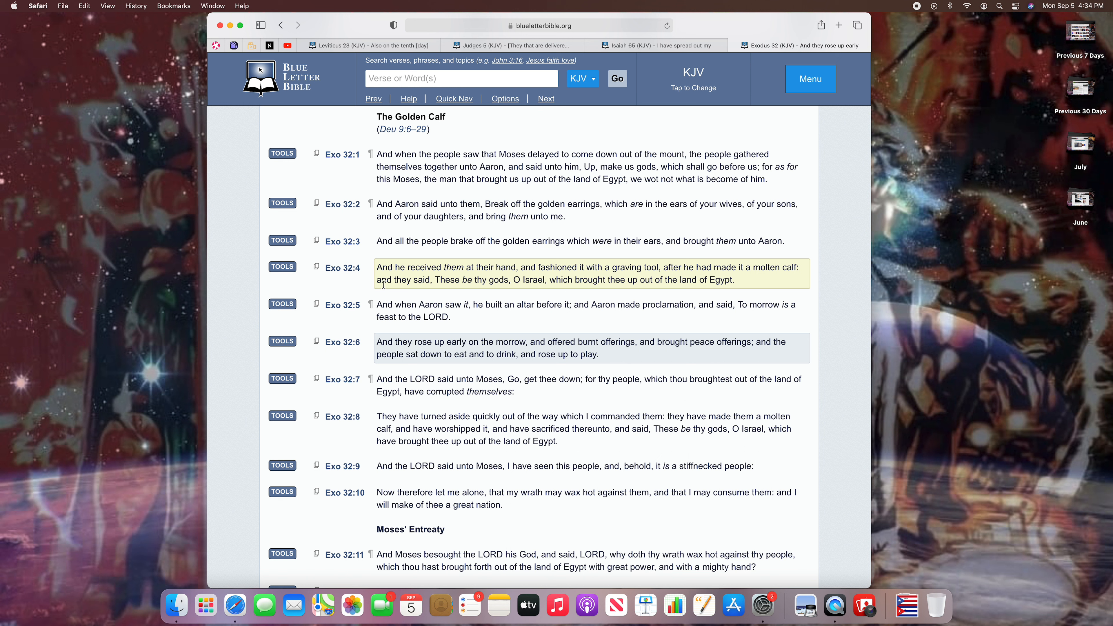
{"action": "mouse_move", "coordinate": [494, 290]}
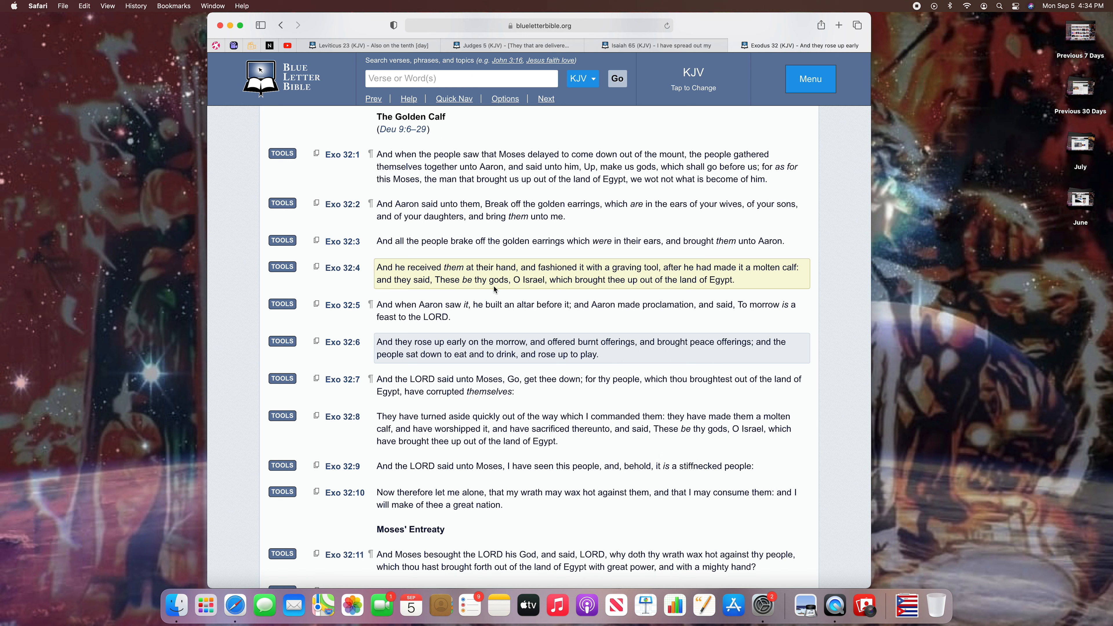
{"action": "mouse_move", "coordinate": [605, 288]}
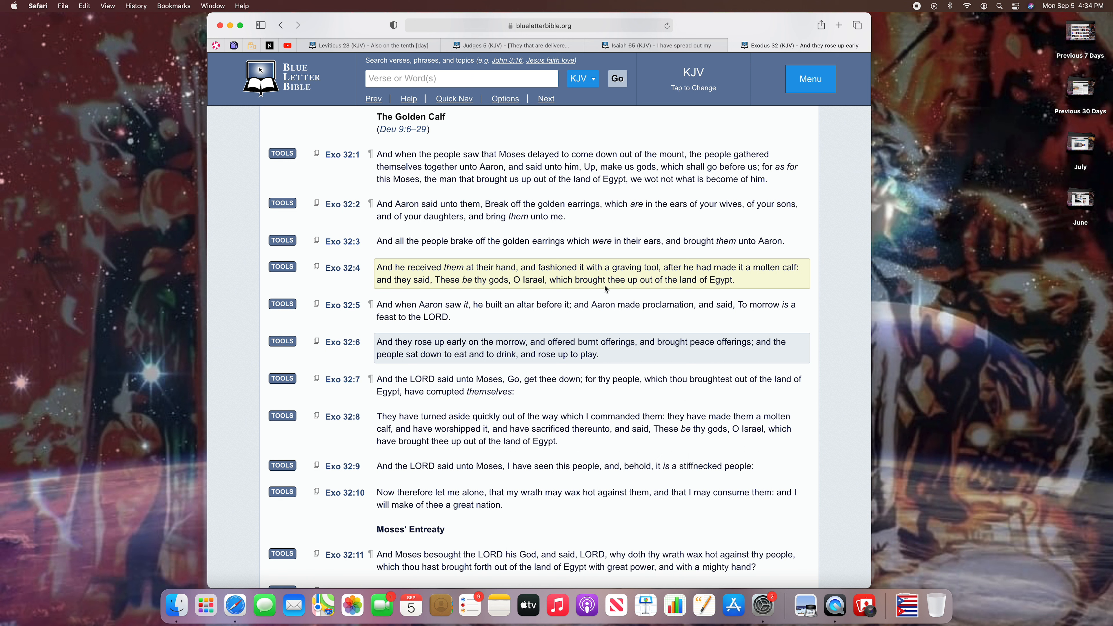
{"action": "mouse_move", "coordinate": [748, 290]}
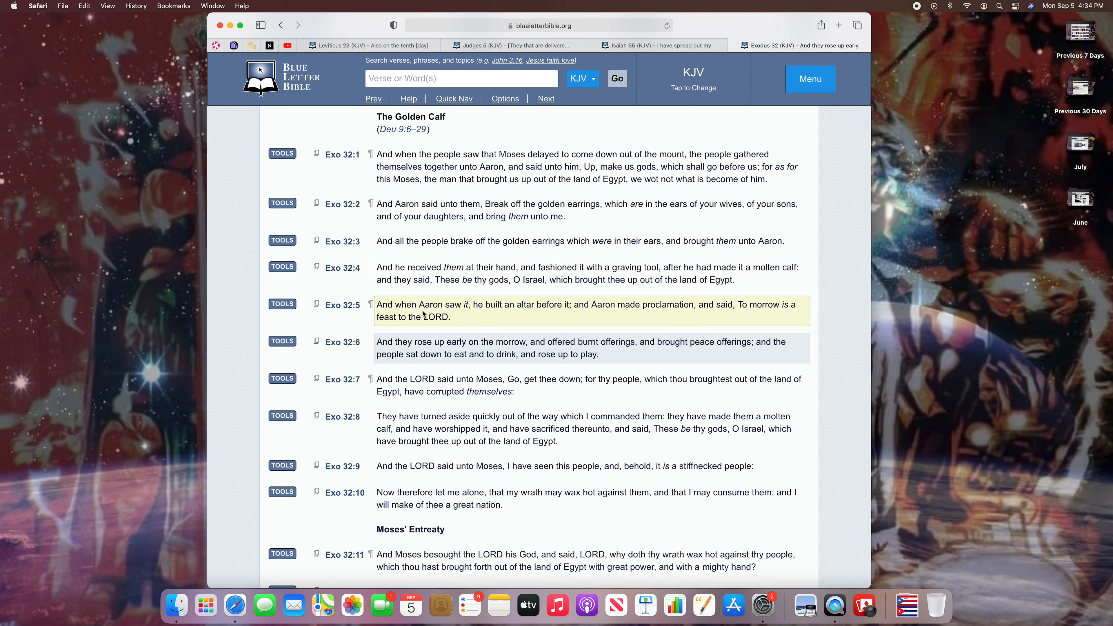
{"action": "mouse_move", "coordinate": [550, 313]}
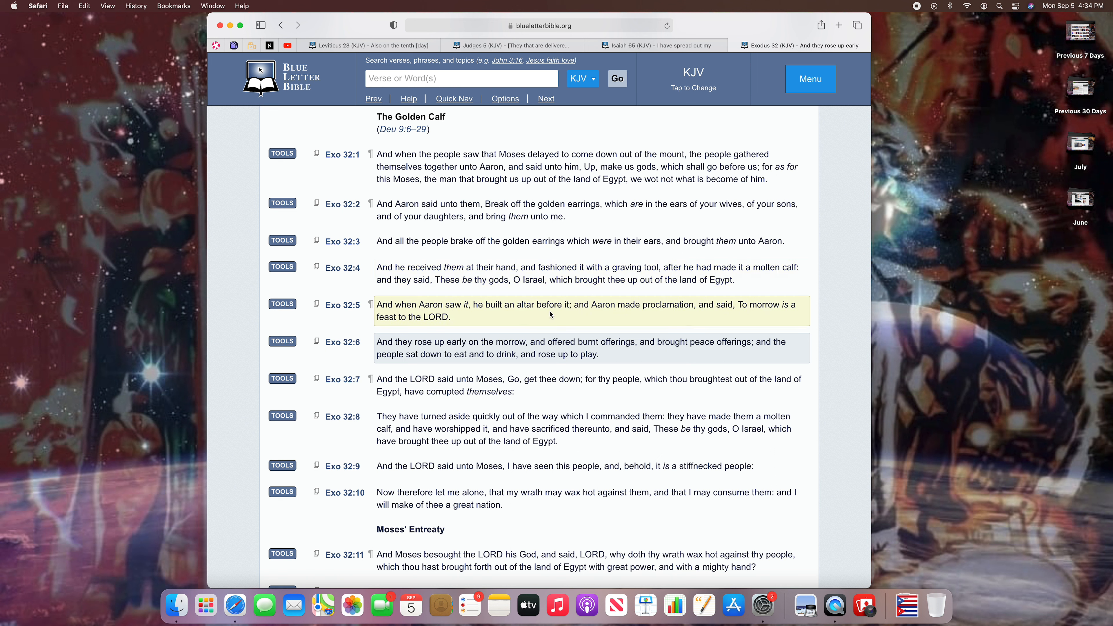
{"action": "mouse_move", "coordinate": [653, 316]}
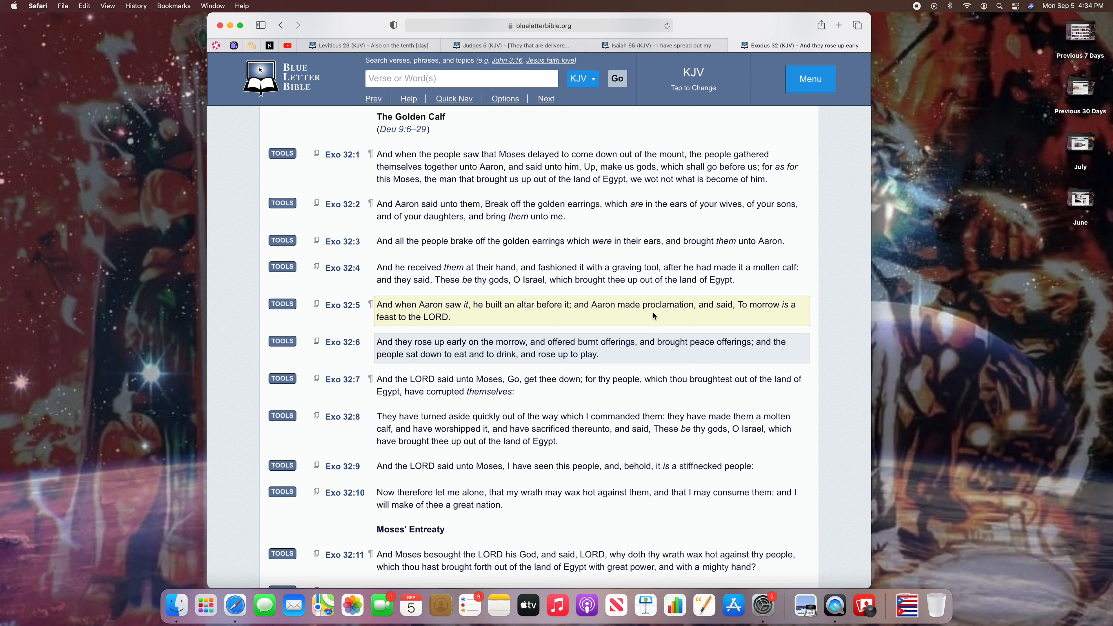
{"action": "mouse_move", "coordinate": [778, 316]}
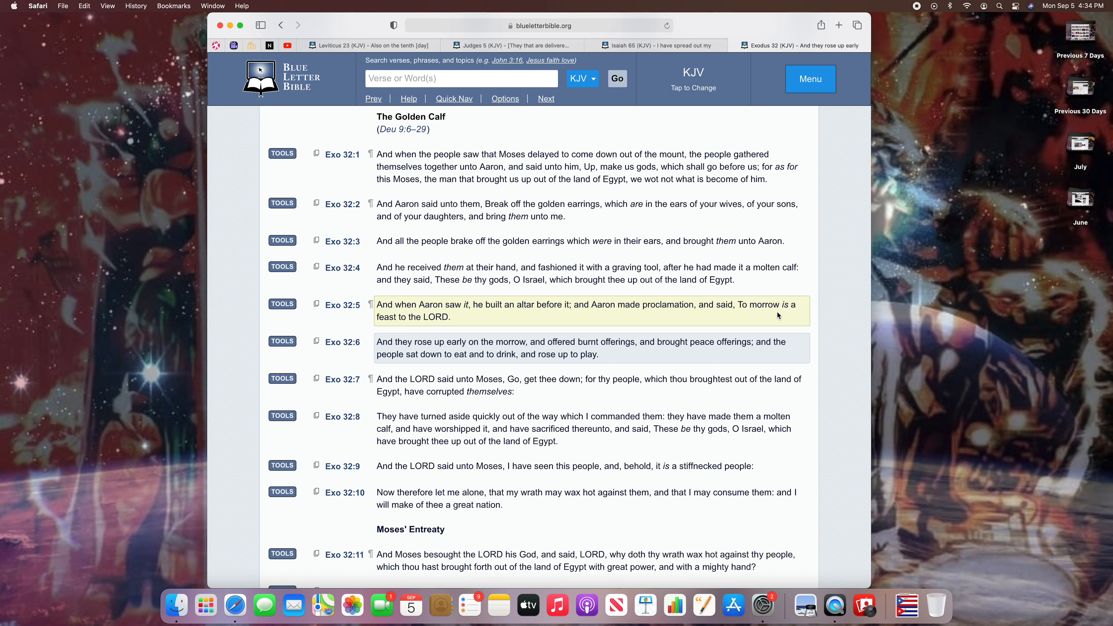
{"action": "mouse_move", "coordinate": [453, 327]}
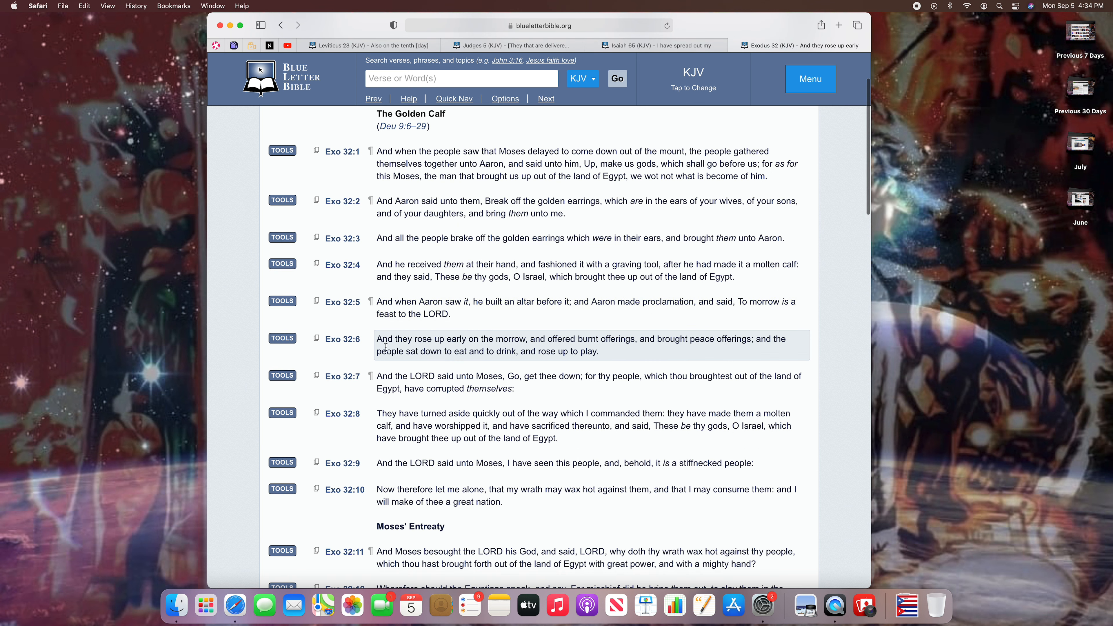
{"action": "mouse_move", "coordinate": [489, 347]}
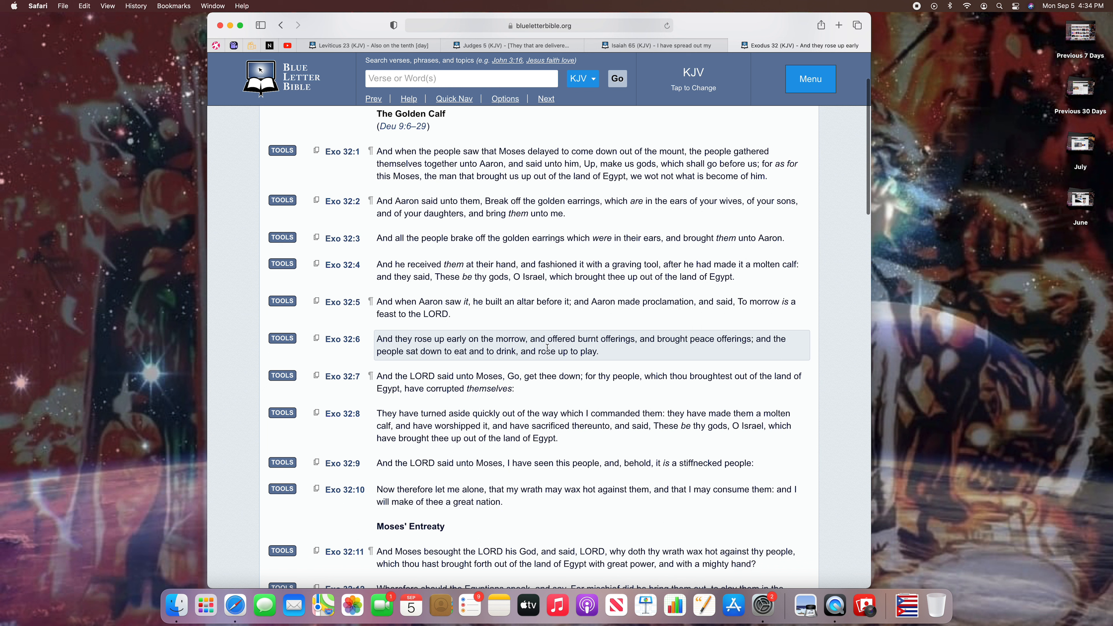
{"action": "mouse_move", "coordinate": [659, 350]}
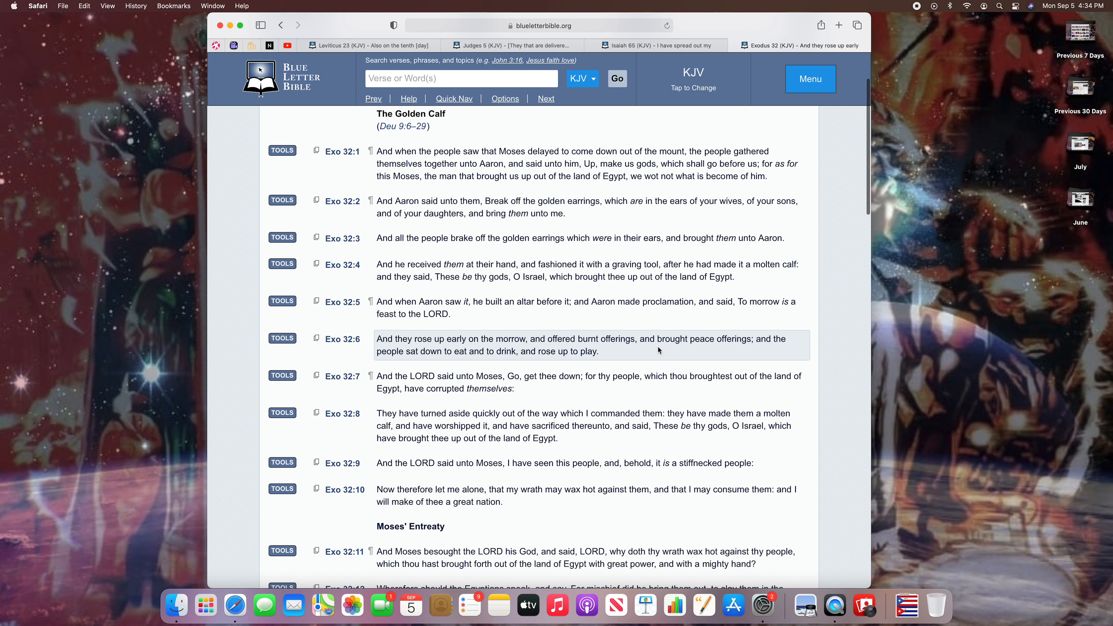
{"action": "mouse_move", "coordinate": [774, 349]}
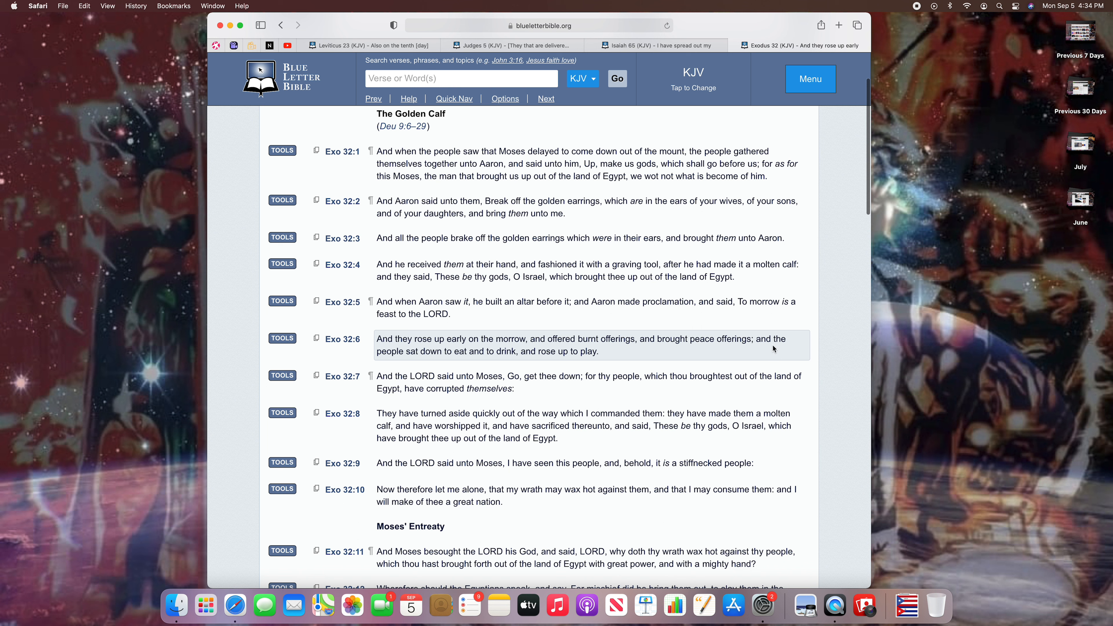
{"action": "mouse_move", "coordinate": [431, 357]}
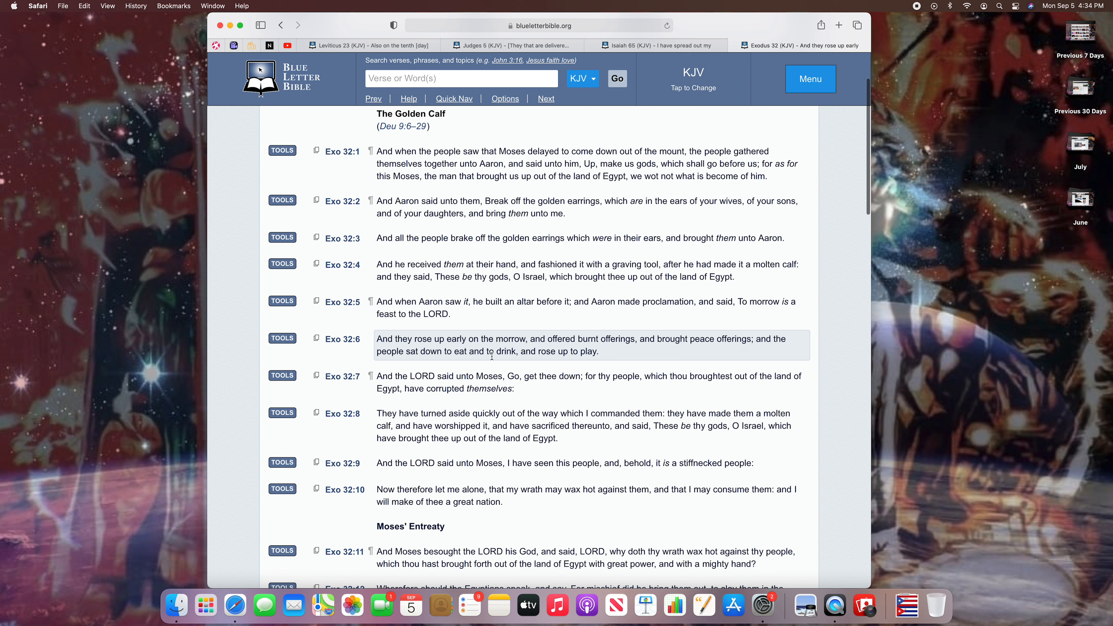
{"action": "mouse_move", "coordinate": [579, 354]}
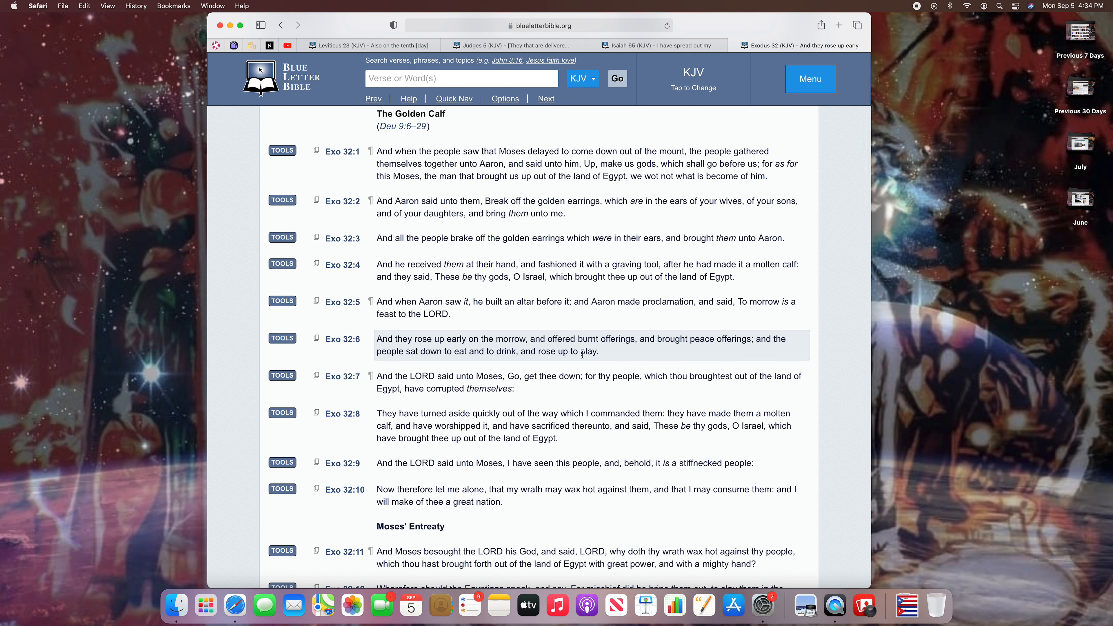
Step: Show the interlinear for Exo 32:6 and look up Strong's H6711 behind "to play."
{"action": "left_click", "coordinate": [342, 339]}
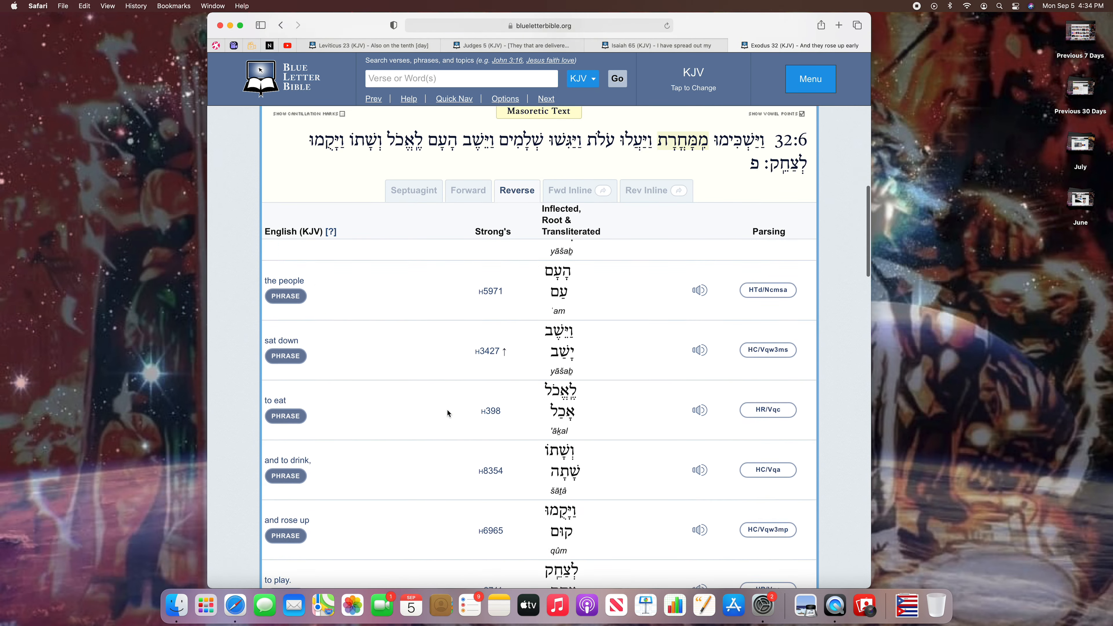
{"action": "scroll", "scroll_direction": "down", "scroll_amount": 3}
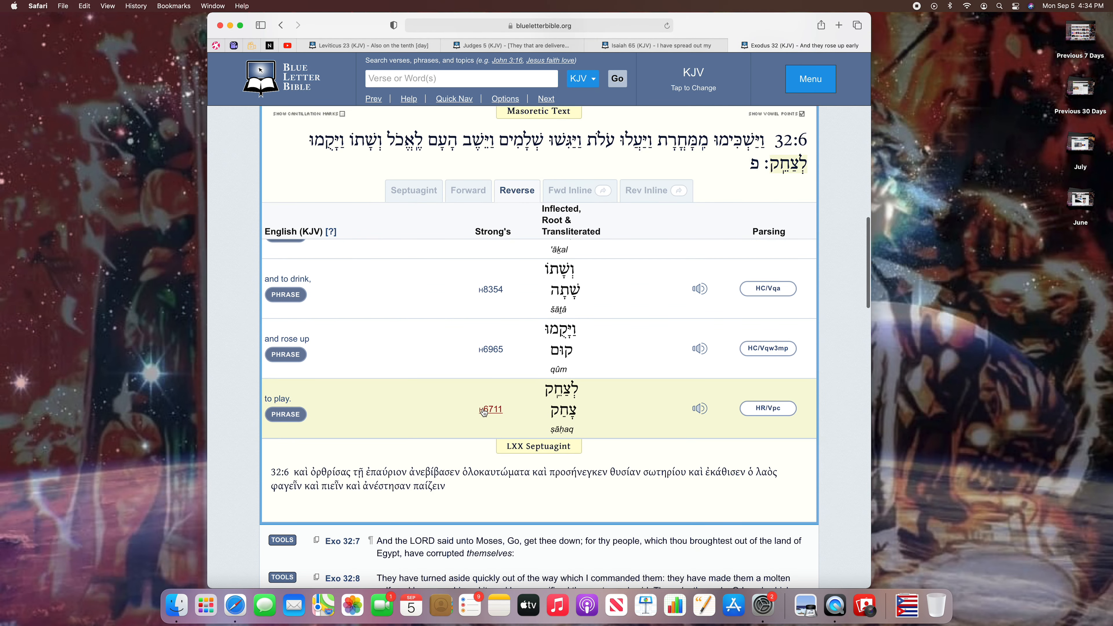
{"action": "left_click", "coordinate": [490, 410]}
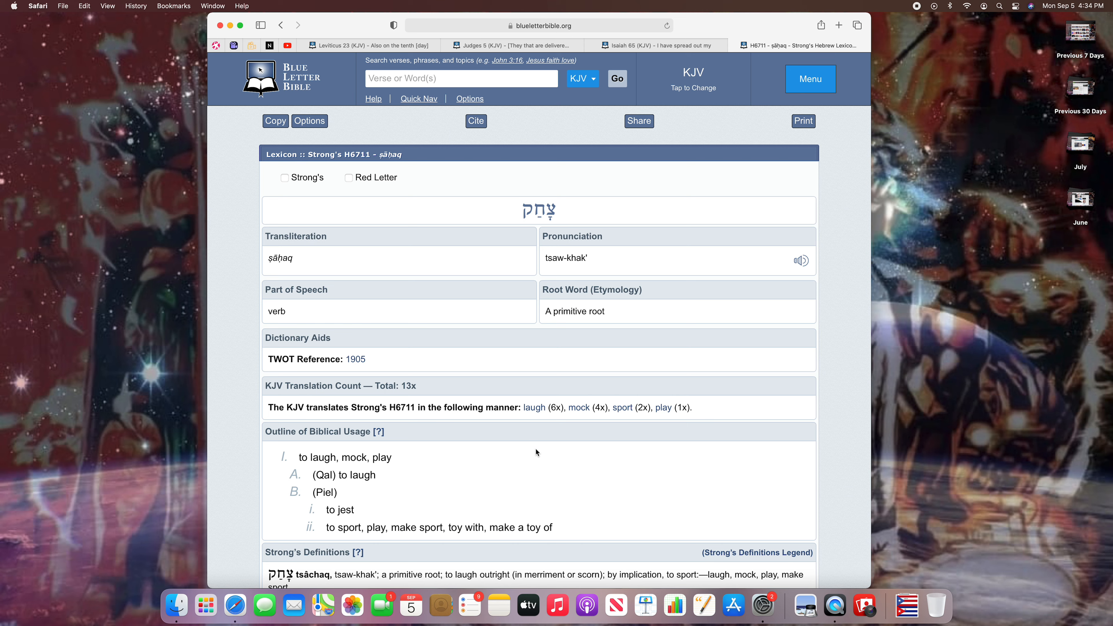
Step: Read down the H6711 tsachaq lexicon page to the Brown-Driver-Briggs entry
{"action": "scroll", "scroll_direction": "down", "scroll_amount": 3}
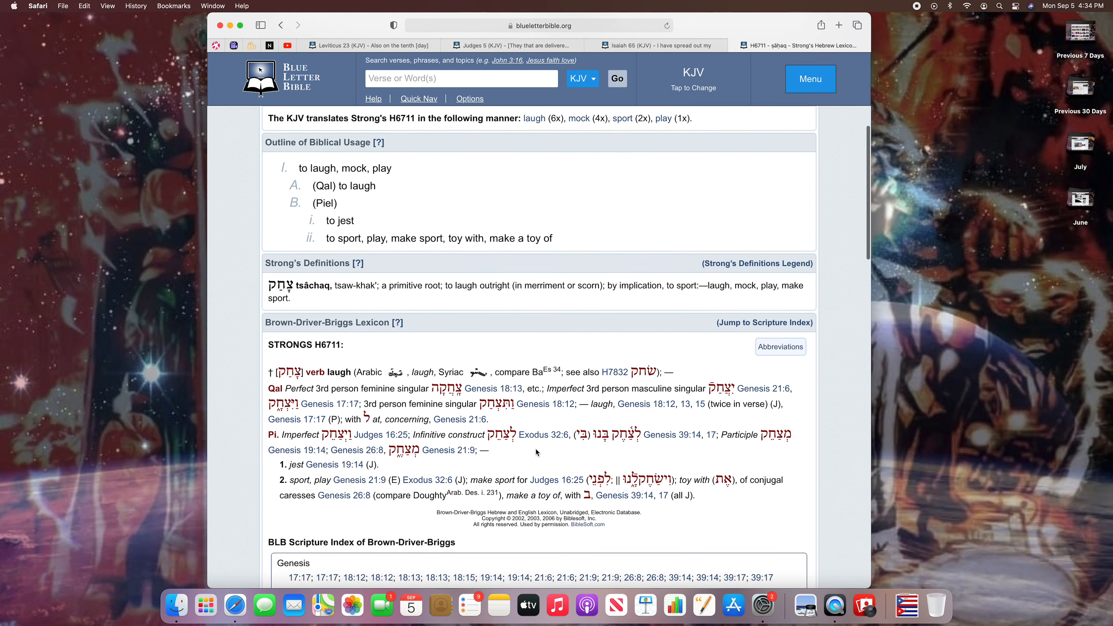
{"action": "scroll", "scroll_direction": "down", "scroll_amount": 3}
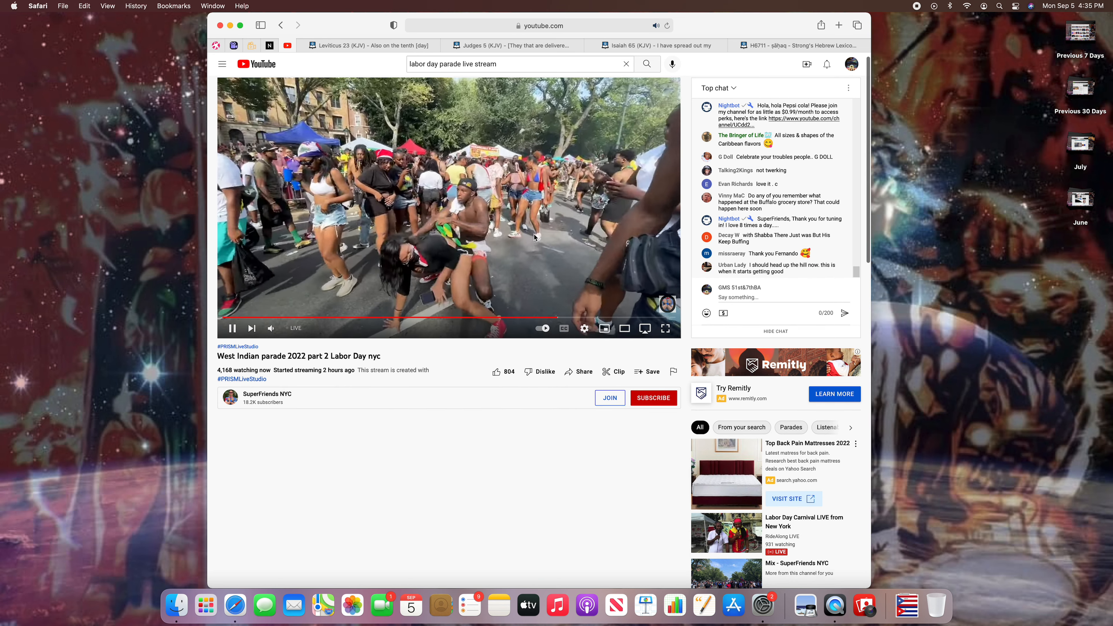
Step: Watch the parade livestream briefly, then return to the Strong's H6711 tsachaq entry
{"action": "left_click", "coordinate": [232, 328]}
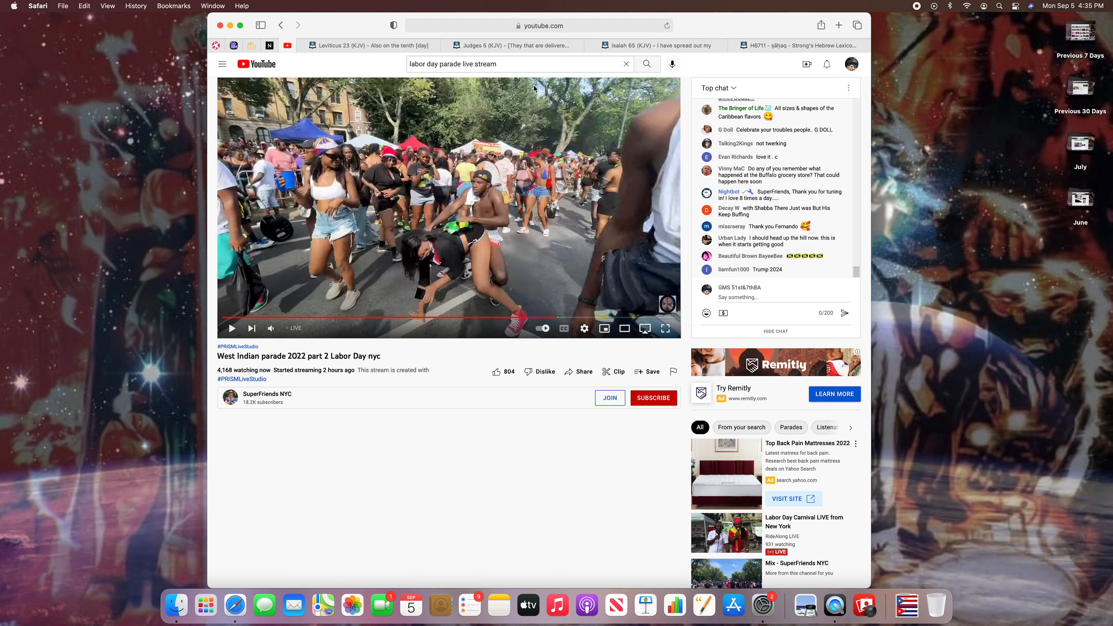
{"action": "mouse_move", "coordinate": [794, 45]}
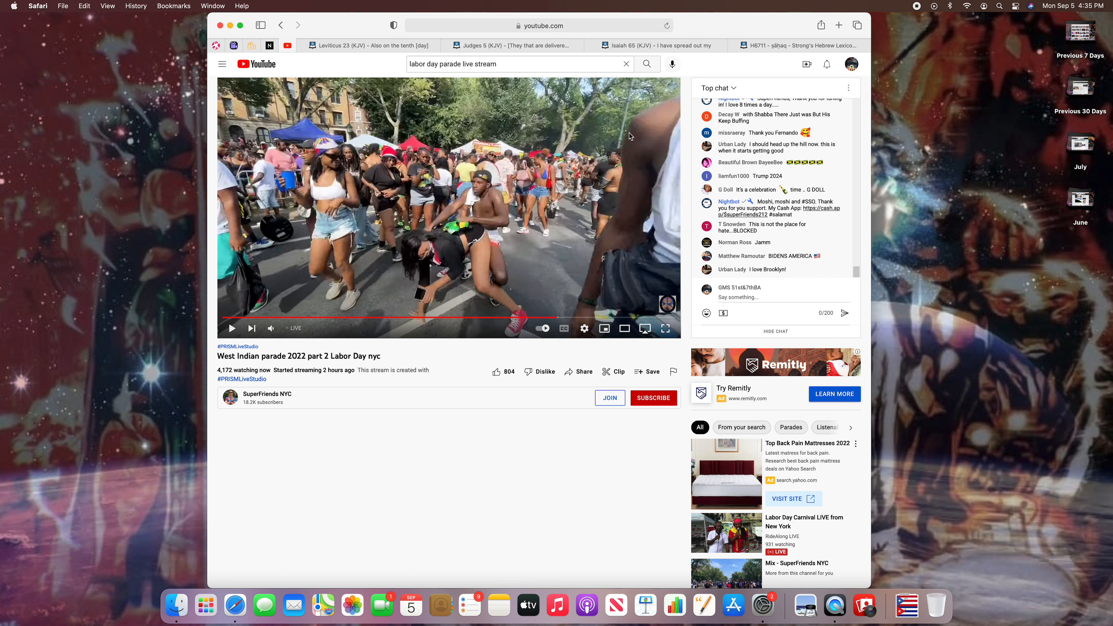
{"action": "mouse_move", "coordinate": [363, 57]}
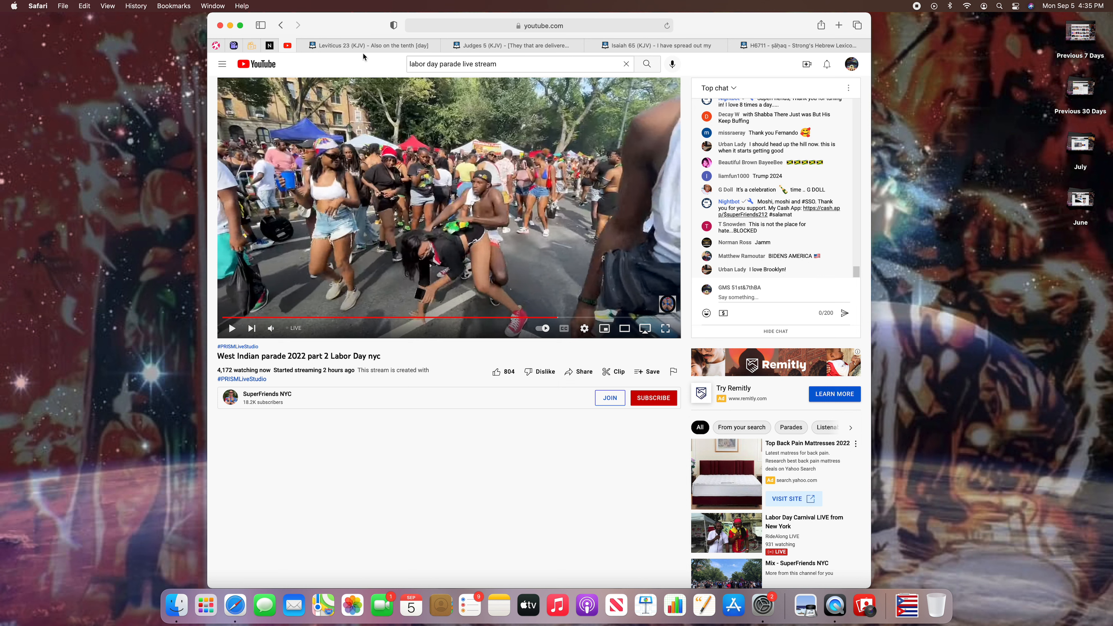
{"action": "left_click", "coordinate": [797, 45]}
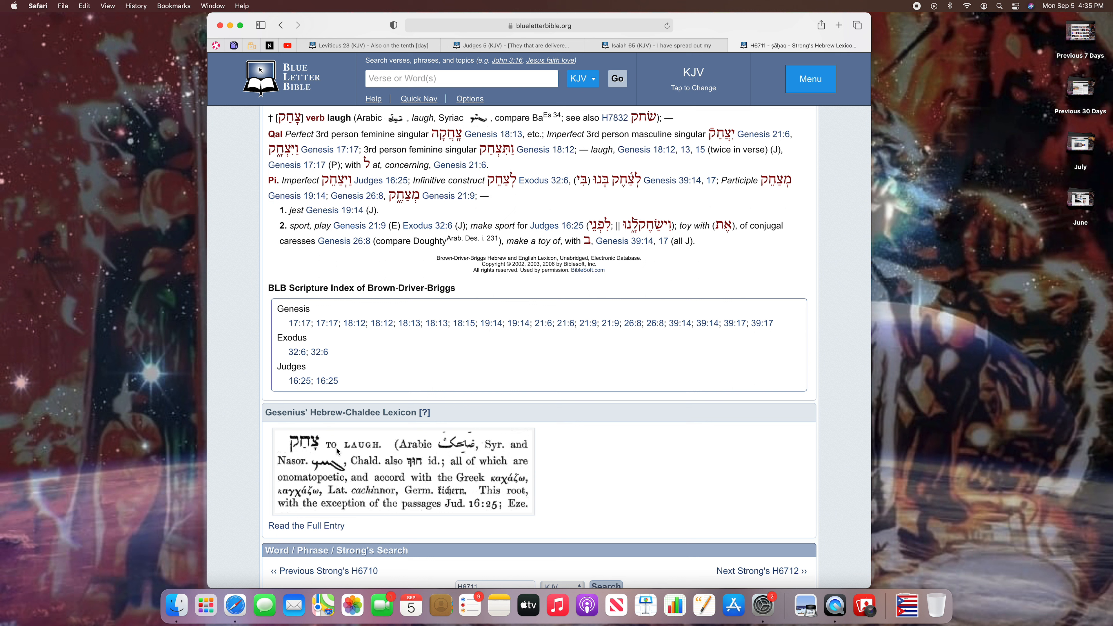
{"action": "mouse_move", "coordinate": [317, 484]}
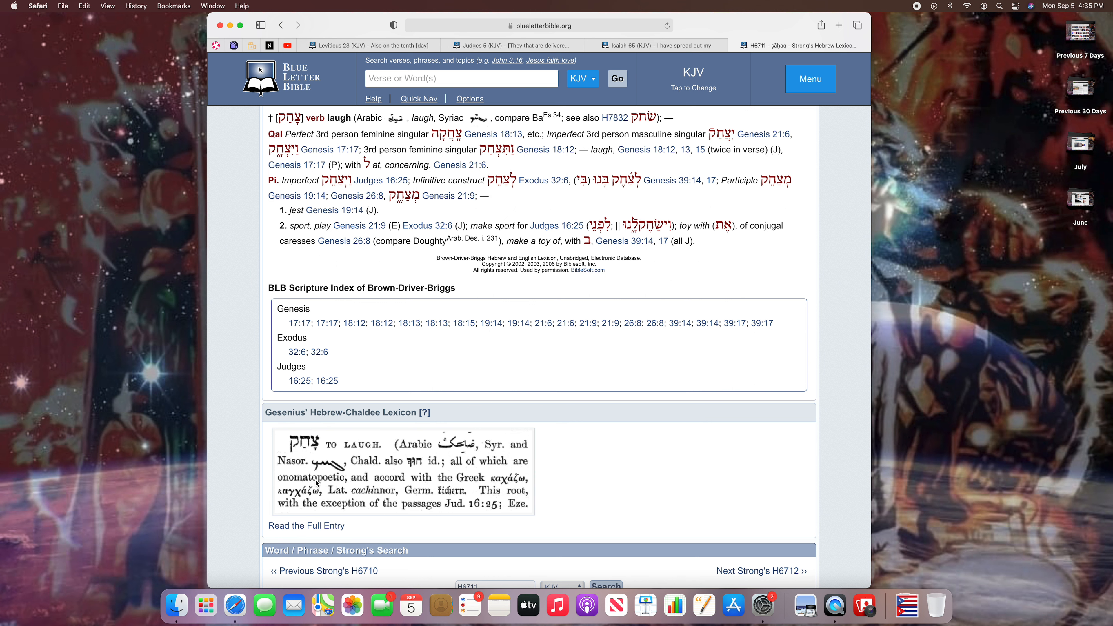
{"action": "mouse_move", "coordinate": [572, 487]}
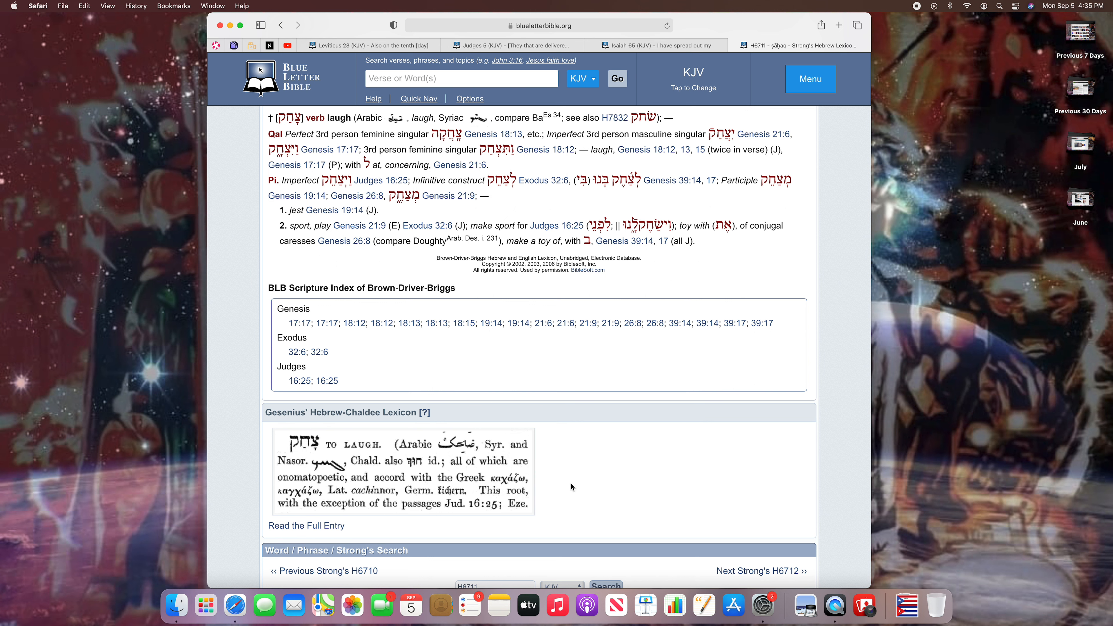
Step: Scroll through the H6711 lexicon entry, then check the parade livestream again
{"action": "scroll", "scroll_direction": "down", "scroll_amount": 3}
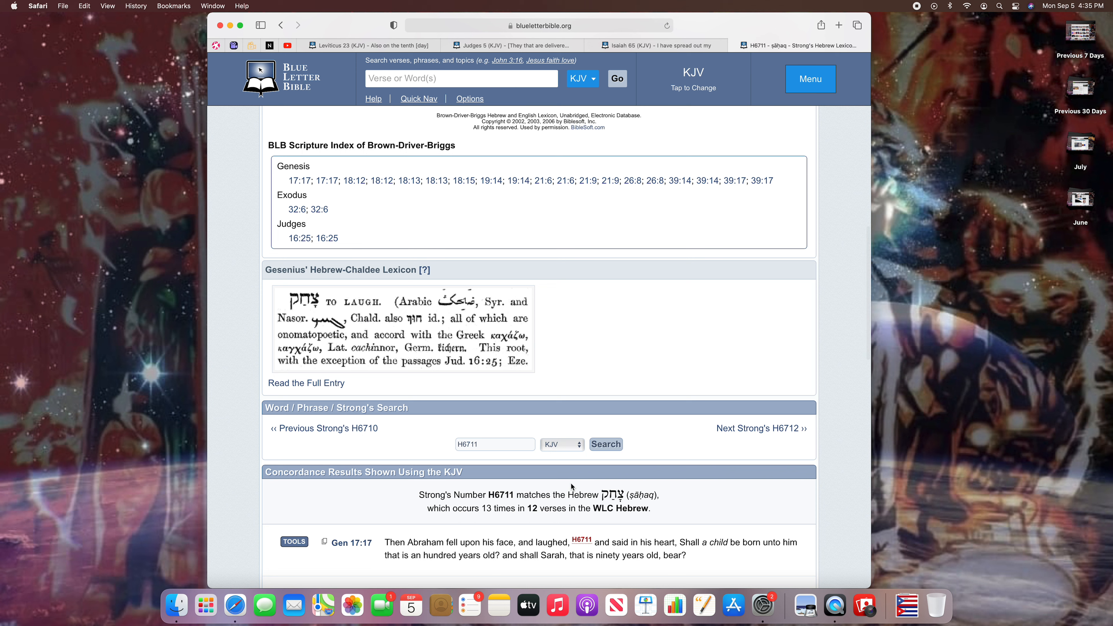
{"action": "scroll", "scroll_direction": "up", "scroll_amount": 3}
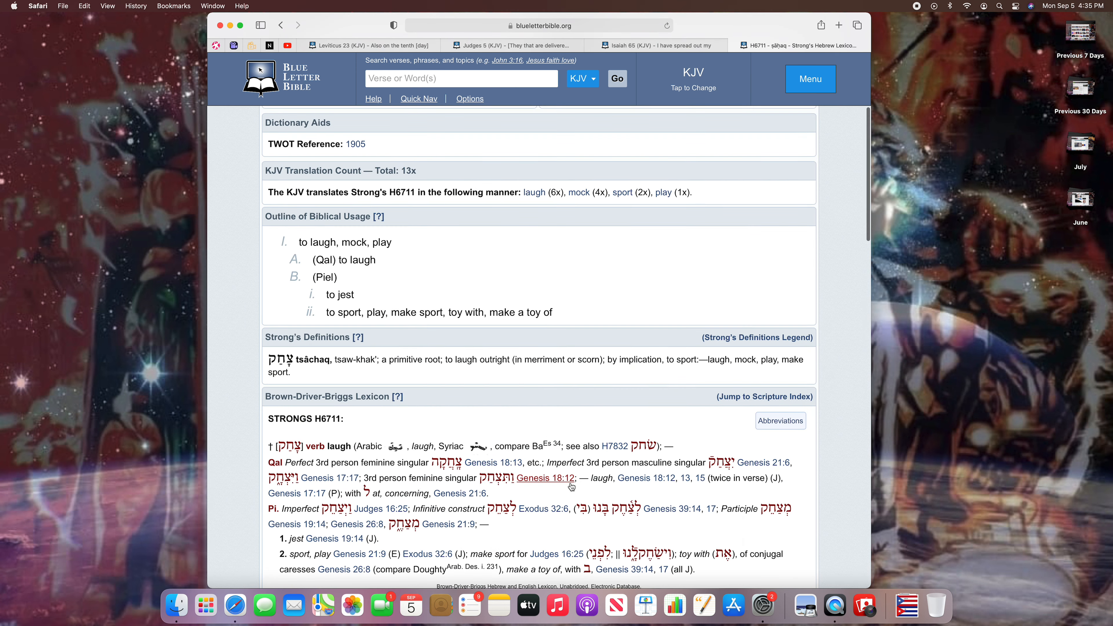
{"action": "scroll", "scroll_direction": "up", "scroll_amount": 3}
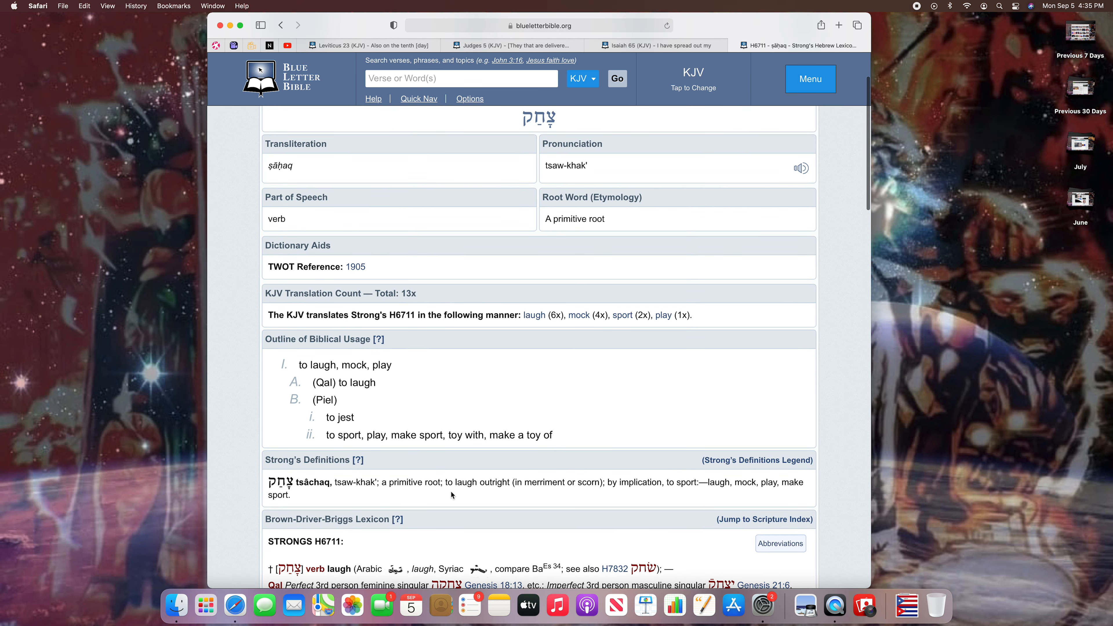
{"action": "mouse_move", "coordinate": [476, 493]}
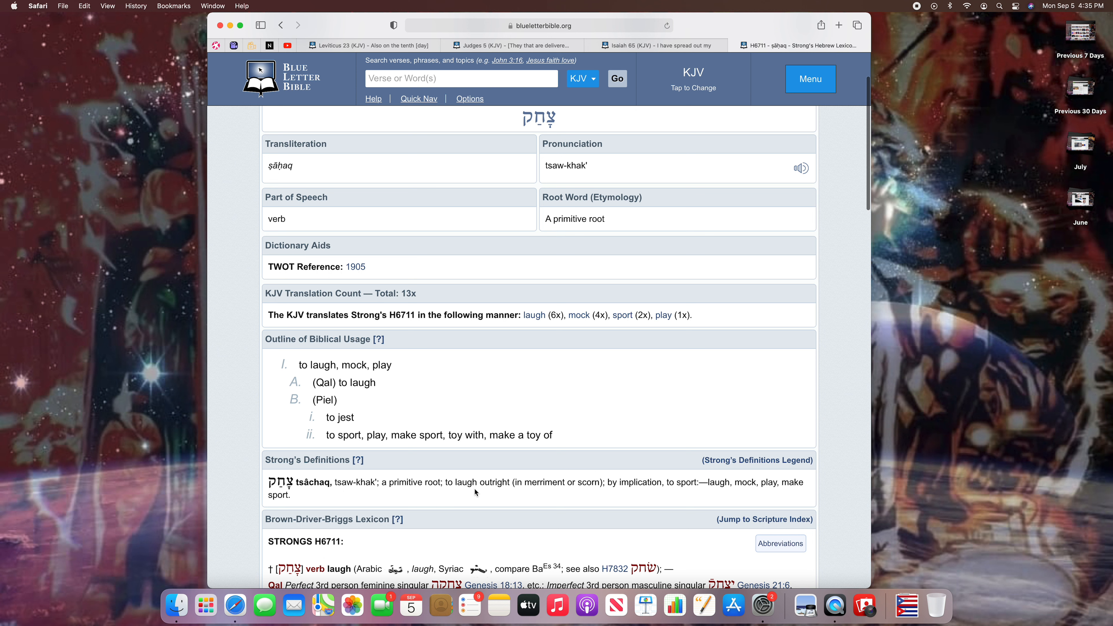
{"action": "mouse_move", "coordinate": [501, 491]}
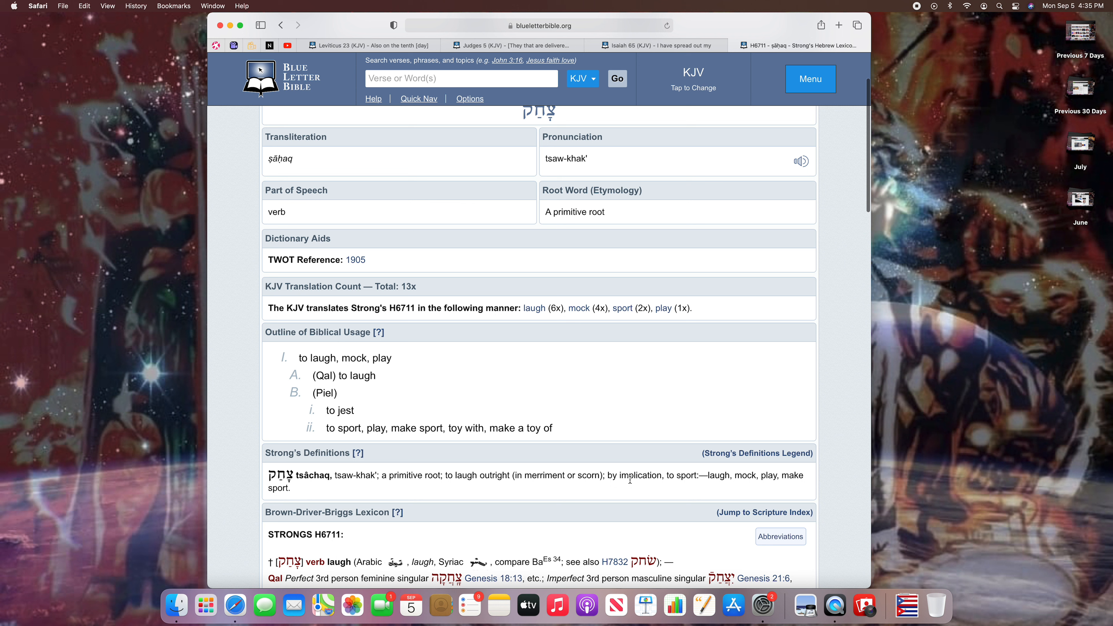
{"action": "mouse_move", "coordinate": [705, 485]}
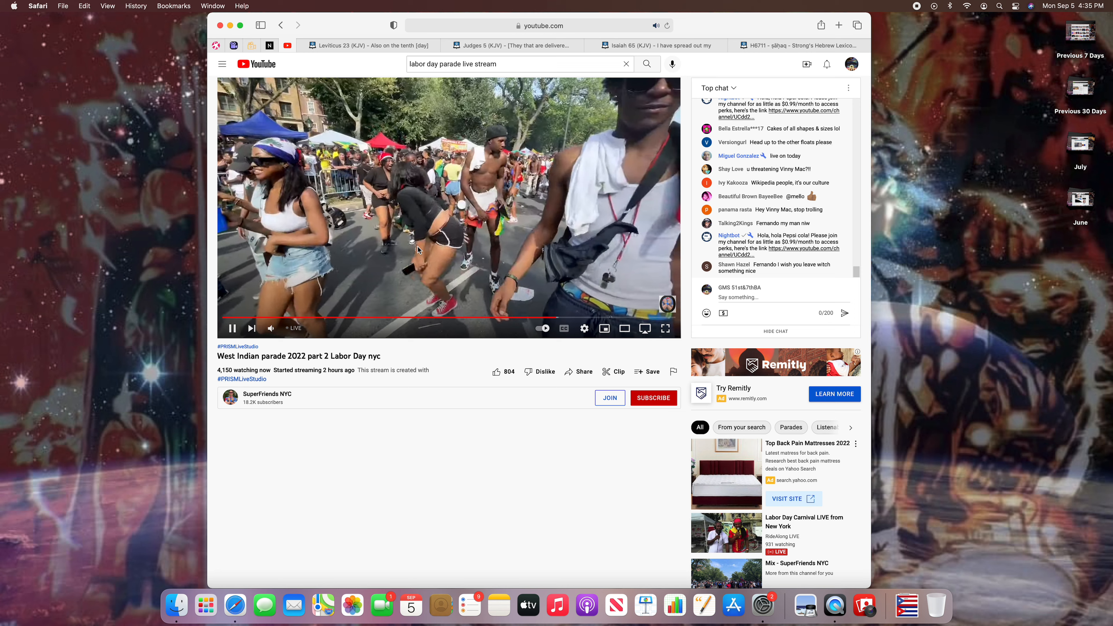
{"action": "left_click", "coordinate": [230, 328]}
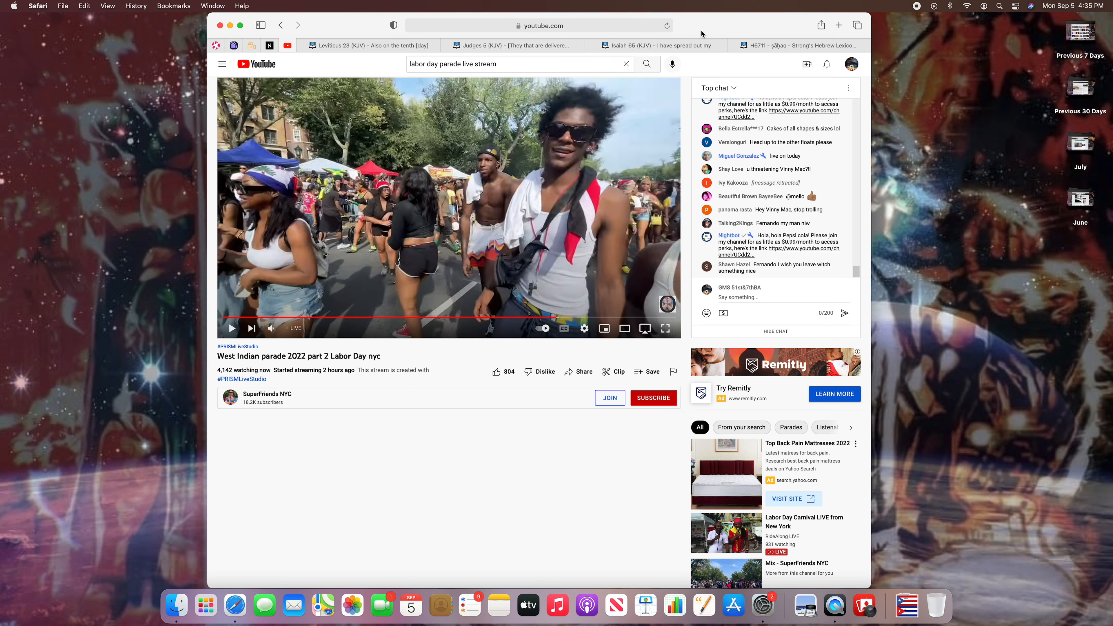
Step: Return to the H6711 entry, skim it, then switch to the Isaiah 65 KJV chapter
{"action": "left_click", "coordinate": [794, 45]}
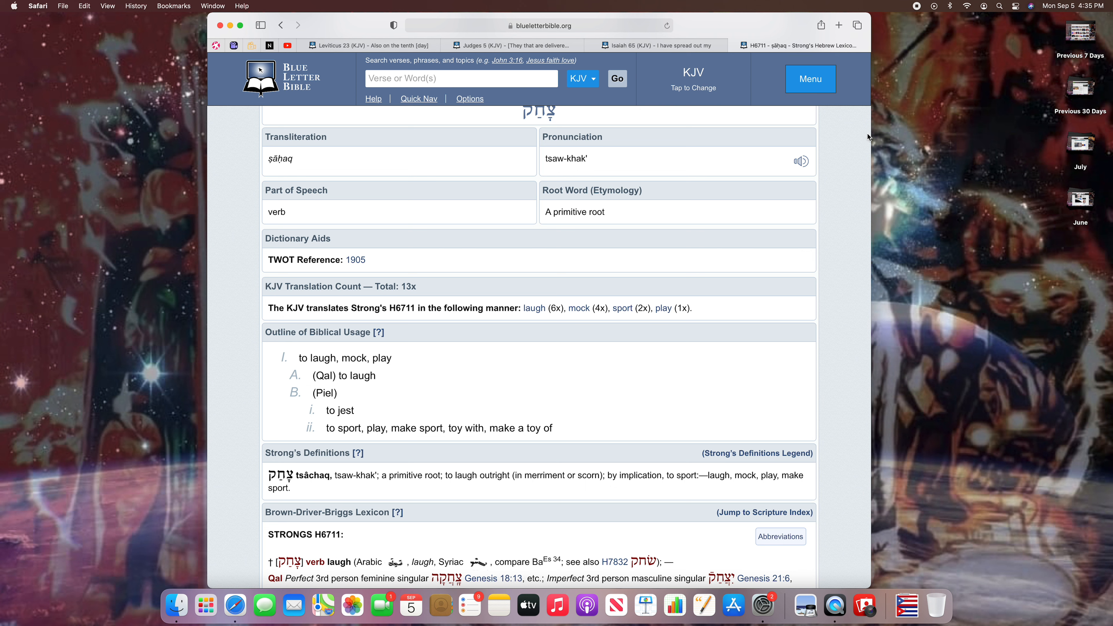
{"action": "scroll", "scroll_direction": "up", "scroll_amount": 3}
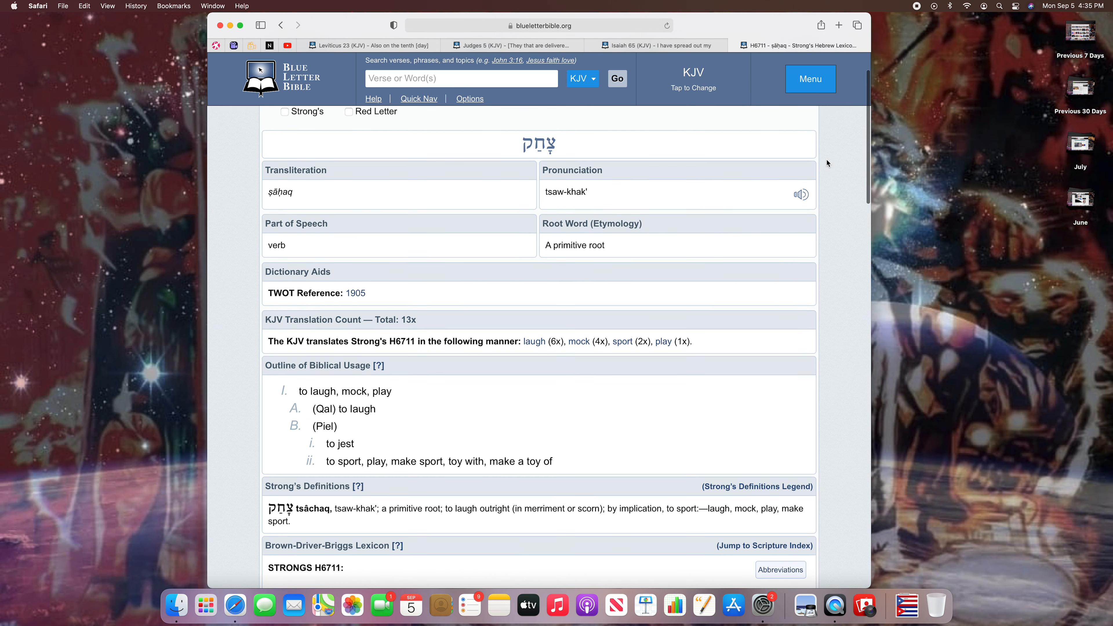
{"action": "scroll", "scroll_direction": "down", "scroll_amount": 3}
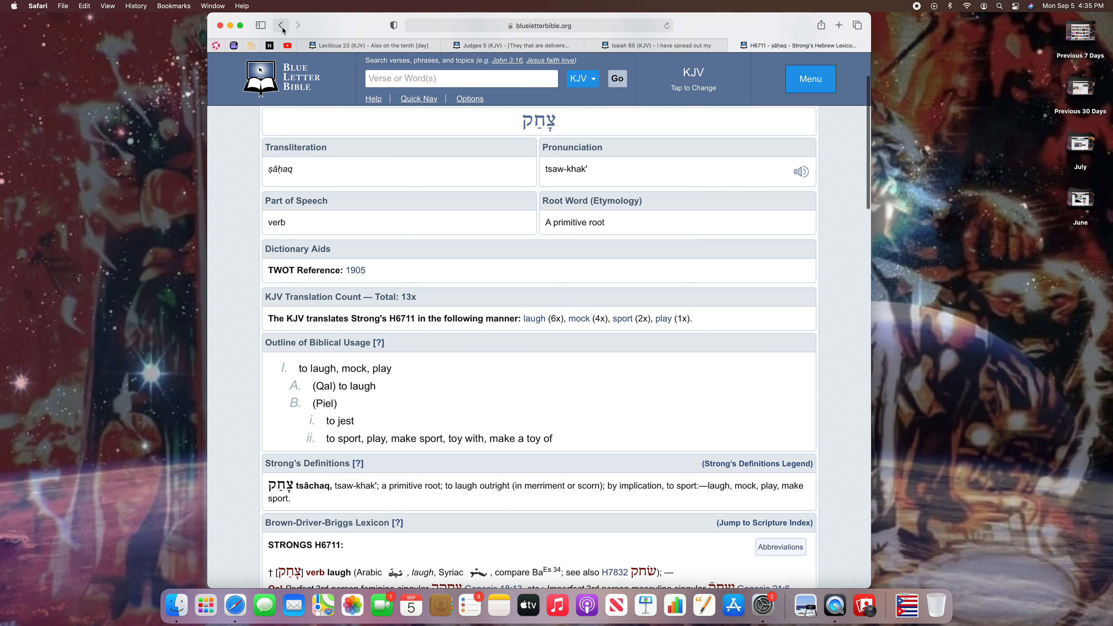
{"action": "left_click", "coordinate": [656, 45]}
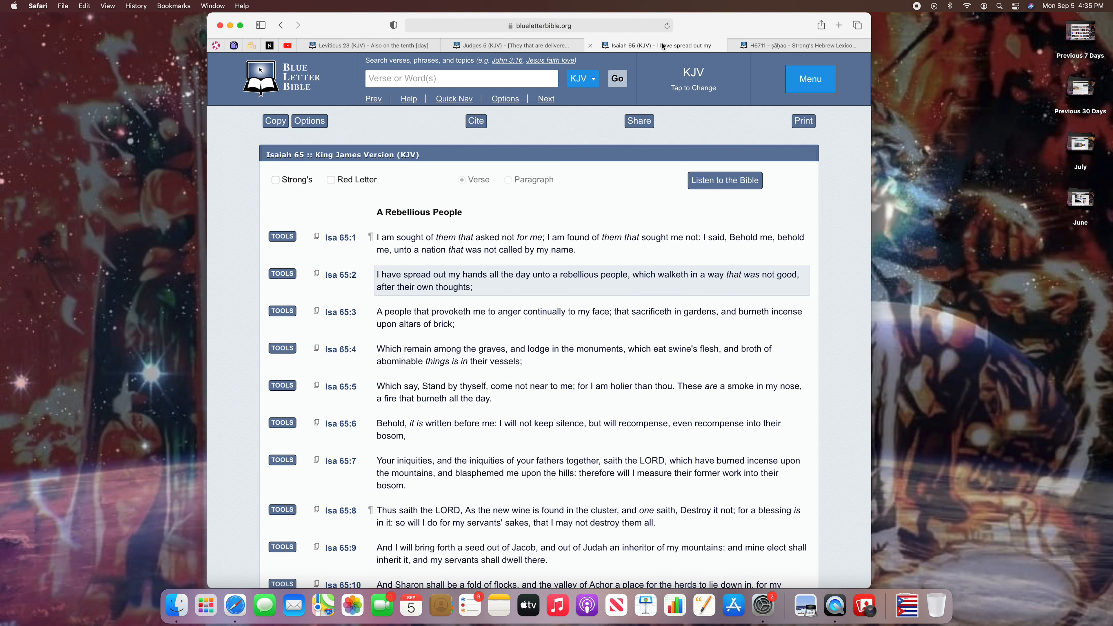
{"action": "mouse_move", "coordinate": [340, 237]}
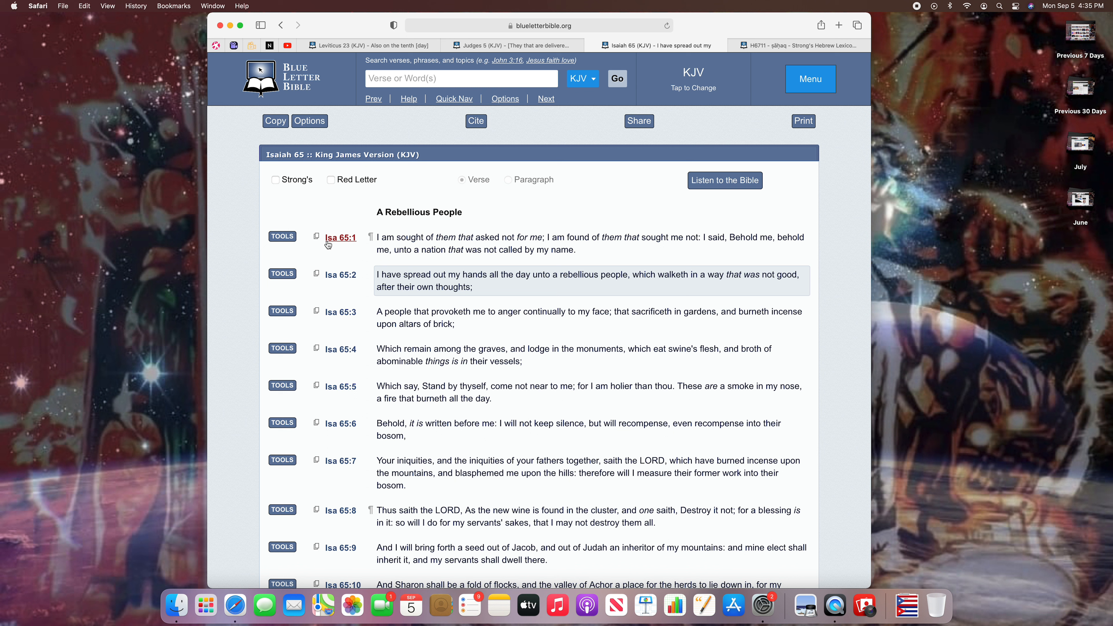
Step: Read Isaiah 65, select 'rebellious people' in verse 2, then bring back the parade livestream
{"action": "left_click", "coordinate": [341, 237]}
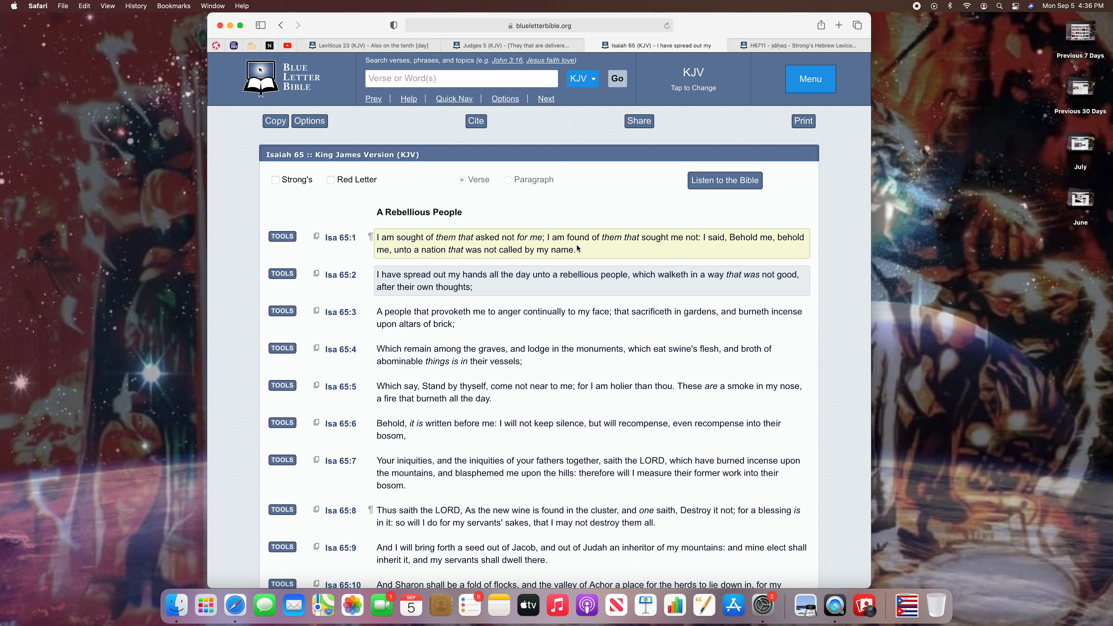
{"action": "mouse_move", "coordinate": [672, 246]}
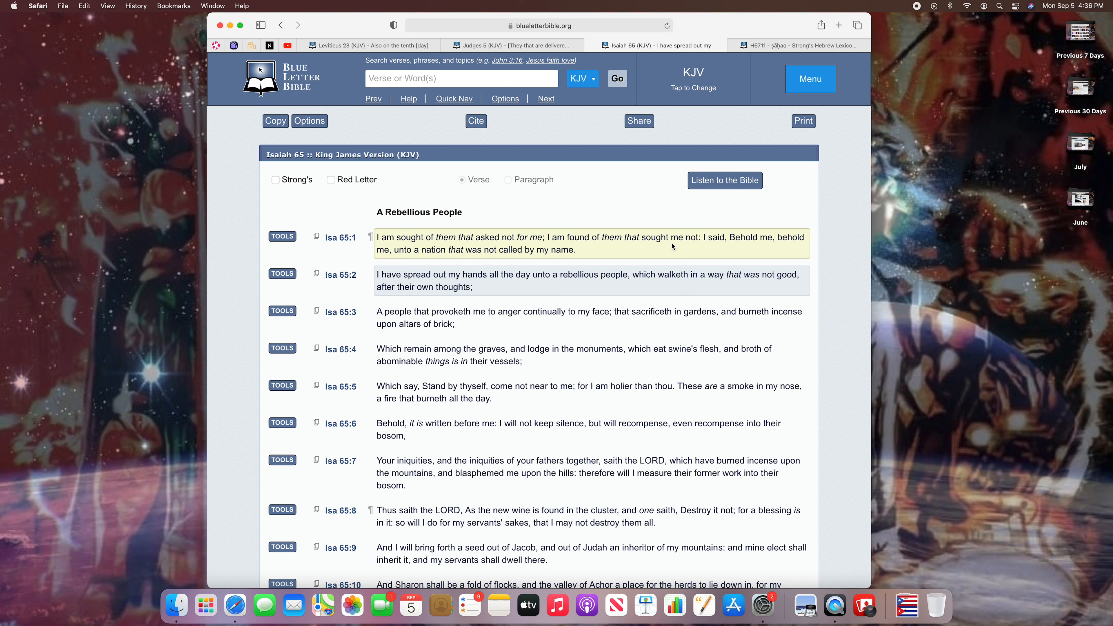
{"action": "mouse_move", "coordinate": [765, 248]}
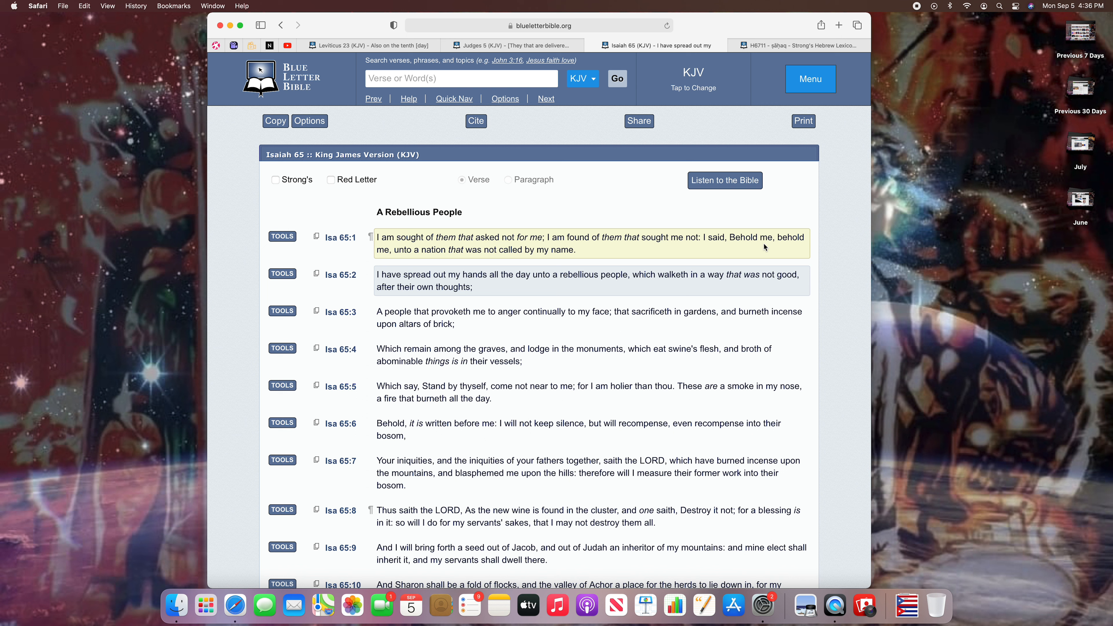
{"action": "mouse_move", "coordinate": [383, 260]}
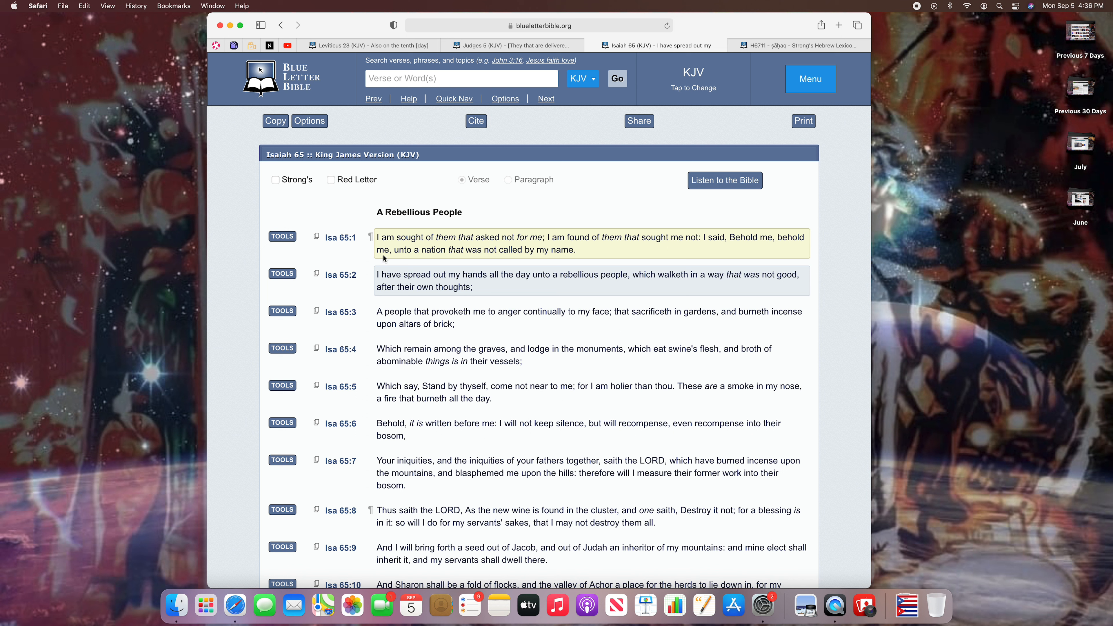
{"action": "mouse_move", "coordinate": [469, 253]}
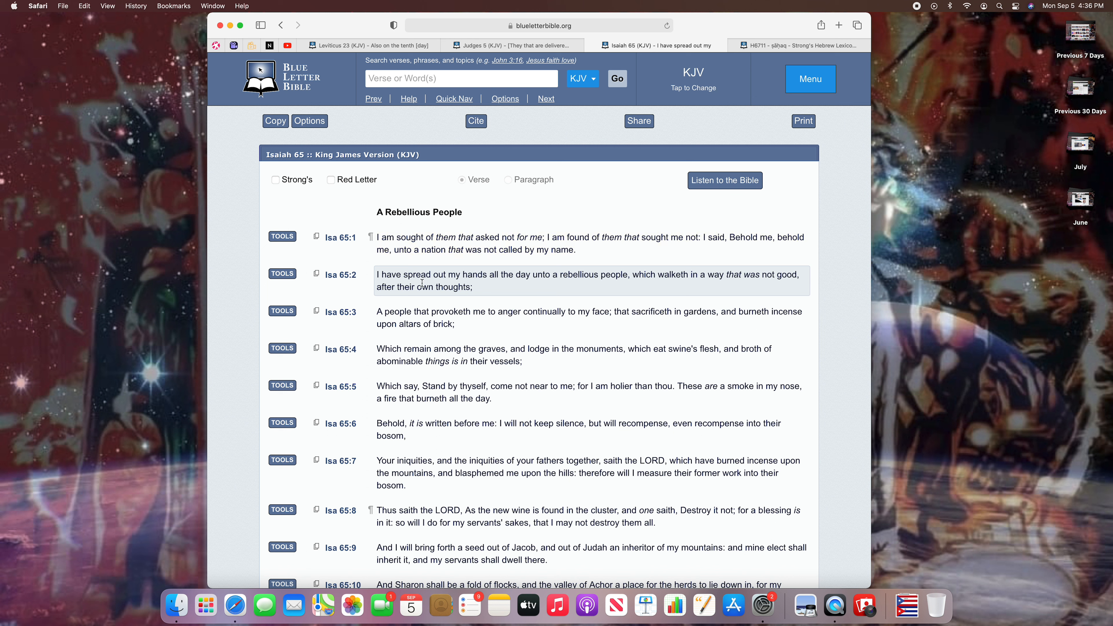
{"action": "mouse_move", "coordinate": [604, 287]}
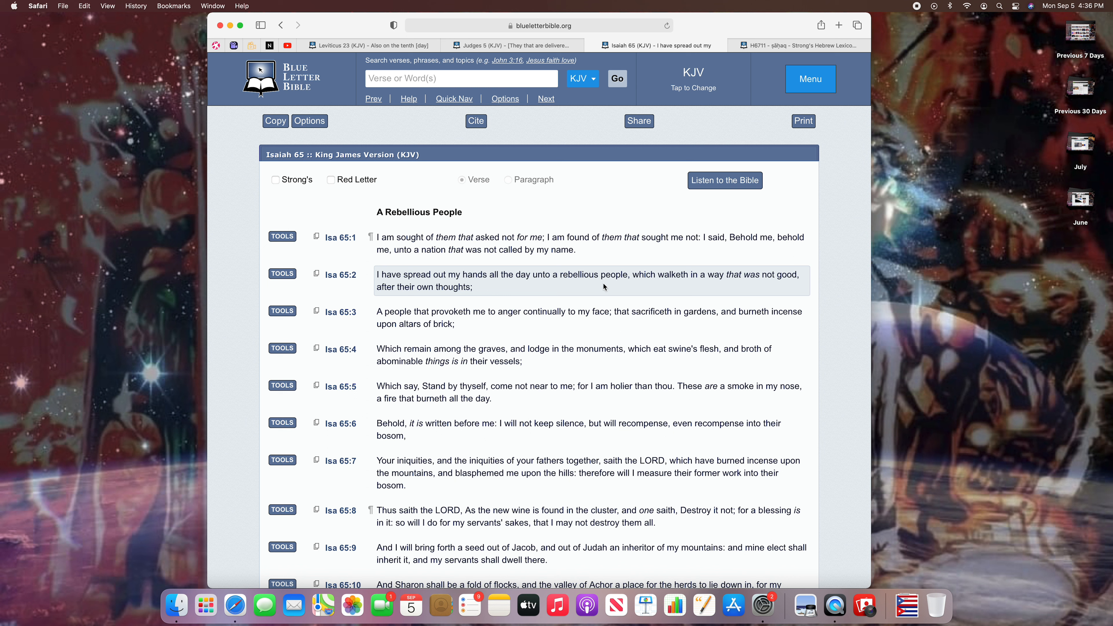
{"action": "double_click", "coordinate": [588, 274]}
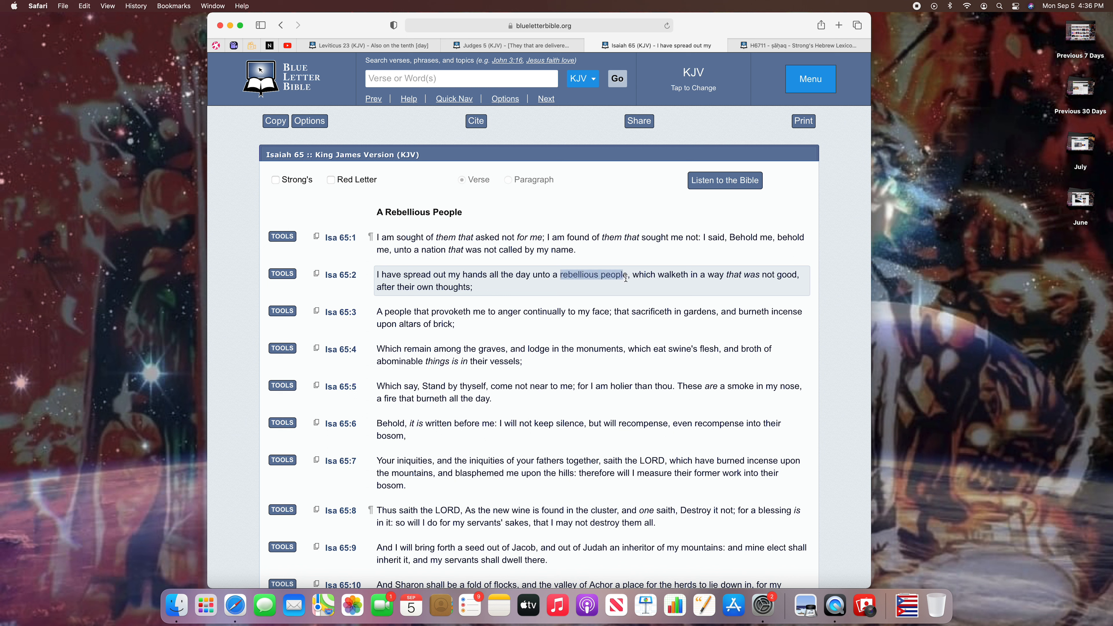
{"action": "mouse_move", "coordinate": [647, 288]}
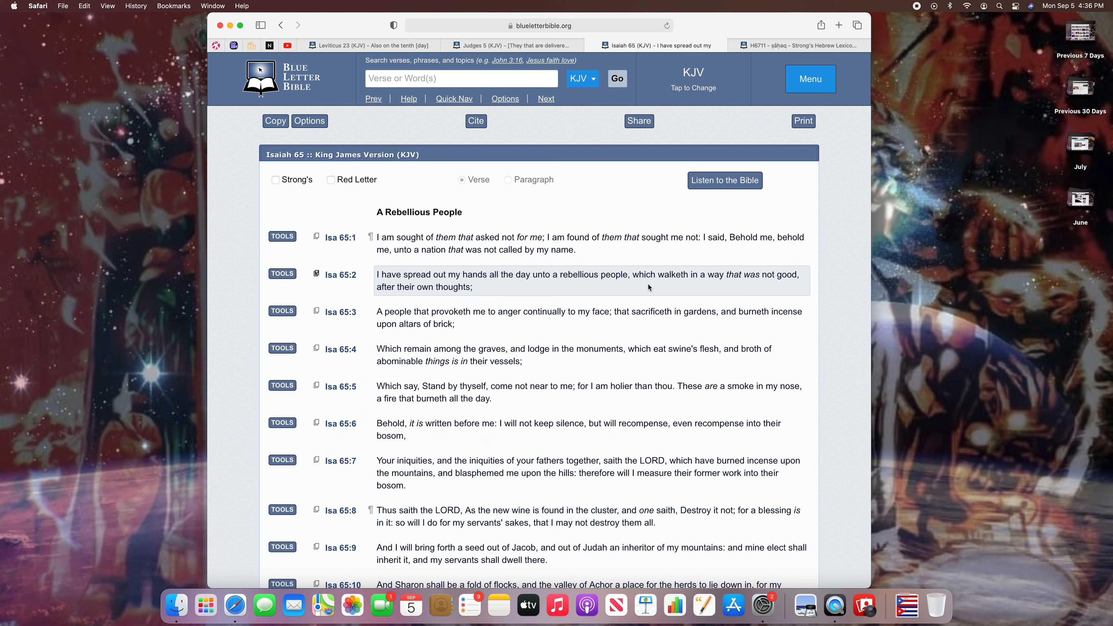
{"action": "mouse_move", "coordinate": [559, 275]}
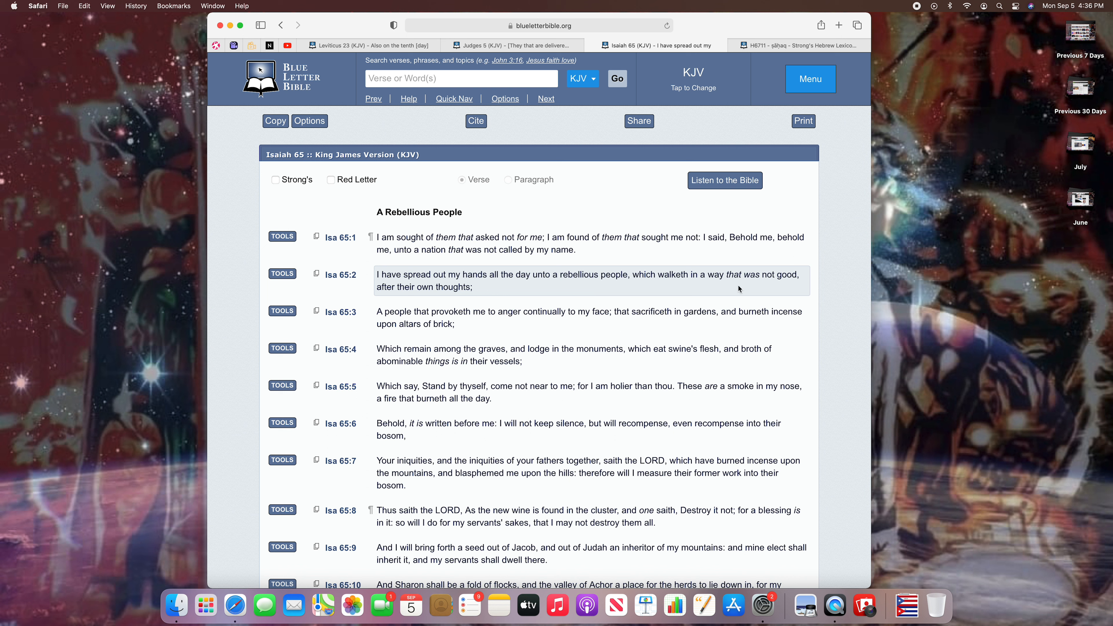
{"action": "mouse_move", "coordinate": [390, 290]}
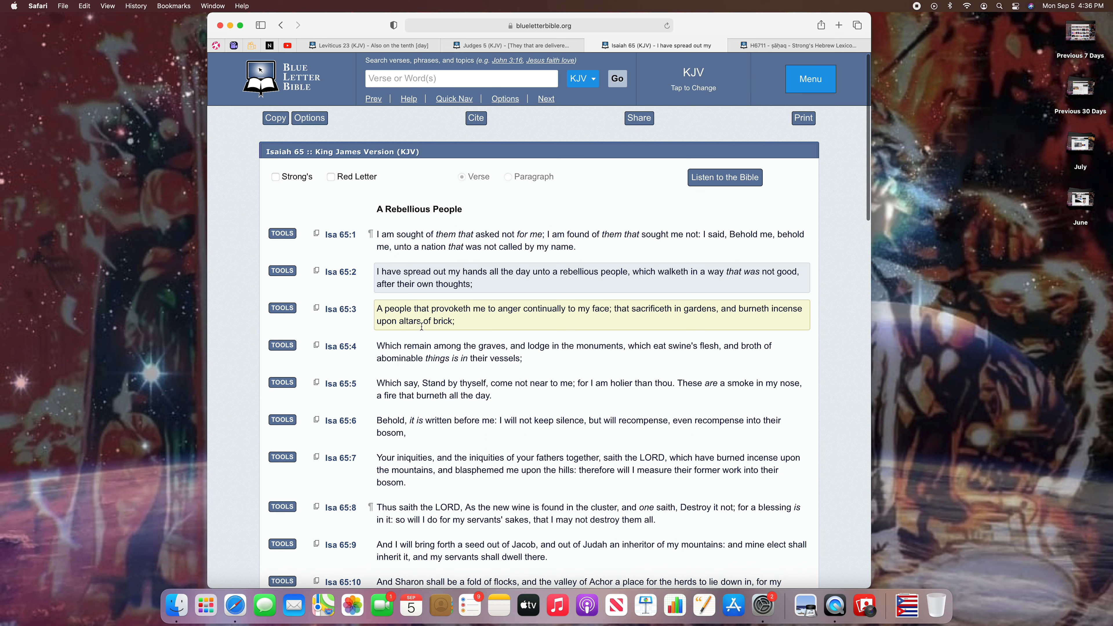
{"action": "mouse_move", "coordinate": [448, 330]}
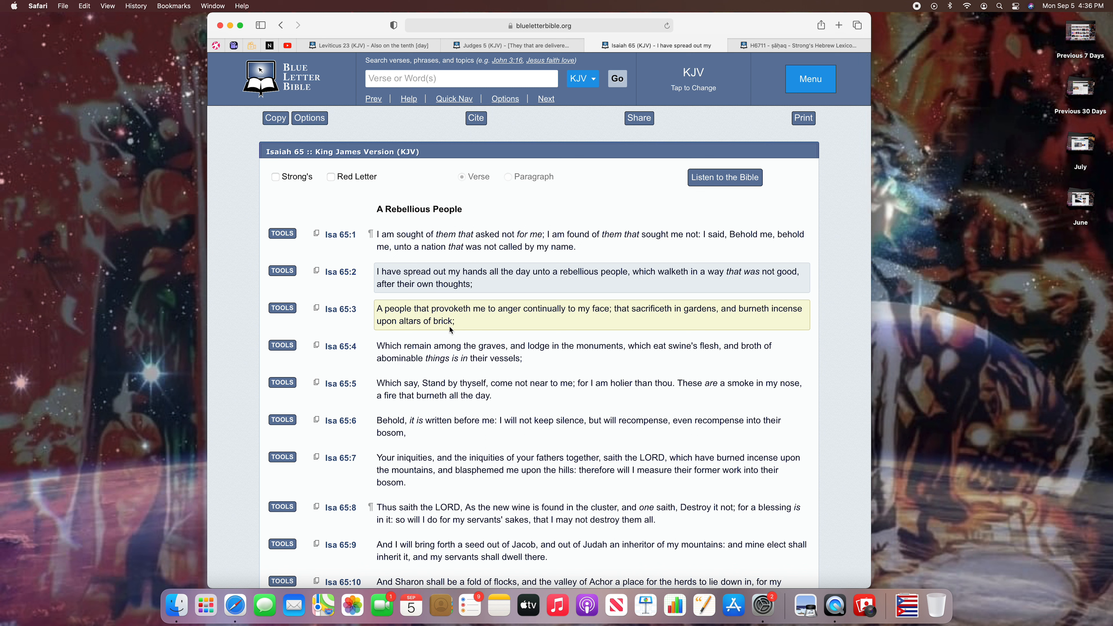
{"action": "mouse_move", "coordinate": [488, 320]}
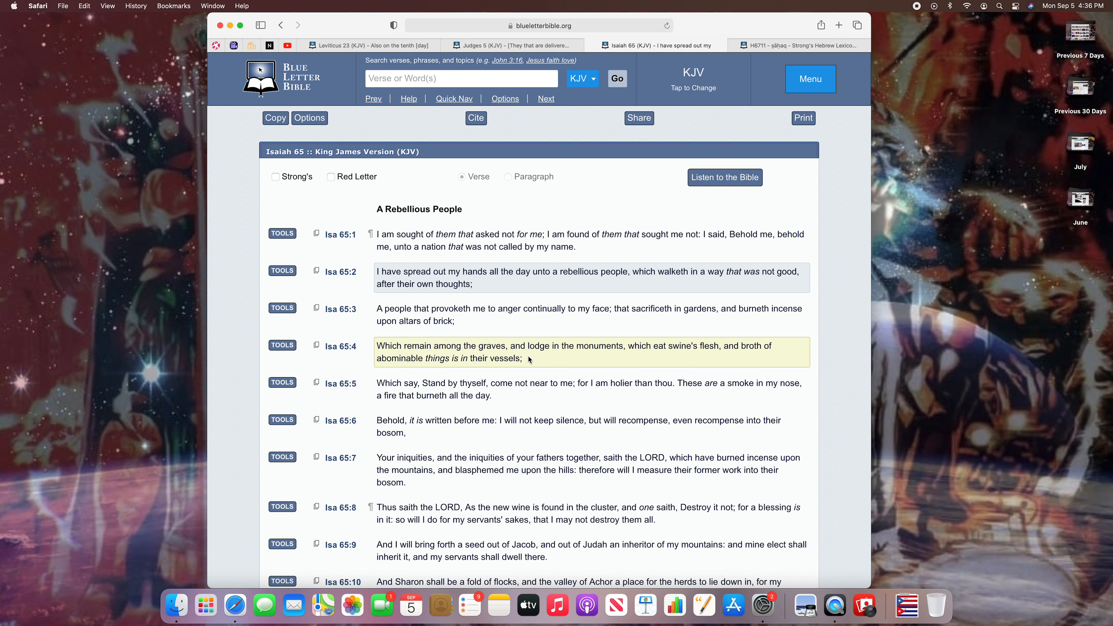
{"action": "mouse_move", "coordinate": [625, 361]}
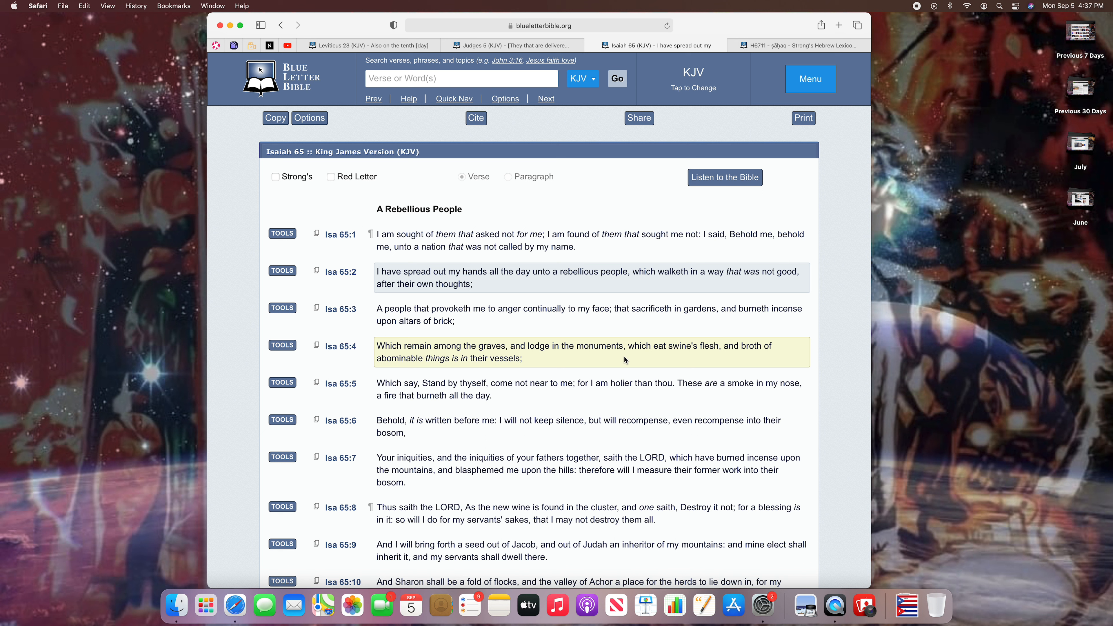
{"action": "mouse_move", "coordinate": [647, 354]}
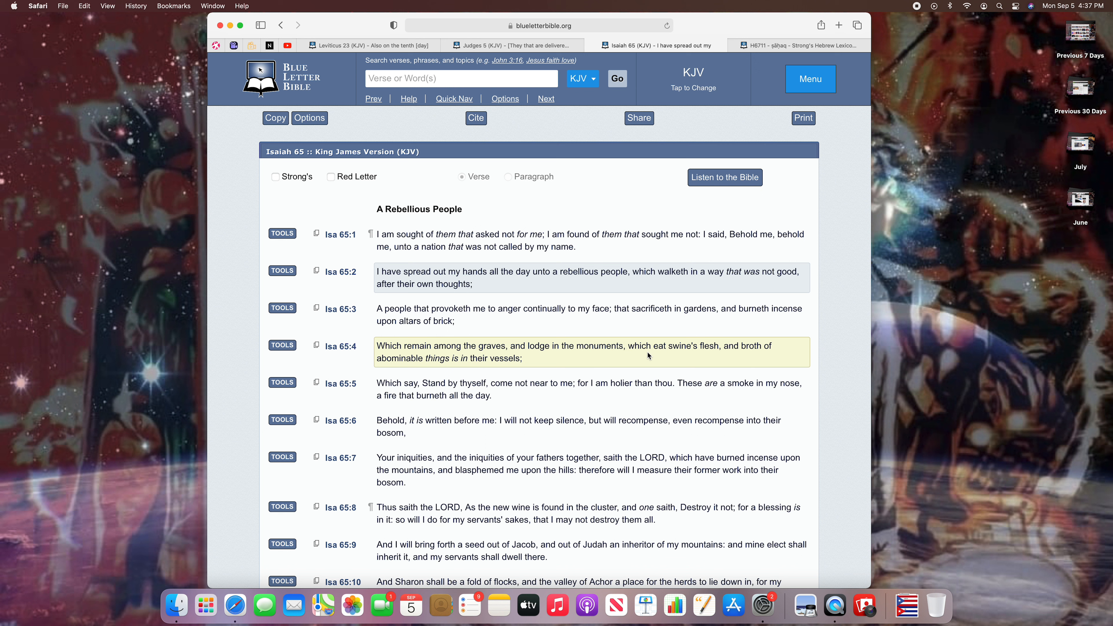
{"action": "mouse_move", "coordinate": [736, 350]}
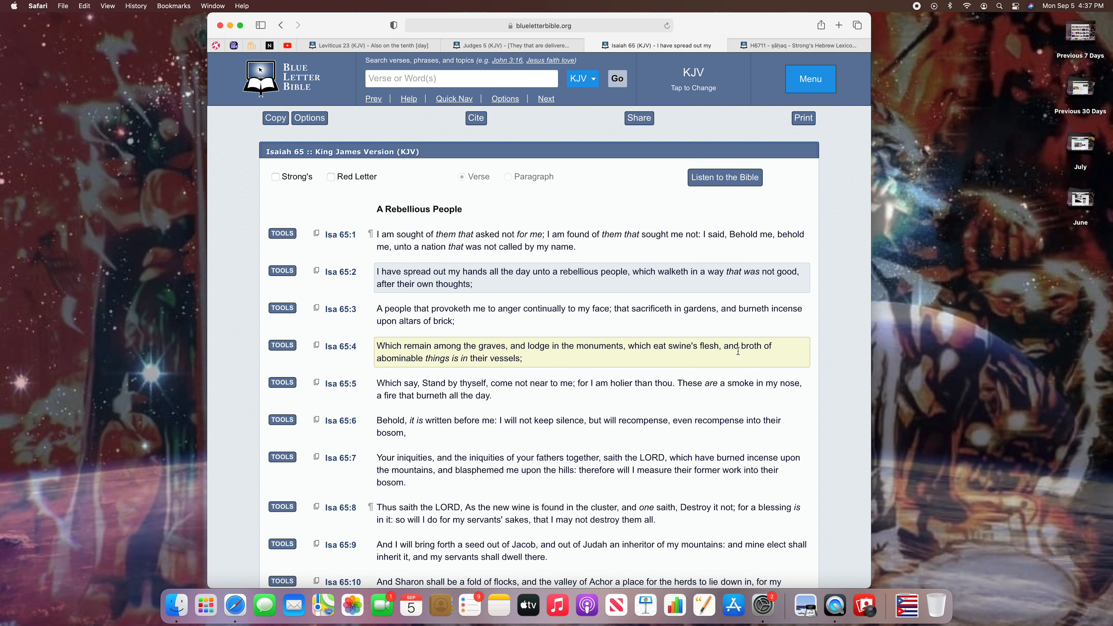
{"action": "mouse_move", "coordinate": [455, 368]}
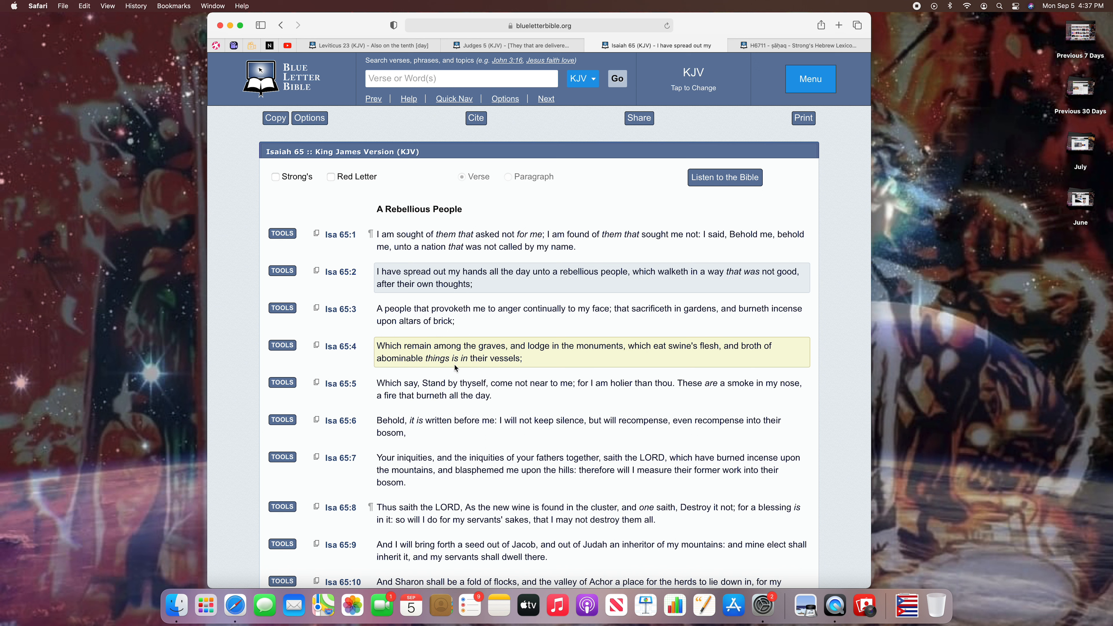
{"action": "mouse_move", "coordinate": [532, 364]}
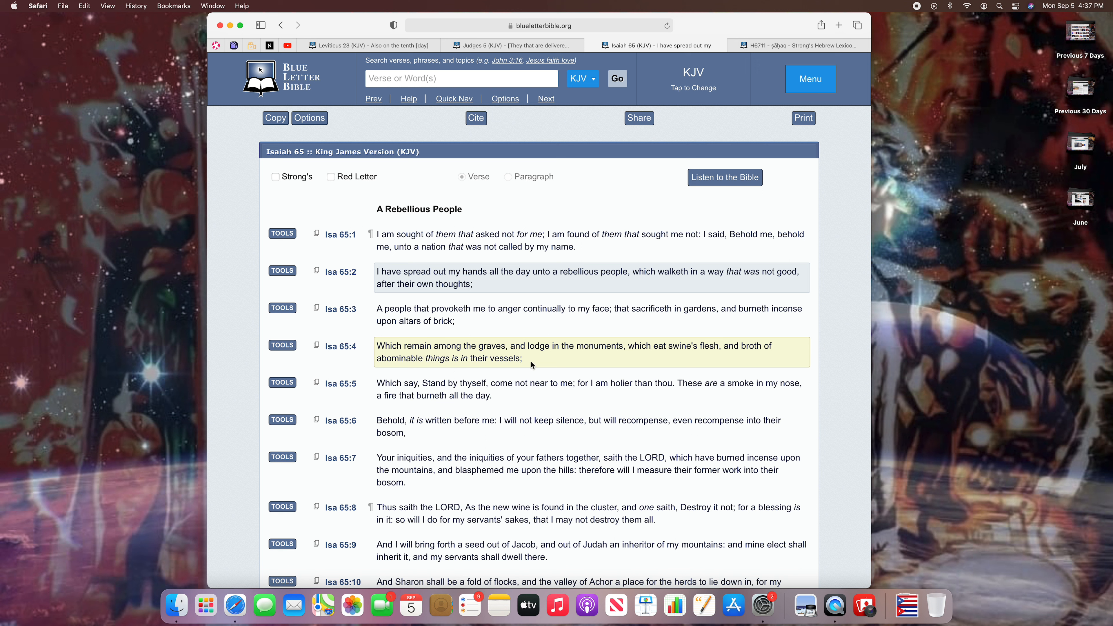
{"action": "mouse_move", "coordinate": [790, 360]}
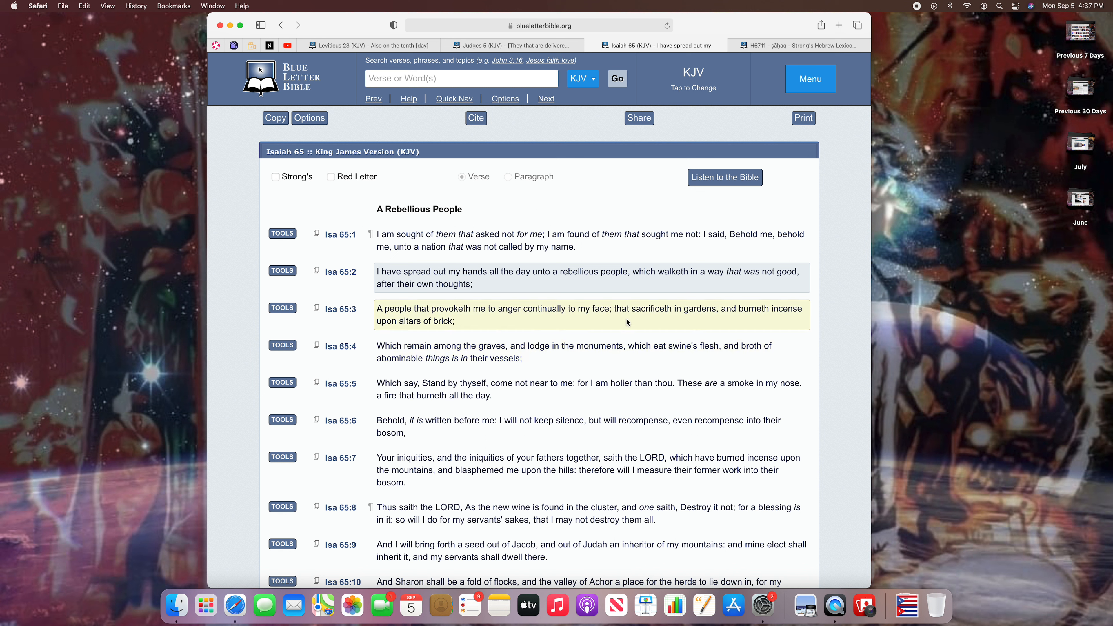
{"action": "mouse_move", "coordinate": [591, 326]}
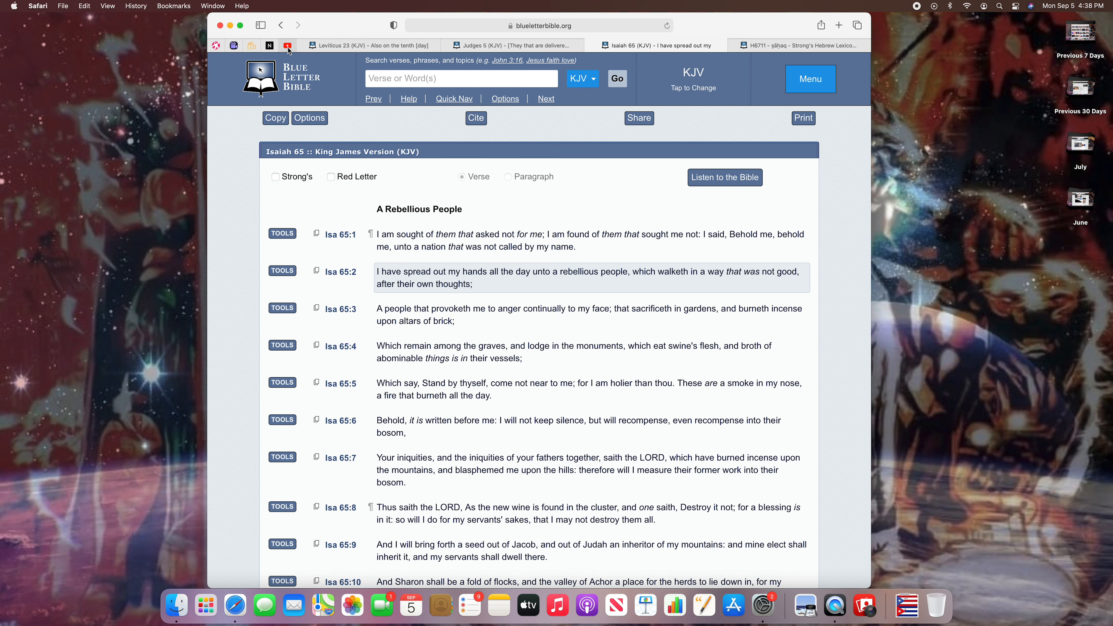
{"action": "left_click", "coordinate": [287, 45]}
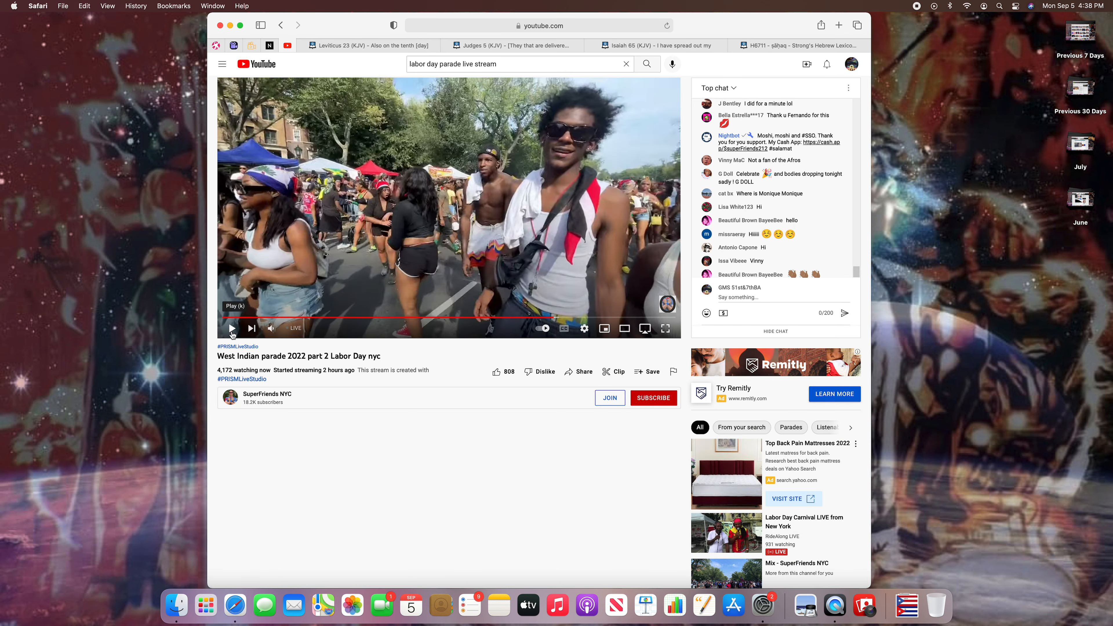
Step: Resume the parade livestream, then switch to the Strong's H6711 lexicon entry
{"action": "left_click", "coordinate": [232, 328]}
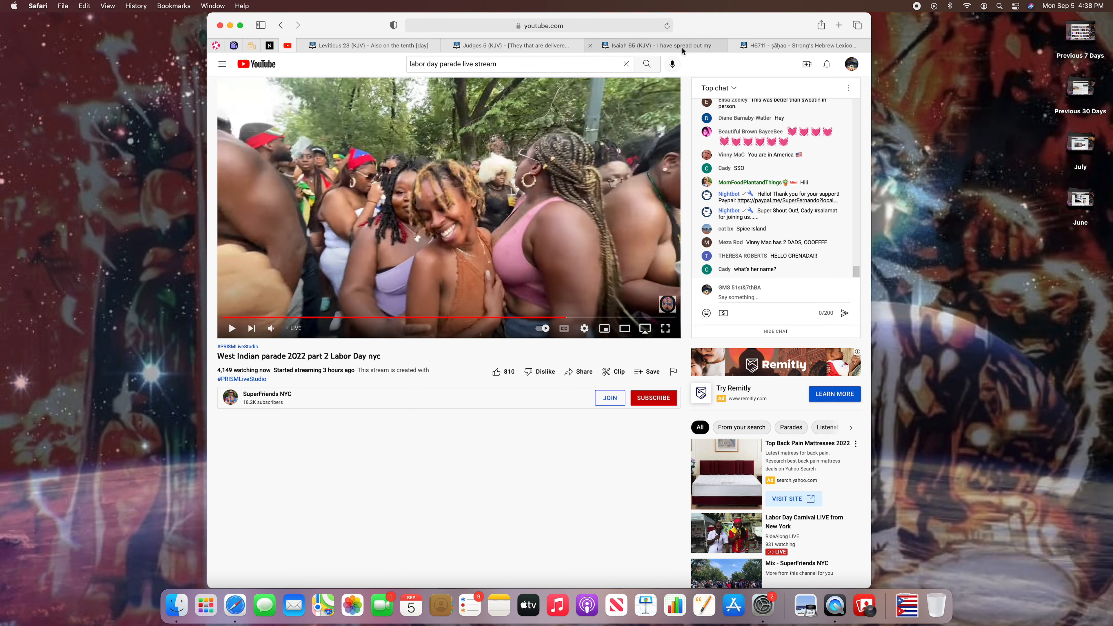
{"action": "mouse_move", "coordinate": [756, 45]}
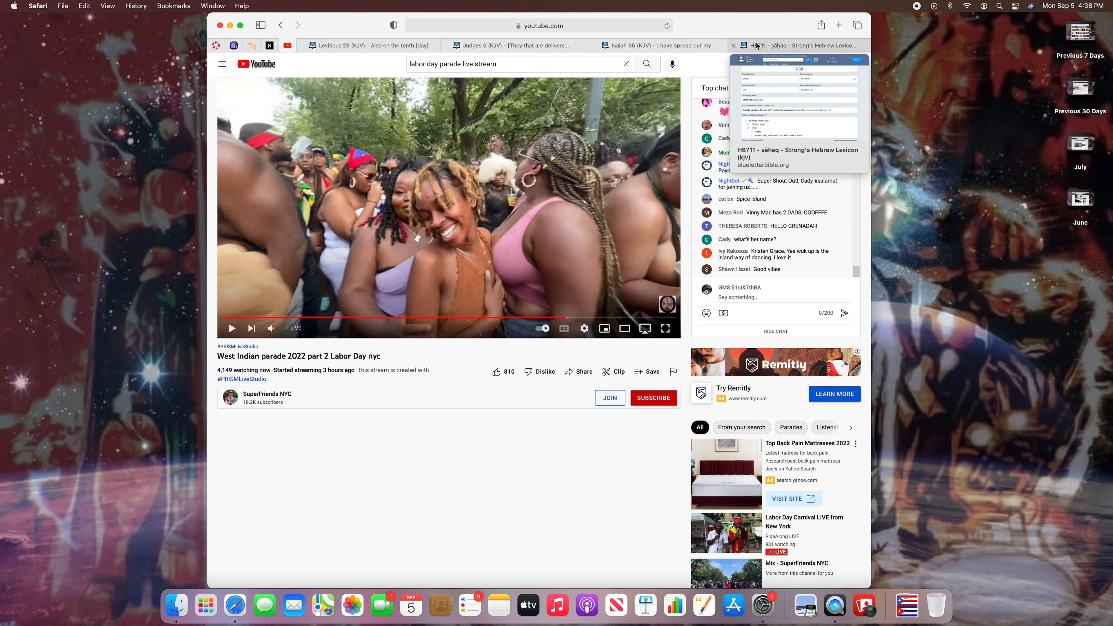
{"action": "left_click", "coordinate": [795, 45]}
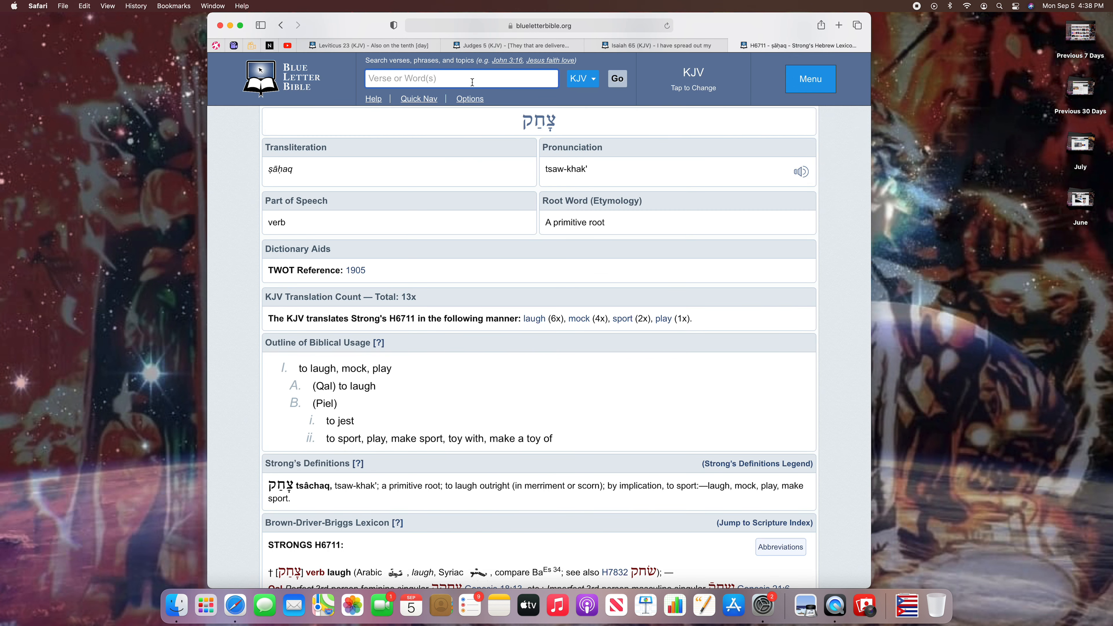
Step: Run a KJV word search for "two parts", listing its four verses
{"action": "type", "text": "2"}
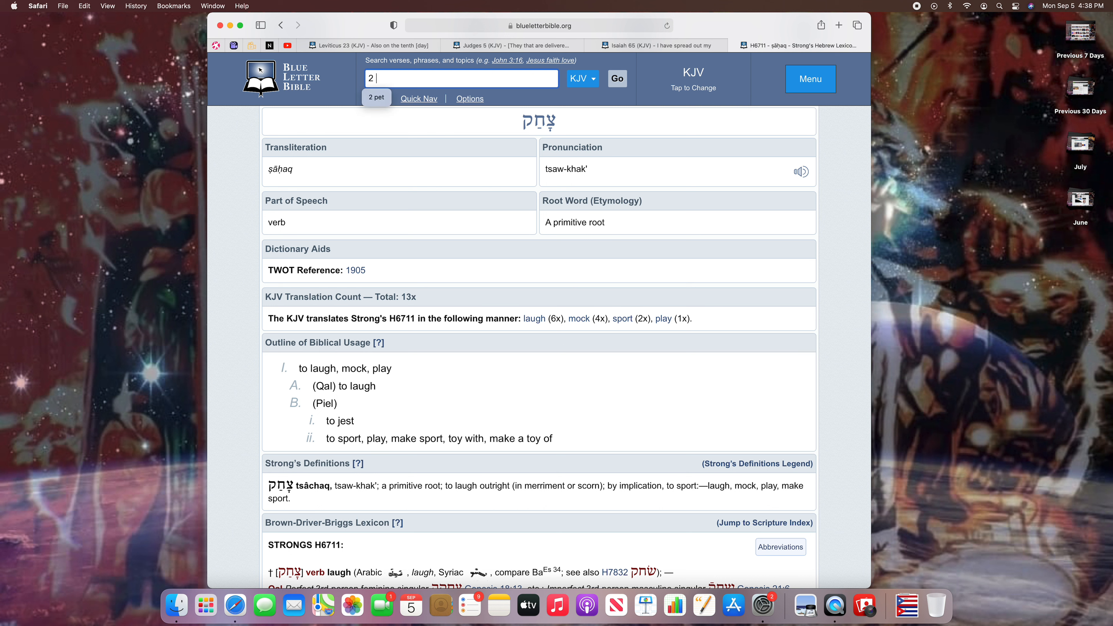
{"action": "type", "text": "t"}
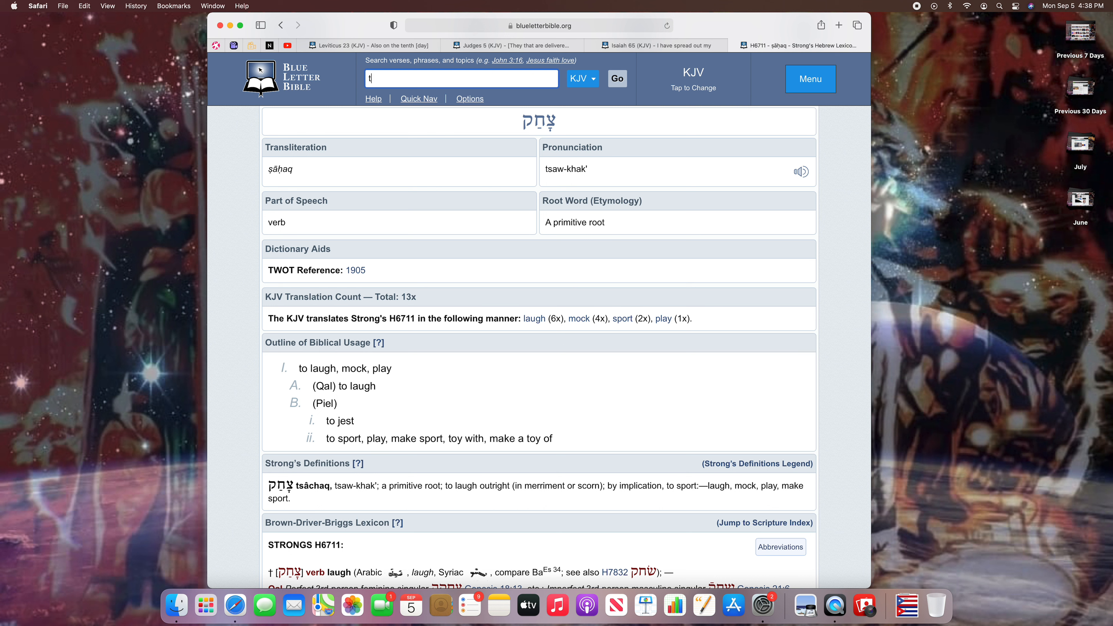
{"action": "type", "text": "wo part"}
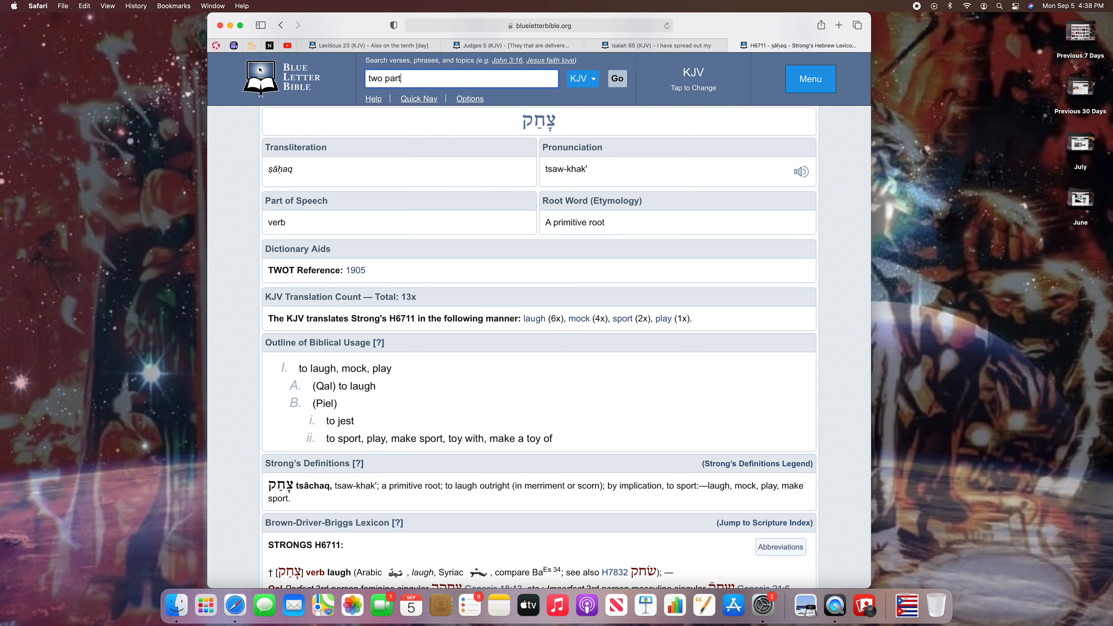
{"action": "left_click", "coordinate": [615, 79]}
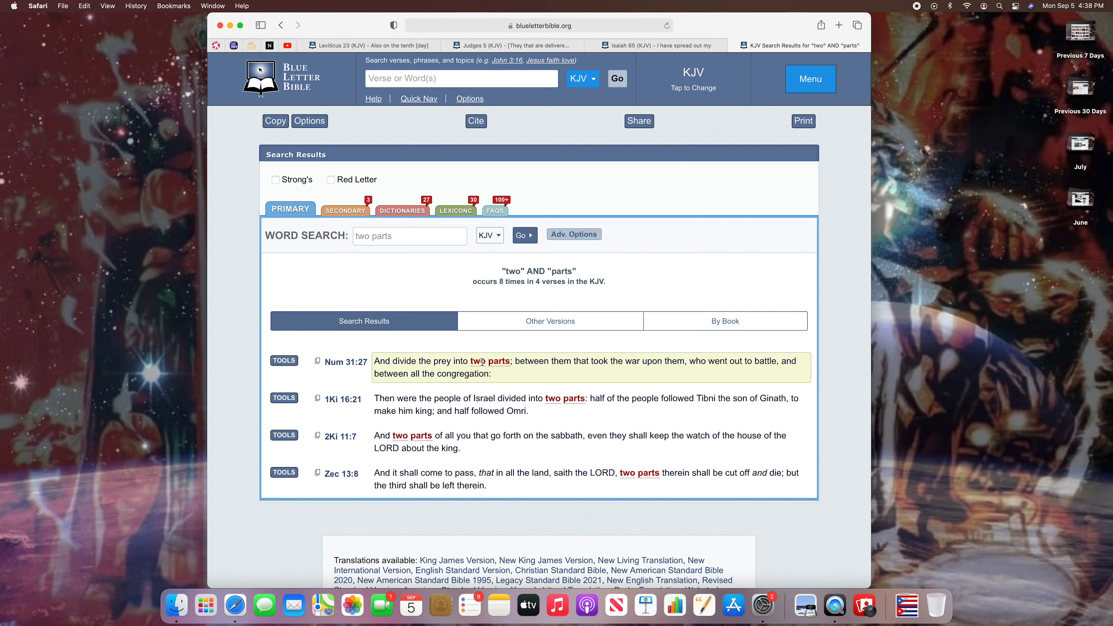
Step: Open Zechariah 13 from the Zec 13:8 result and read verses 8–9 about two parts cut off
{"action": "left_click", "coordinate": [342, 473]}
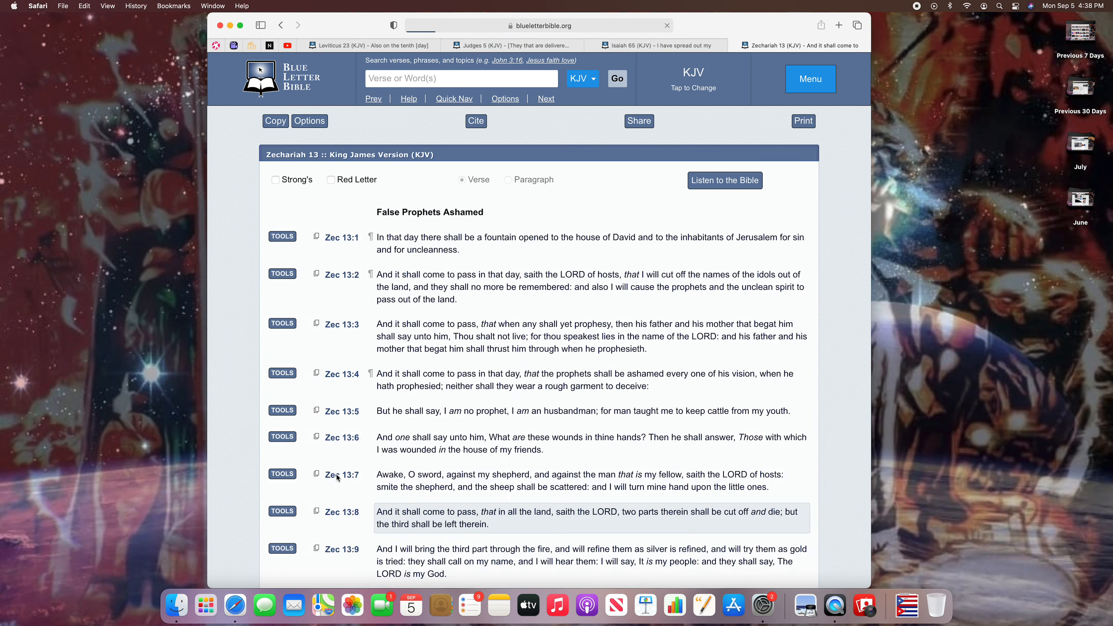
{"action": "scroll", "scroll_direction": "down", "scroll_amount": 3}
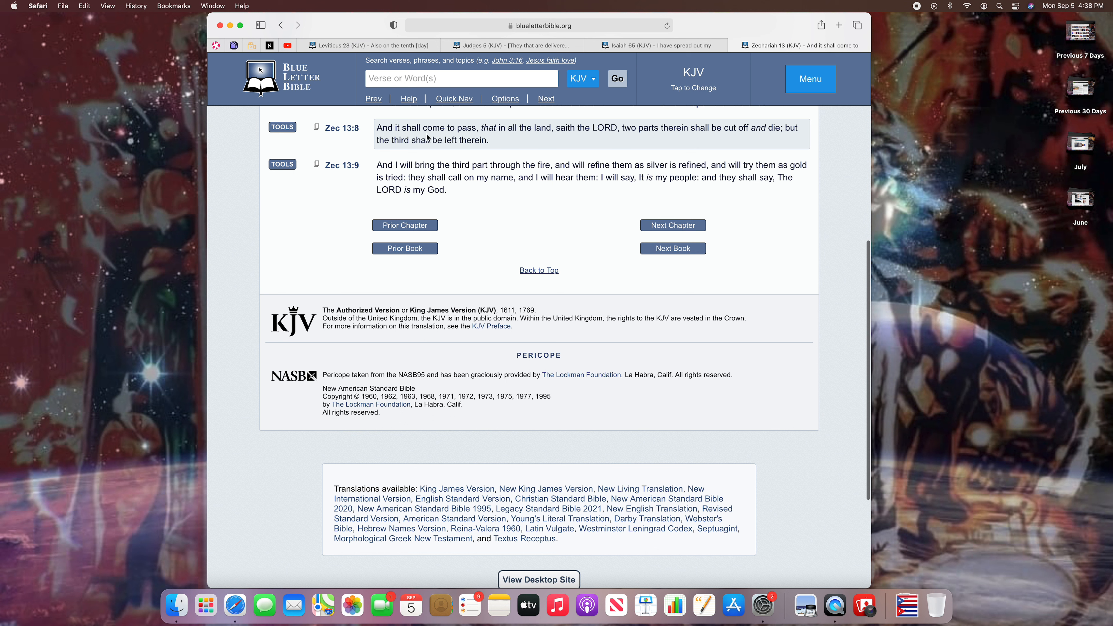
{"action": "mouse_move", "coordinate": [363, 140]}
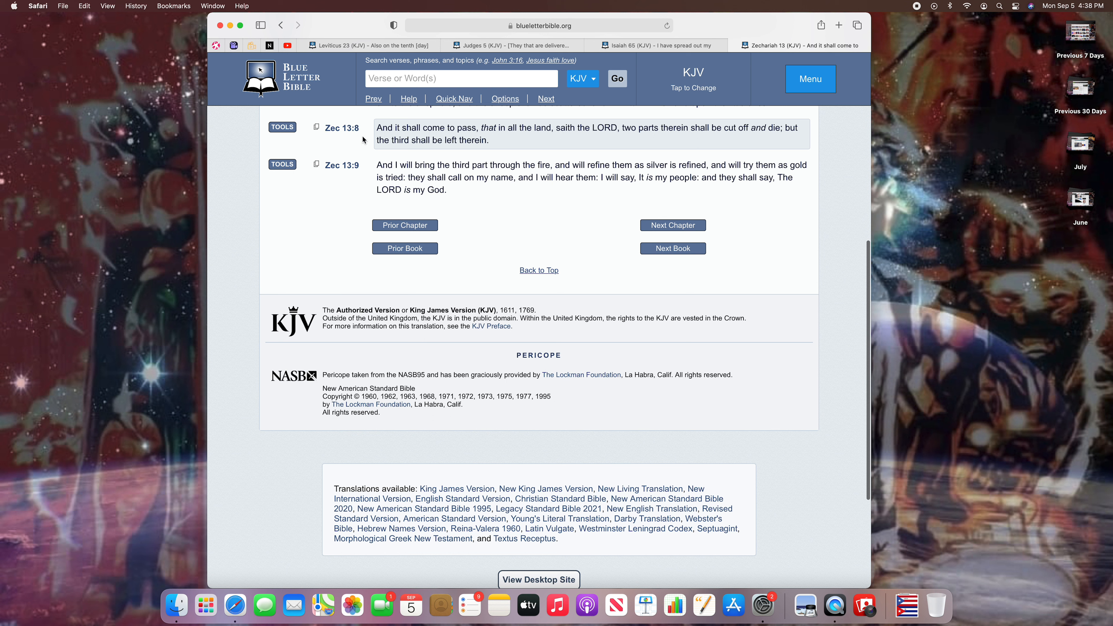
{"action": "mouse_move", "coordinate": [497, 138]}
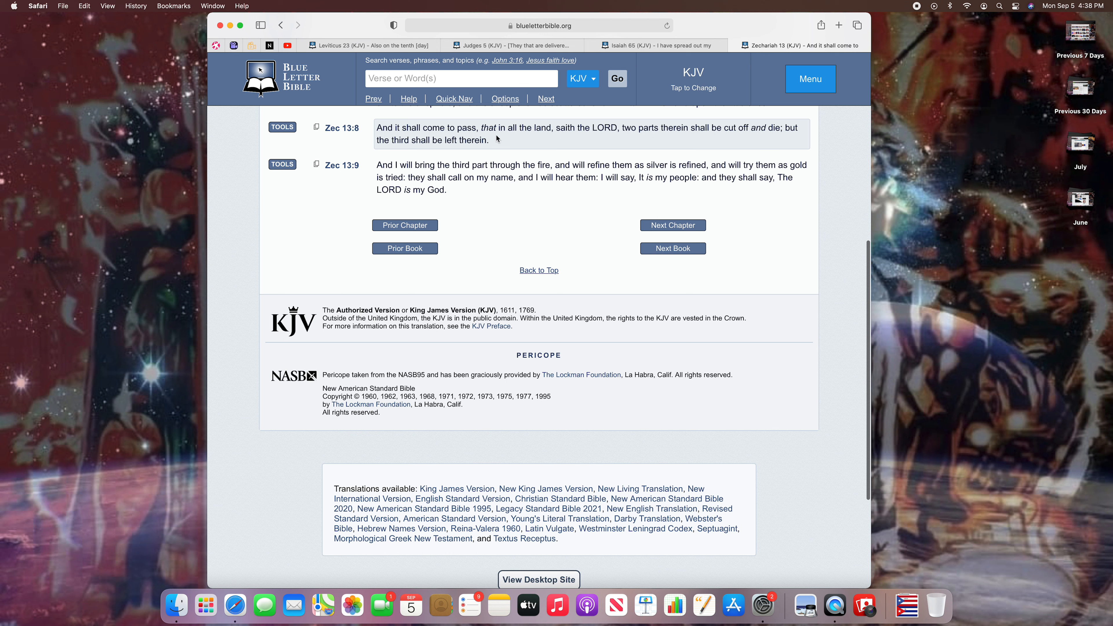
{"action": "mouse_move", "coordinate": [612, 131]}
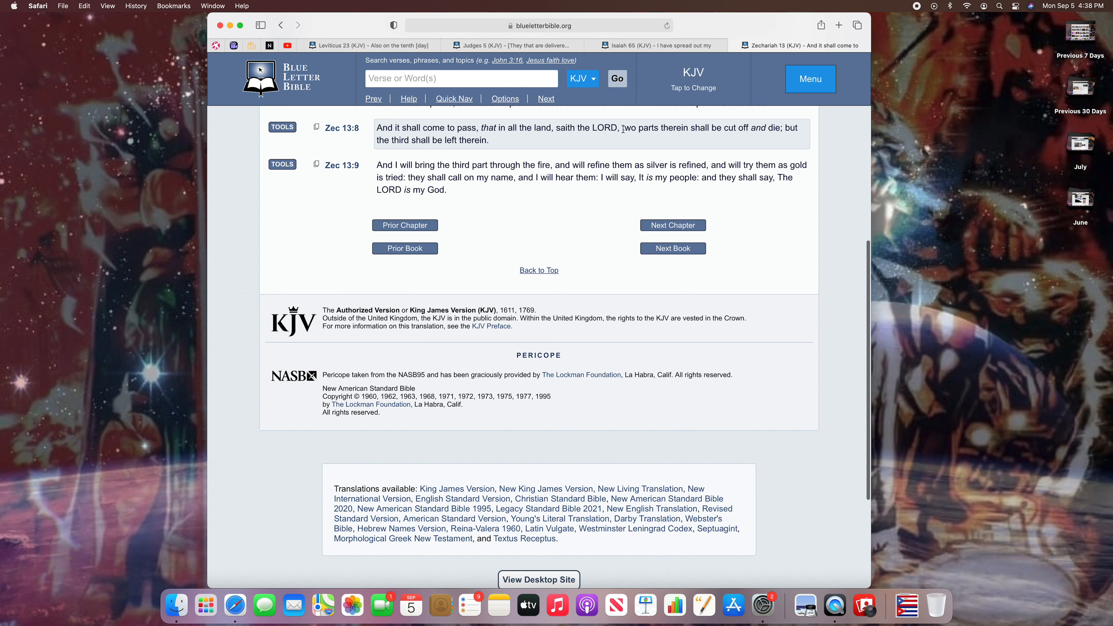
{"action": "double_click", "coordinate": [638, 127]}
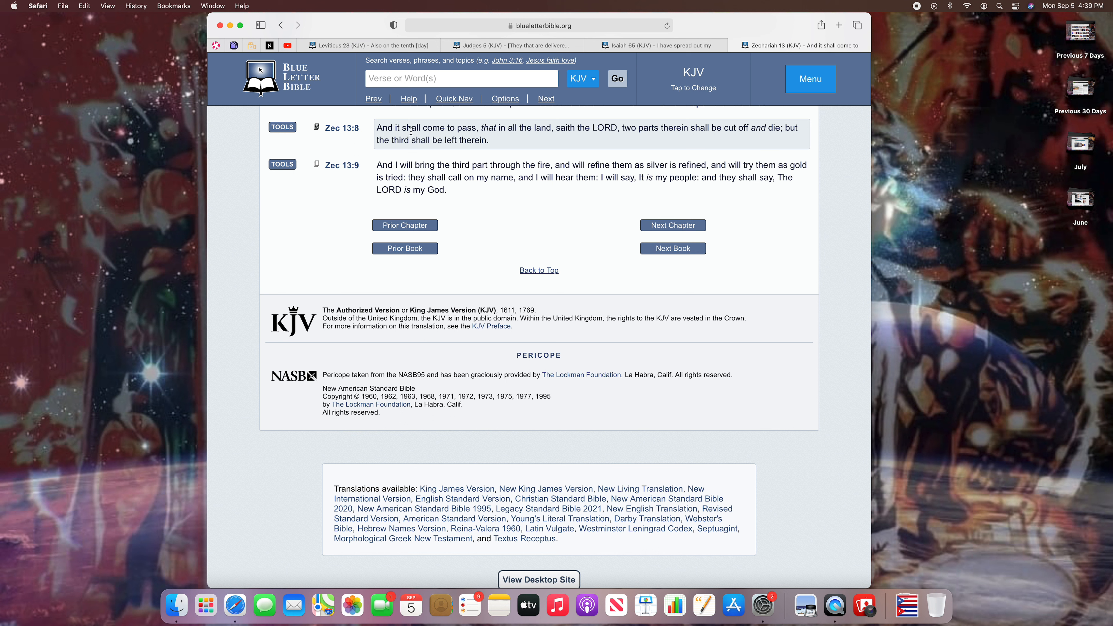
{"action": "mouse_move", "coordinate": [501, 147]}
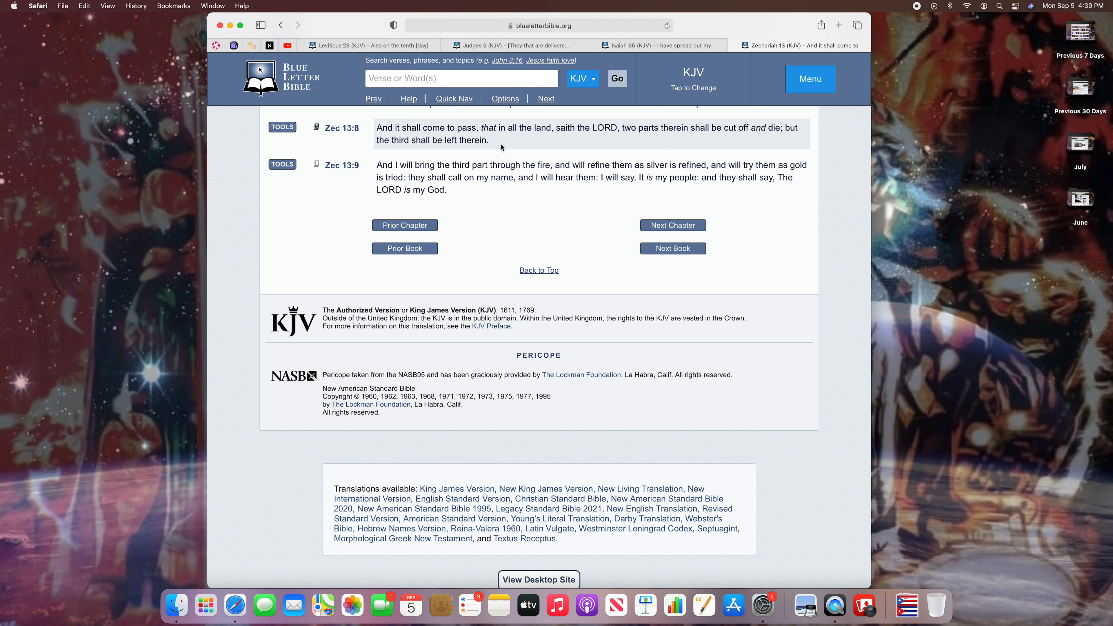
{"action": "mouse_move", "coordinate": [499, 152]}
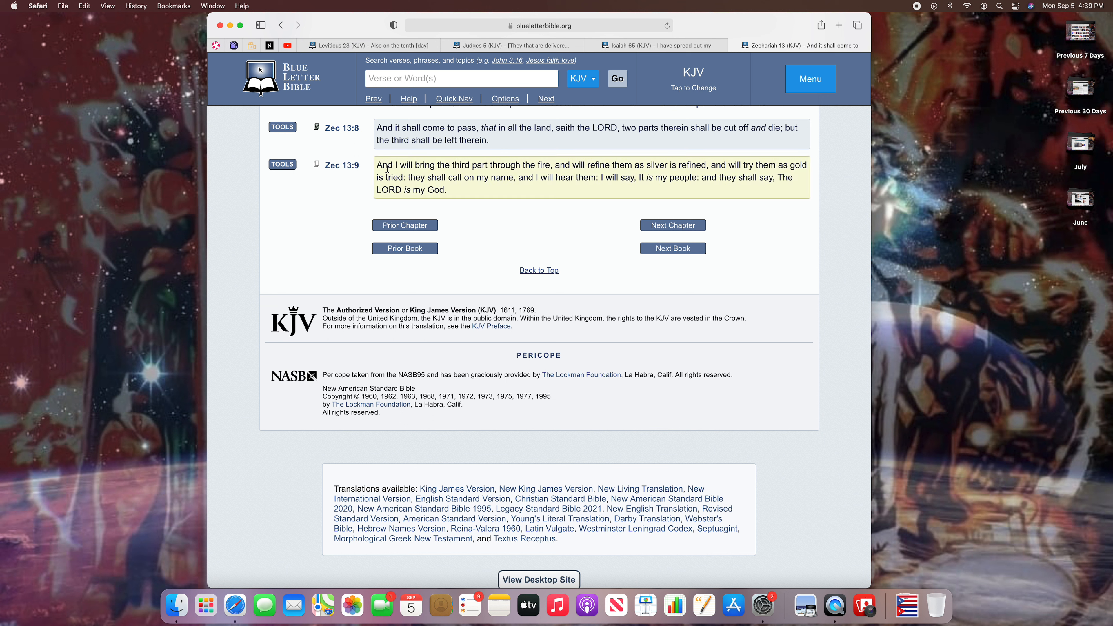
{"action": "mouse_move", "coordinate": [543, 175]}
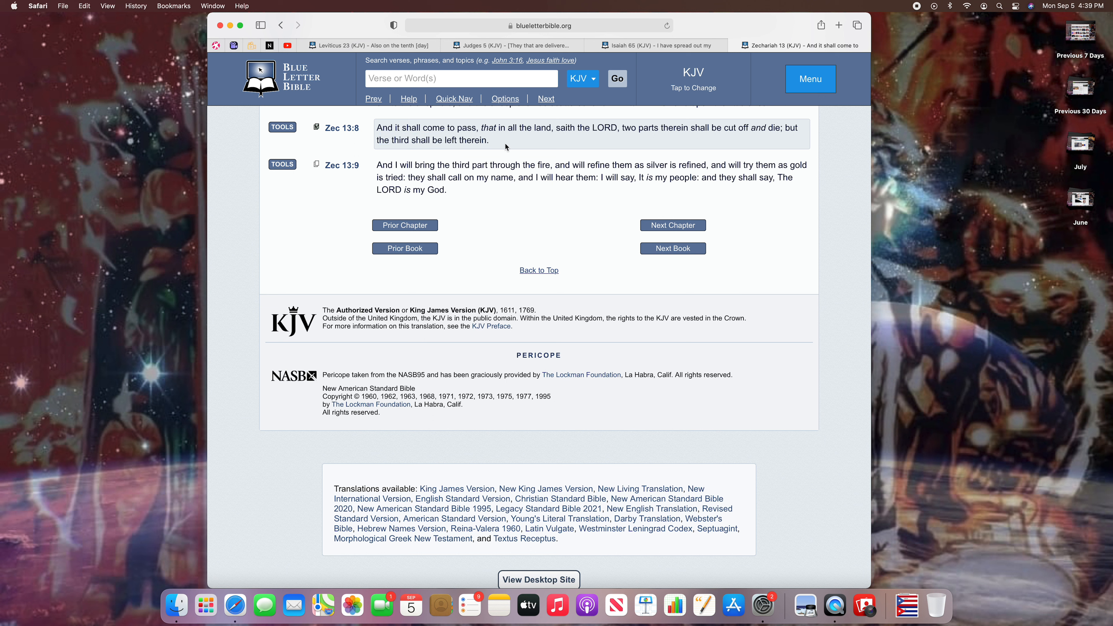
{"action": "mouse_move", "coordinate": [538, 146]}
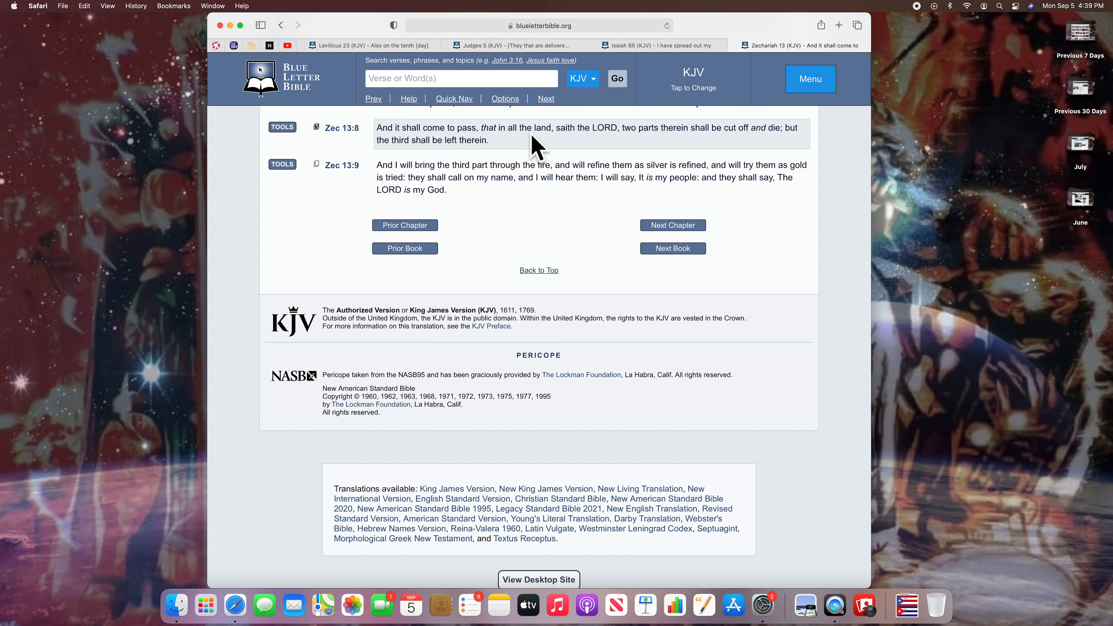
{"action": "mouse_move", "coordinate": [843, 175]}
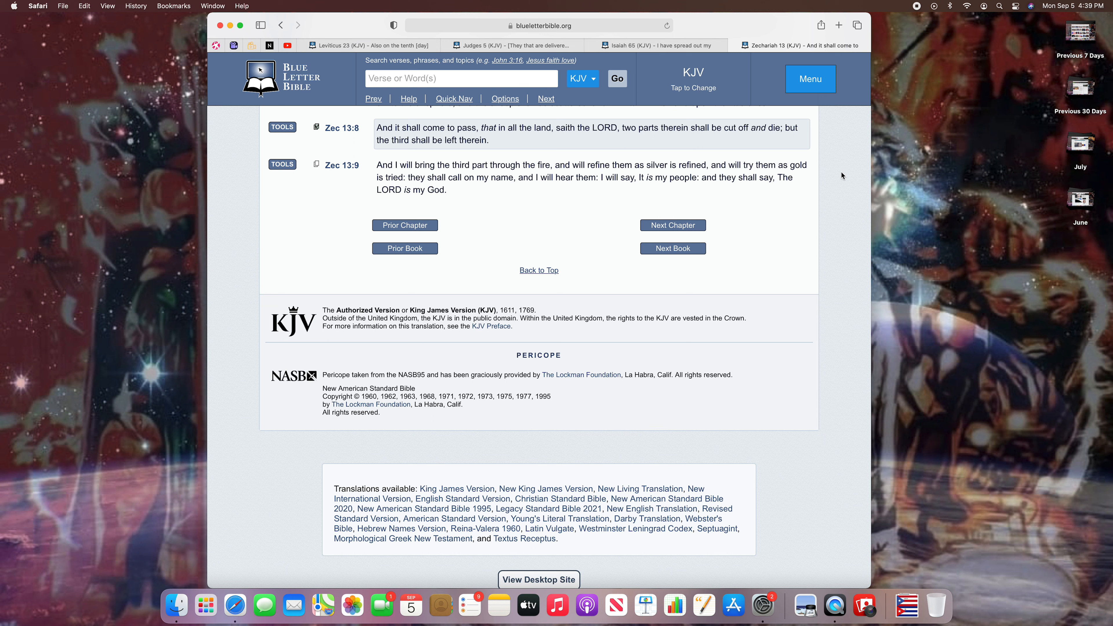
{"action": "mouse_move", "coordinate": [744, 129]}
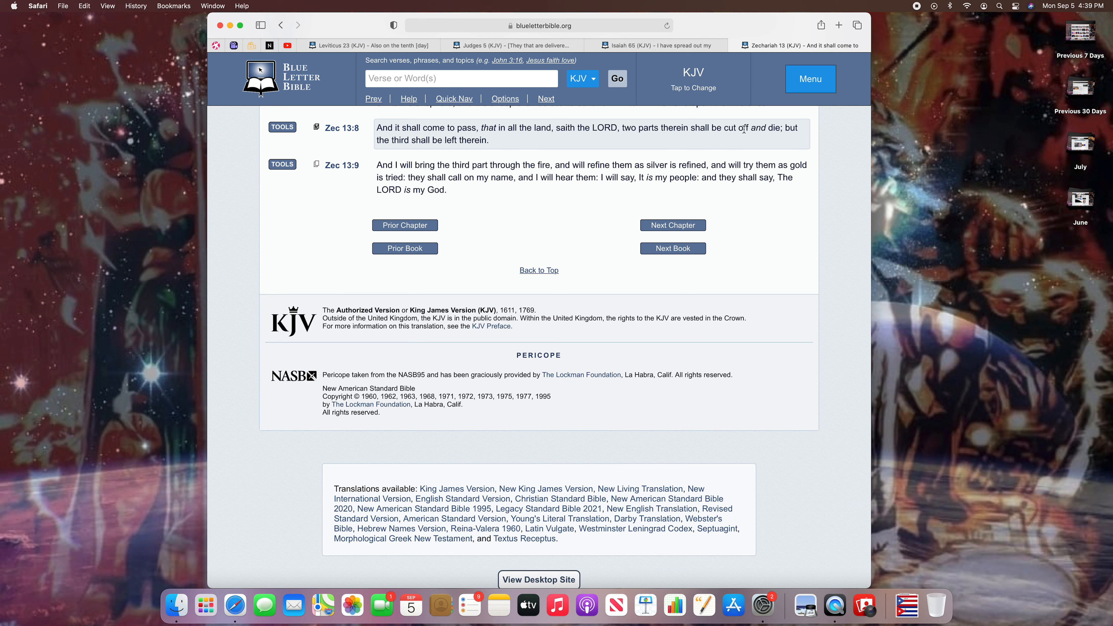
{"action": "mouse_move", "coordinate": [829, 147]}
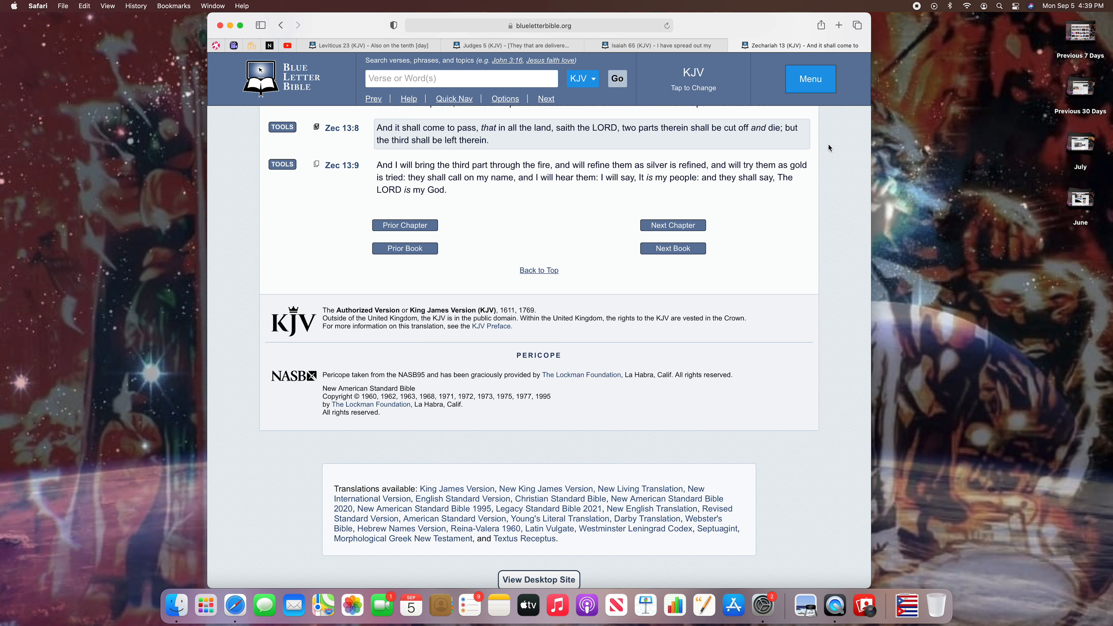
{"action": "scroll", "scroll_direction": "down", "scroll_amount": 3}
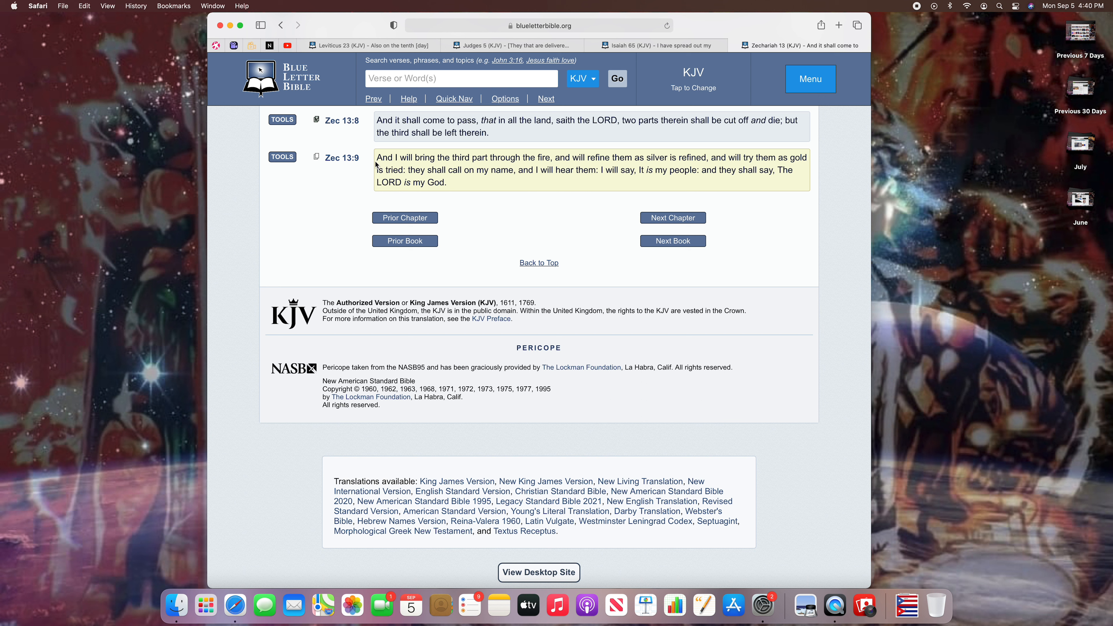
{"action": "mouse_move", "coordinate": [477, 168]}
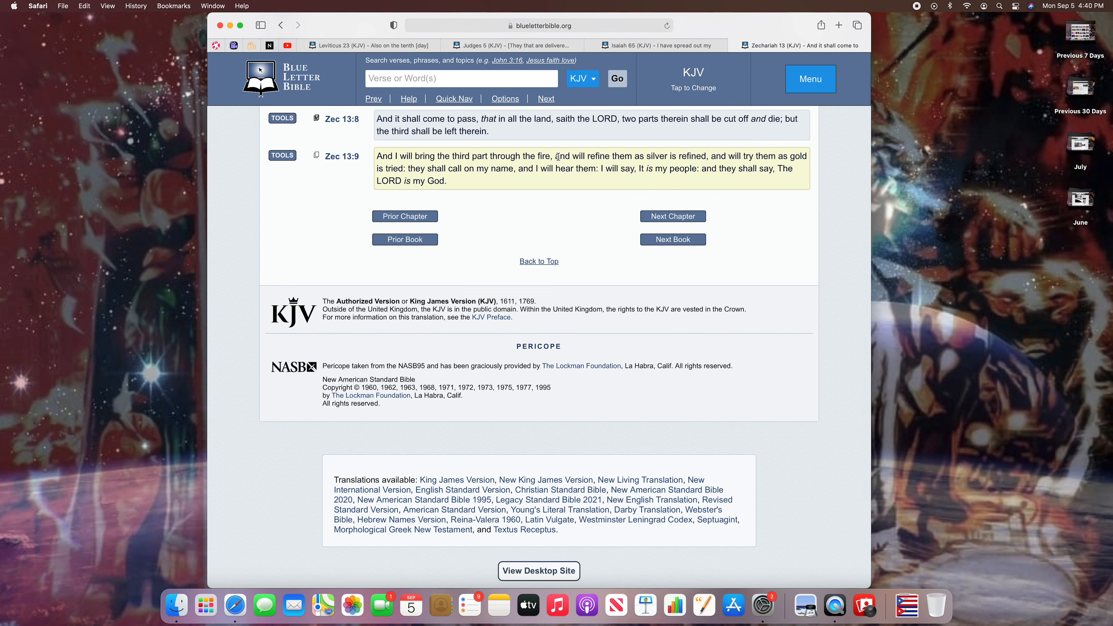
{"action": "mouse_move", "coordinate": [709, 160]}
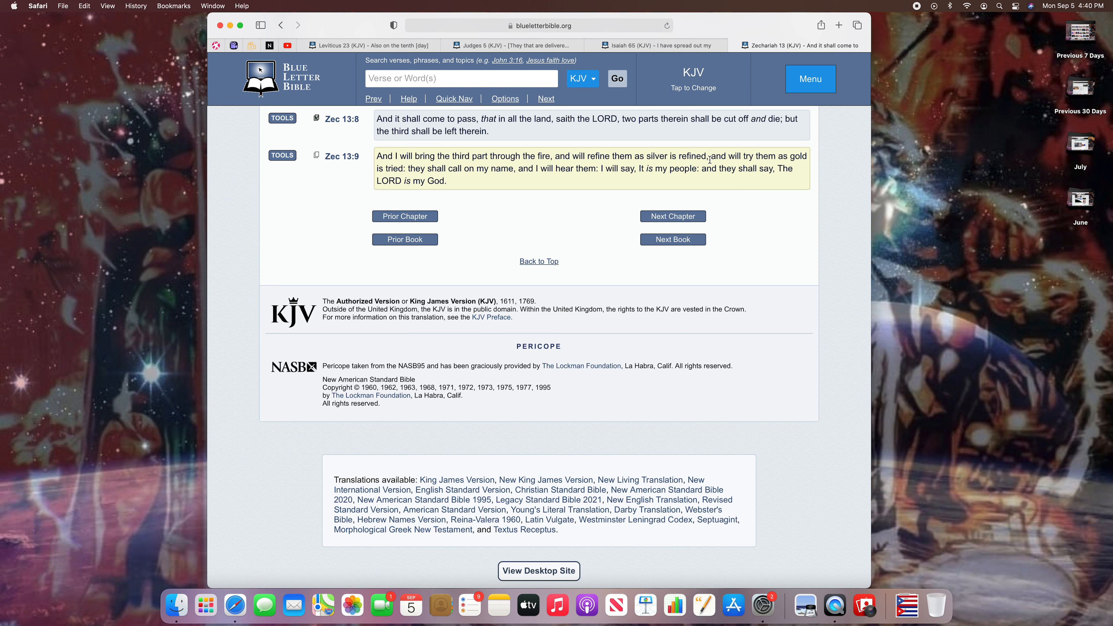
{"action": "mouse_move", "coordinate": [744, 159]}
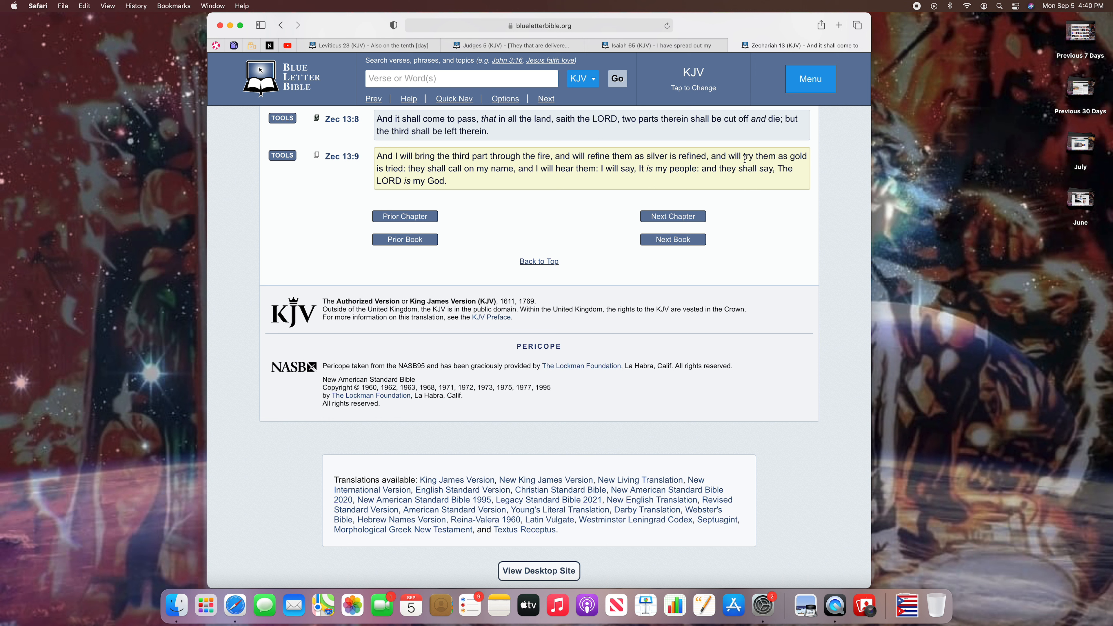
{"action": "mouse_move", "coordinate": [417, 173]}
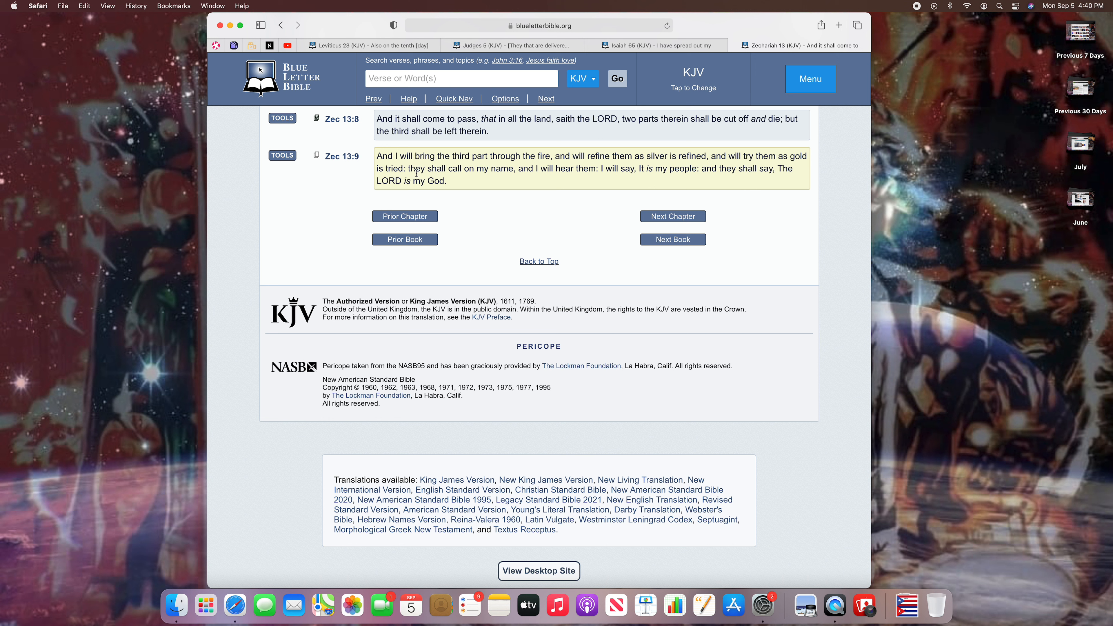
{"action": "mouse_move", "coordinate": [493, 180]}
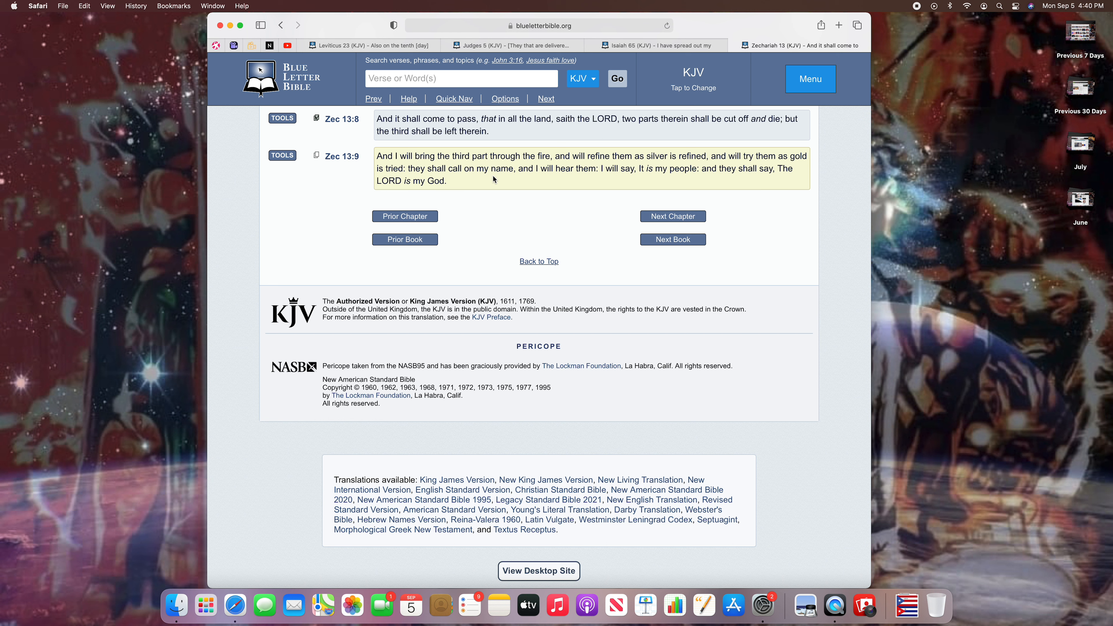
{"action": "mouse_move", "coordinate": [596, 180]}
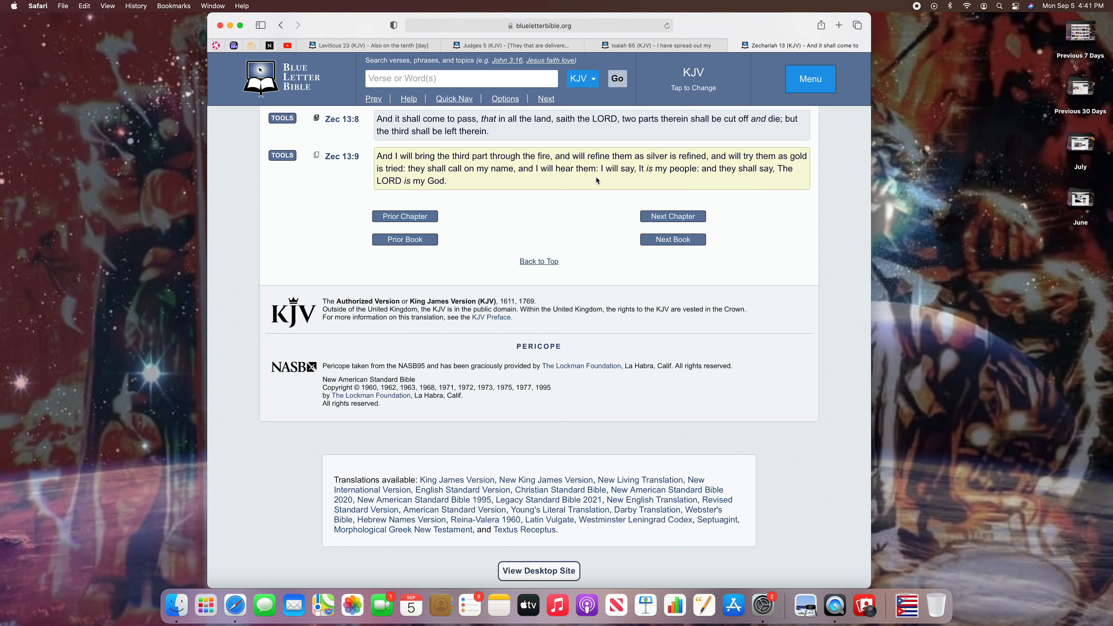
{"action": "mouse_move", "coordinate": [552, 183]}
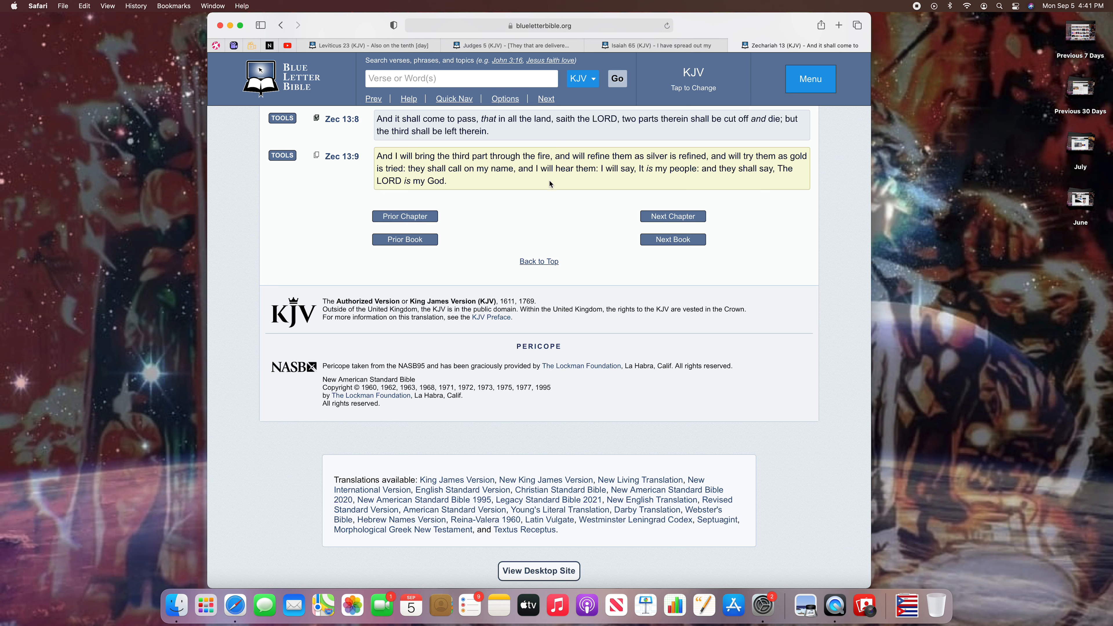
{"action": "mouse_move", "coordinate": [422, 178]}
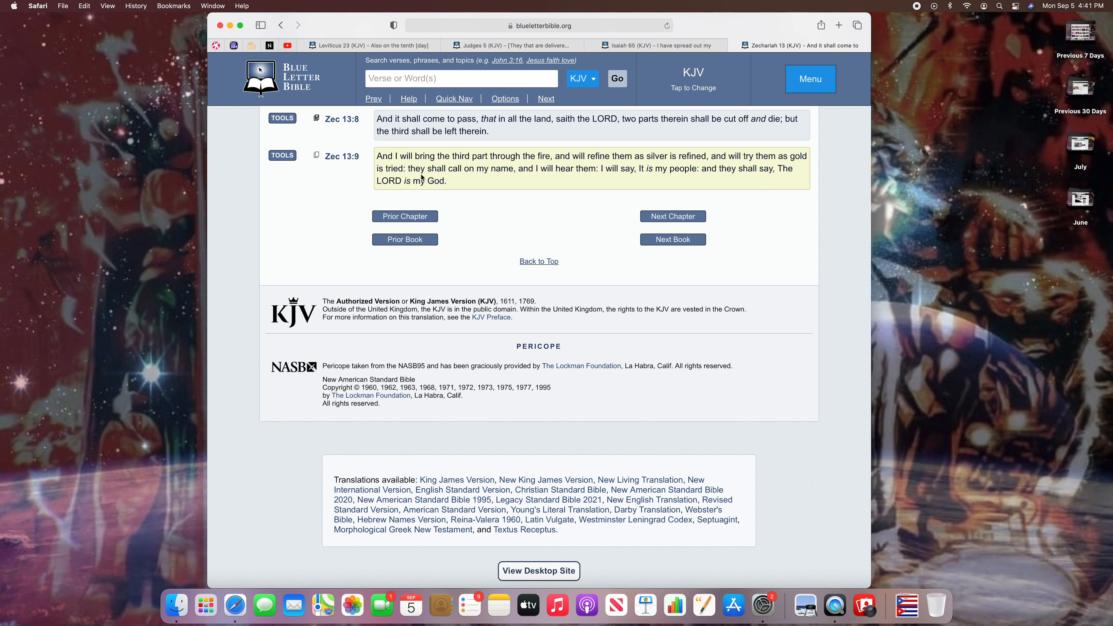
{"action": "mouse_move", "coordinate": [573, 180]}
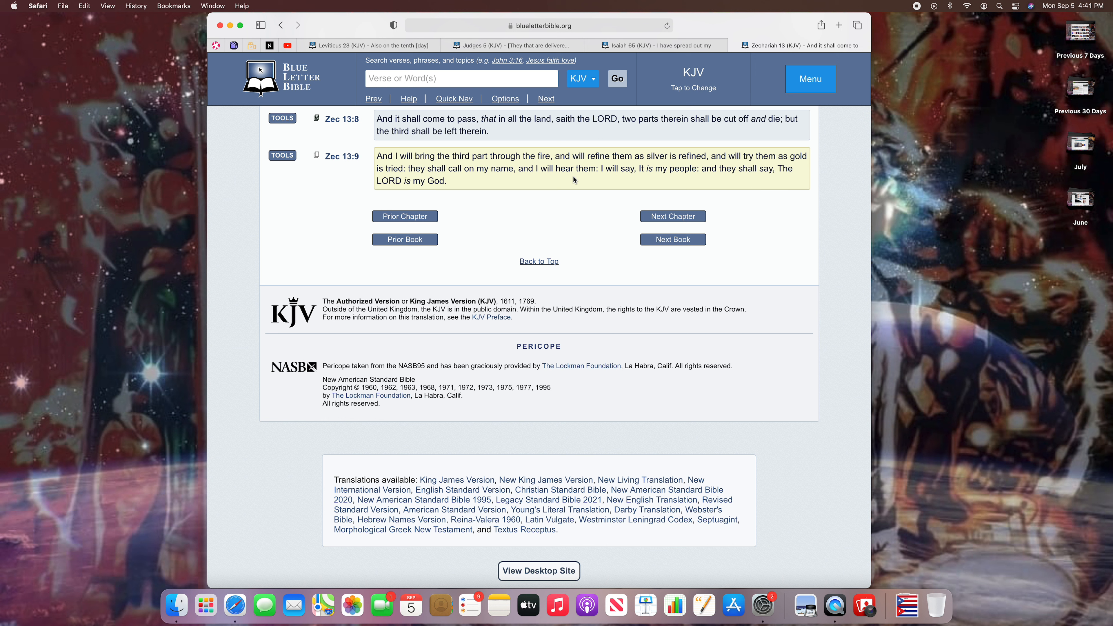
{"action": "mouse_move", "coordinate": [689, 179]}
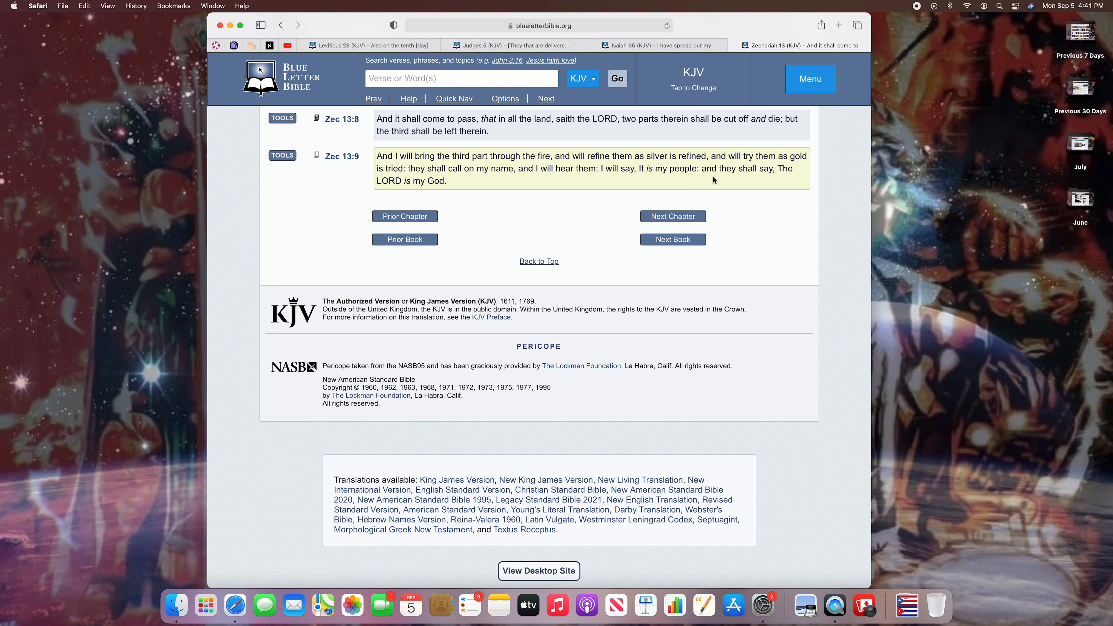
{"action": "mouse_move", "coordinate": [450, 154]}
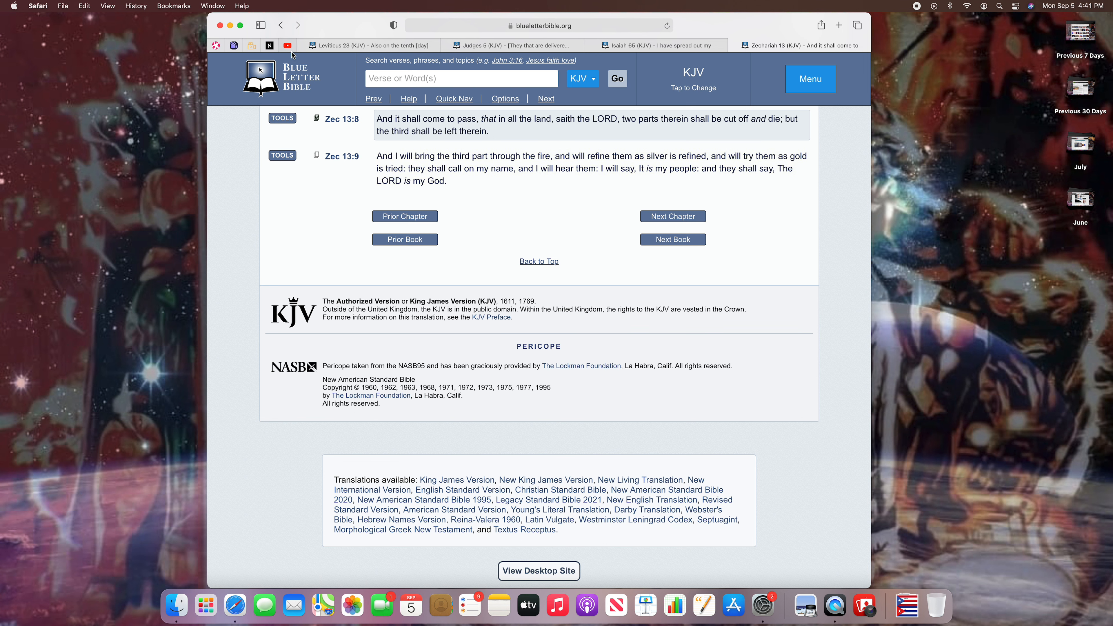
Step: Check the parade livestream, then switch to the Exodus 32:6 Hebrew interlinear tab
{"action": "left_click", "coordinate": [287, 45]}
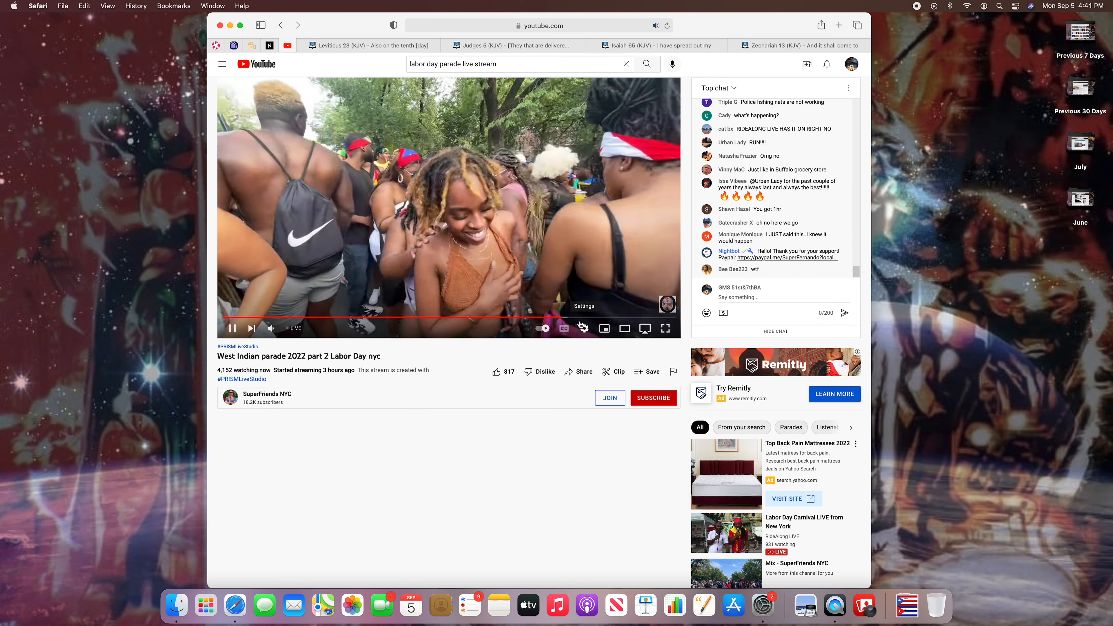
{"action": "mouse_move", "coordinate": [568, 322]}
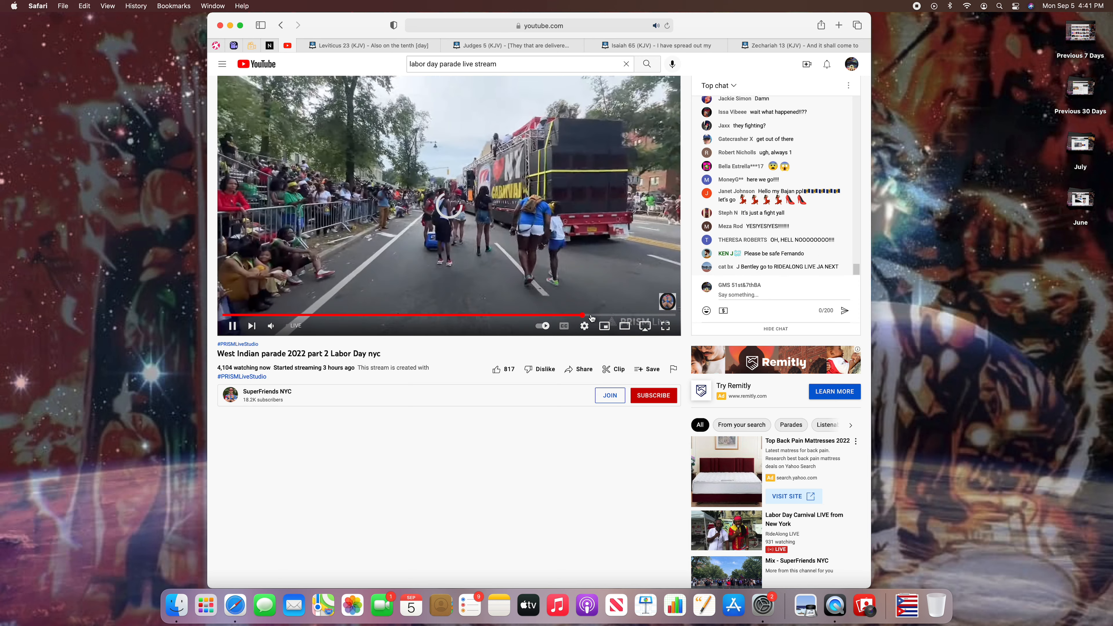
{"action": "left_click", "coordinate": [231, 325]}
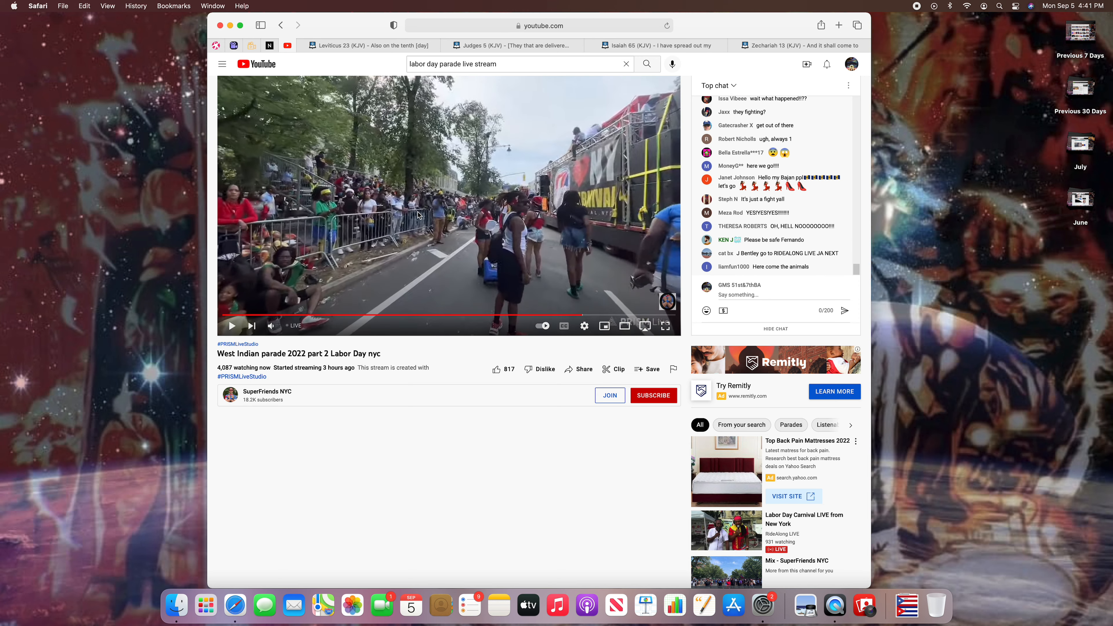
{"action": "mouse_move", "coordinate": [588, 316]}
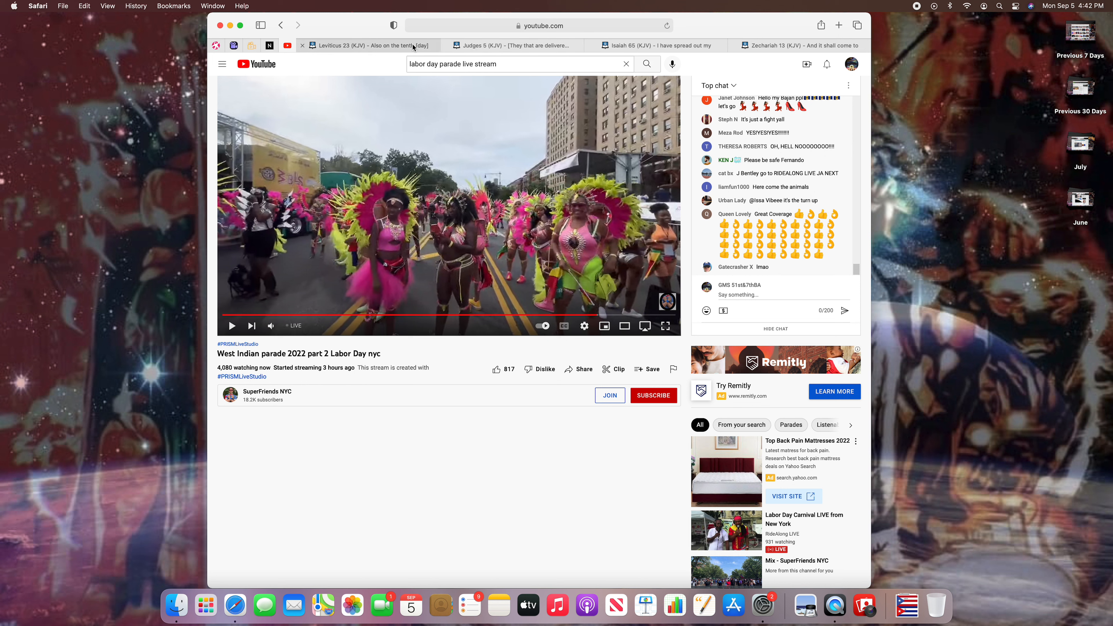
{"action": "left_click", "coordinate": [795, 44]}
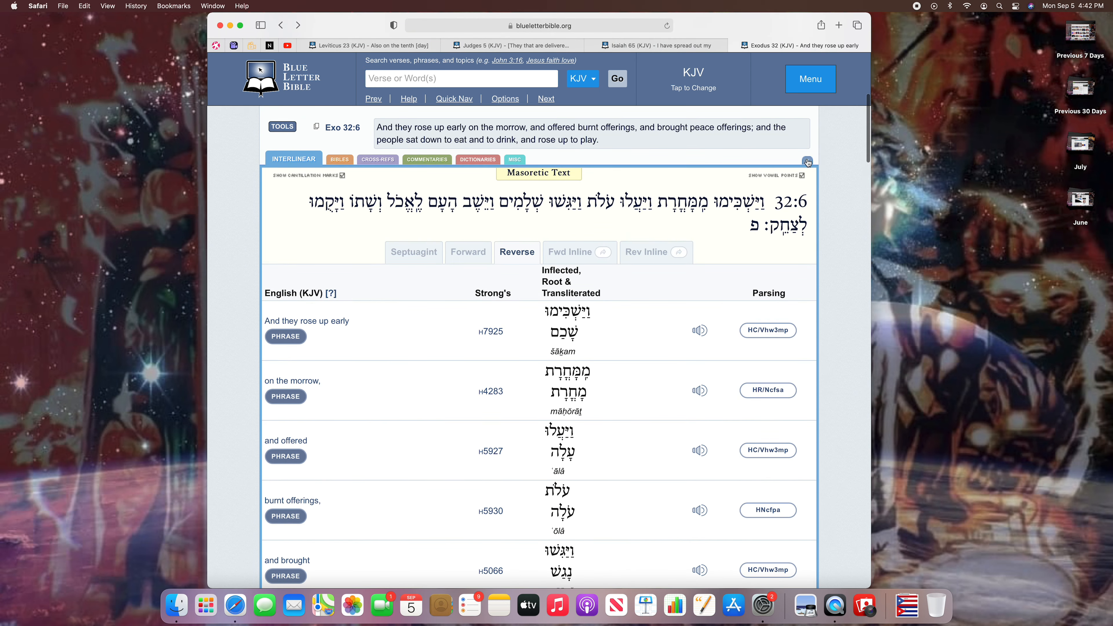
Step: Close the Exodus 32:6 interlinear and select 'the people sat down to eat… rose up to play'
{"action": "left_click", "coordinate": [807, 161]}
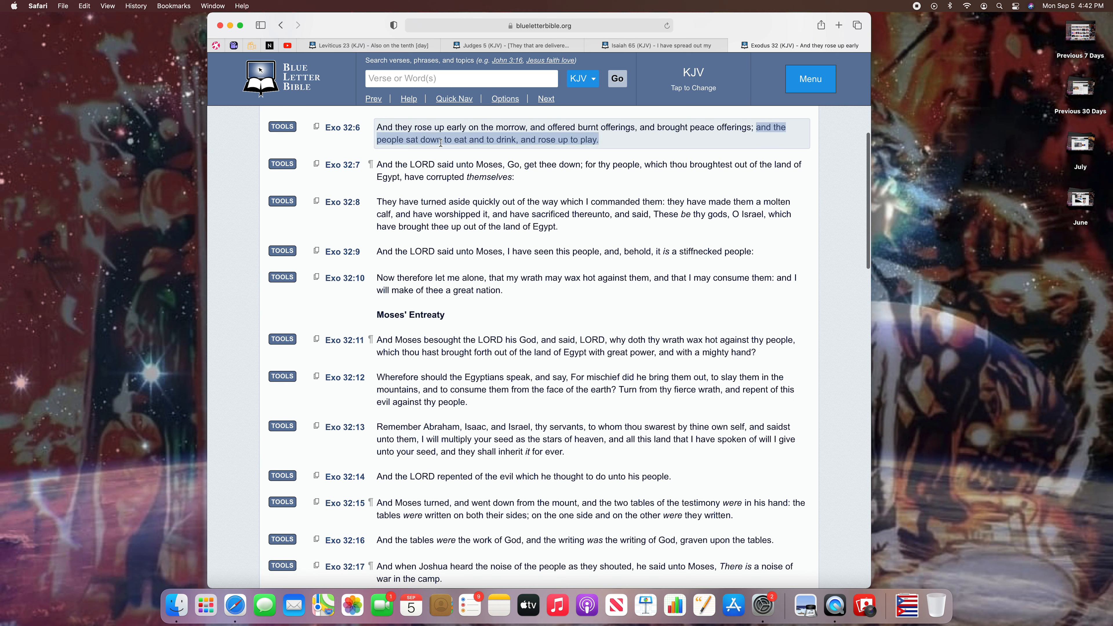
{"action": "mouse_move", "coordinate": [551, 142]}
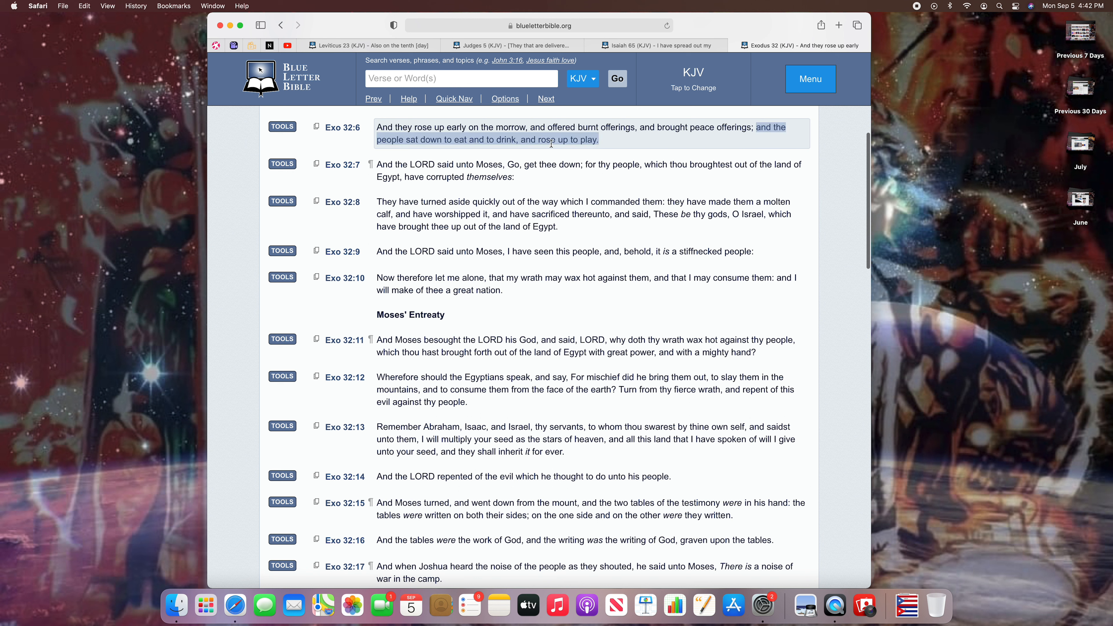
{"action": "mouse_move", "coordinate": [576, 139]}
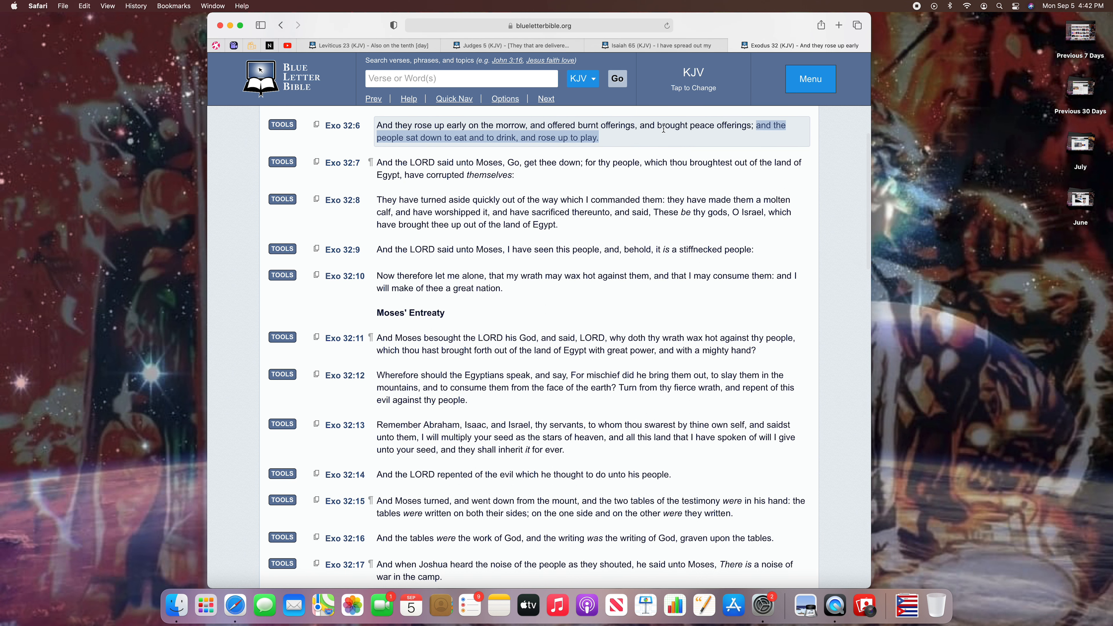
{"action": "left_click", "coordinate": [642, 162]}
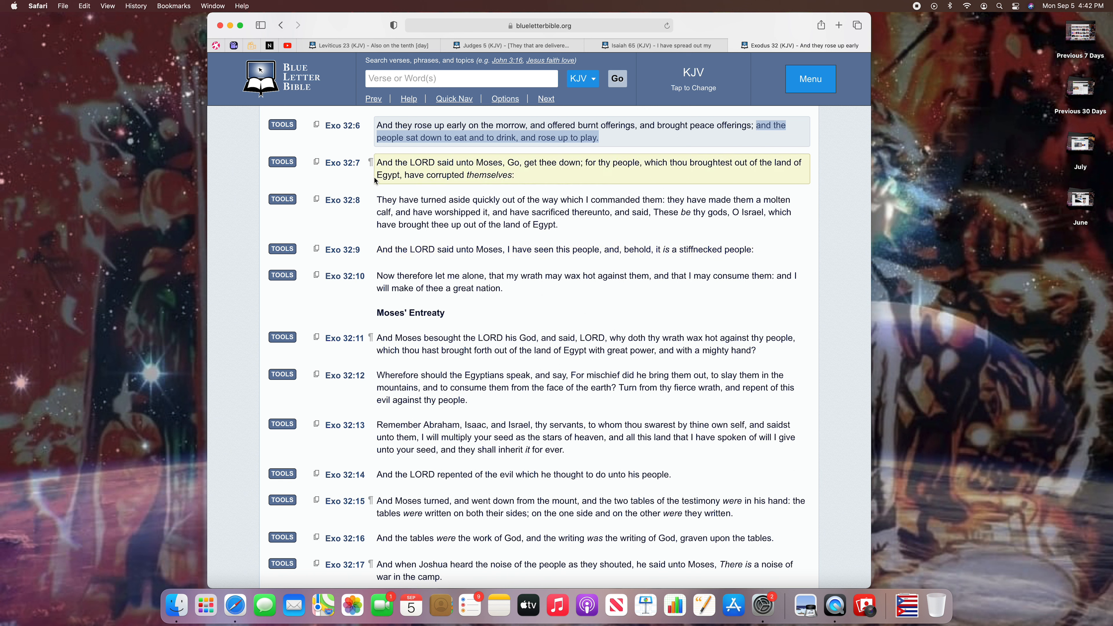
{"action": "mouse_move", "coordinate": [494, 174]}
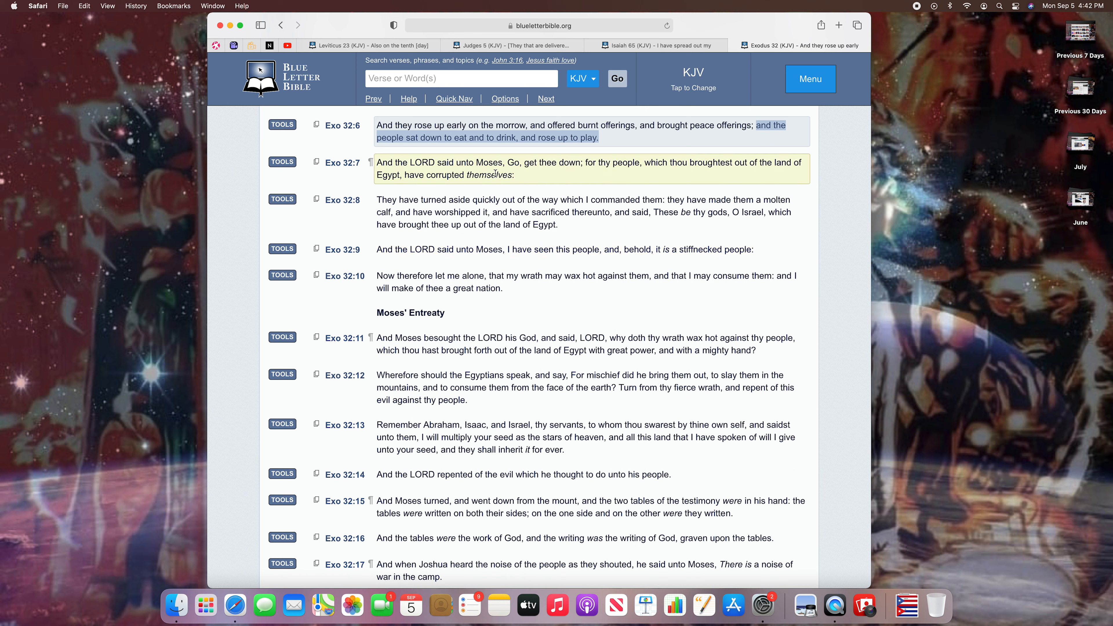
{"action": "mouse_move", "coordinate": [602, 173]}
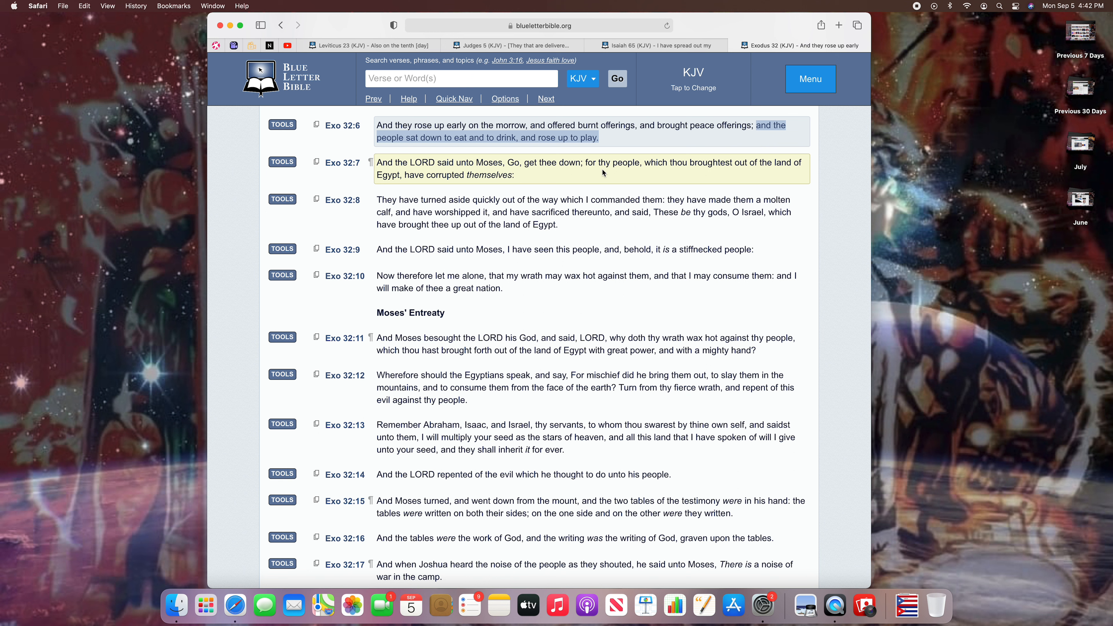
{"action": "mouse_move", "coordinate": [674, 171]}
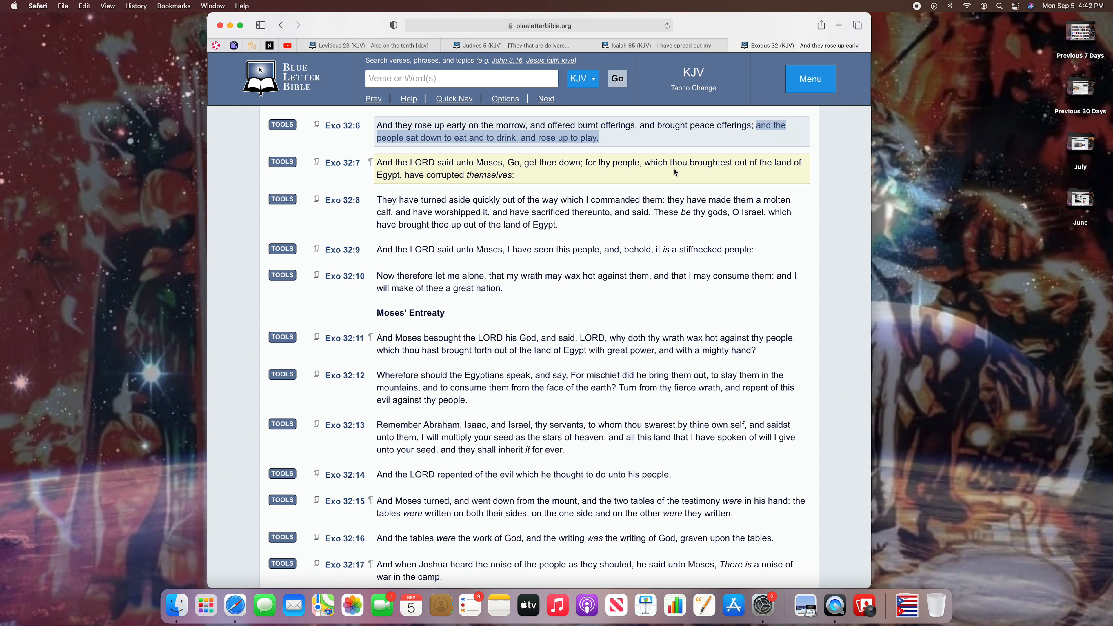
{"action": "mouse_move", "coordinate": [761, 179]}
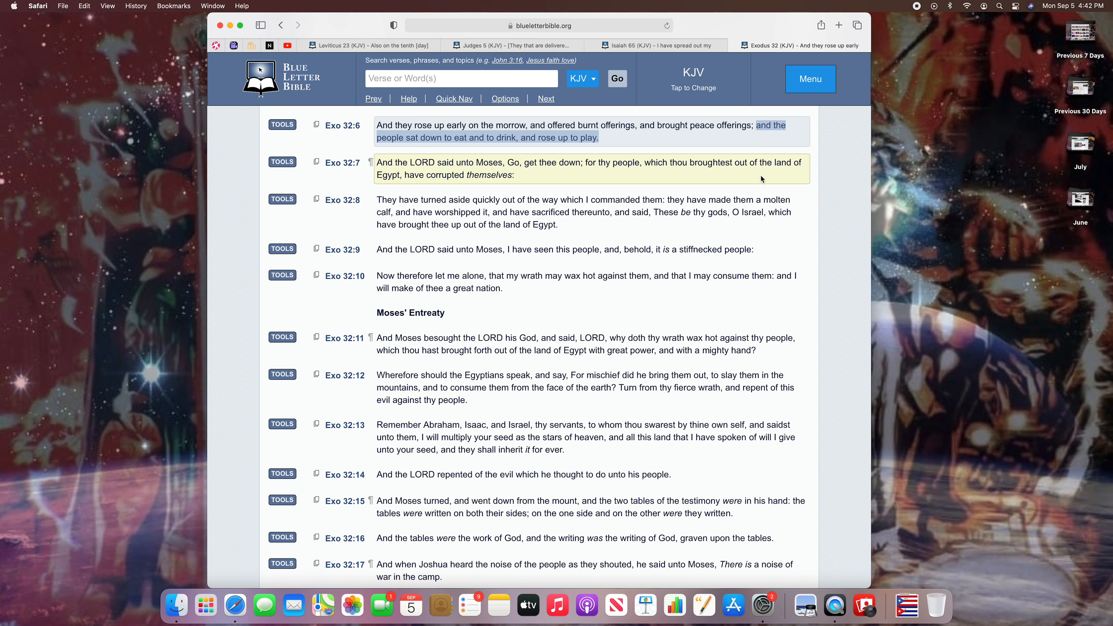
{"action": "mouse_move", "coordinate": [415, 184]}
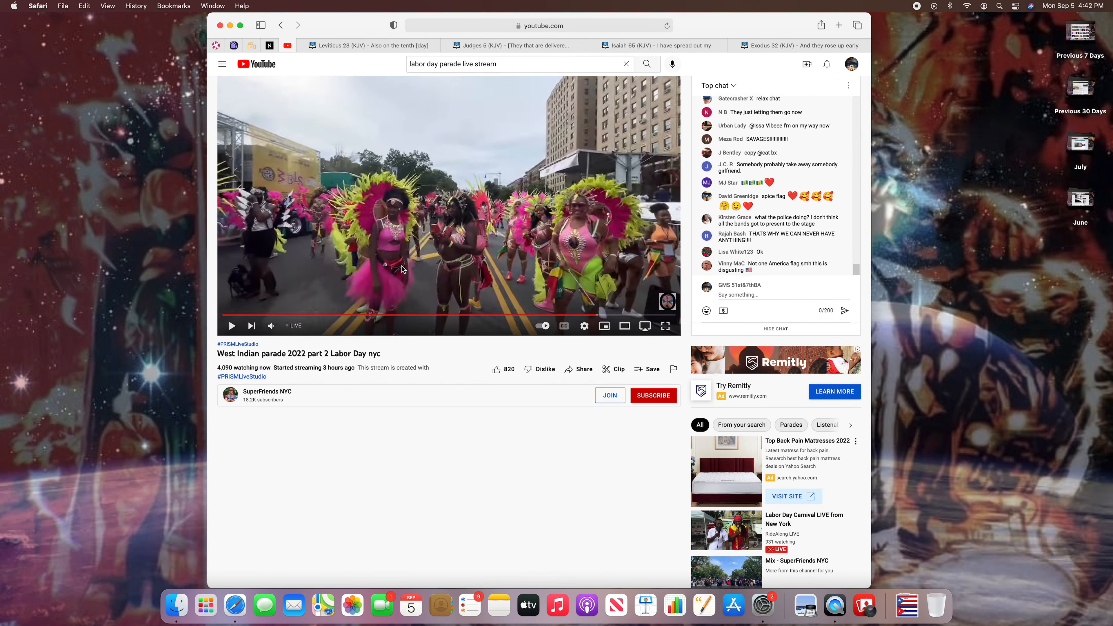
Step: Reopen the West Indian parade livestream from search results, then return to Exodus 32
{"action": "left_click", "coordinate": [231, 325]}
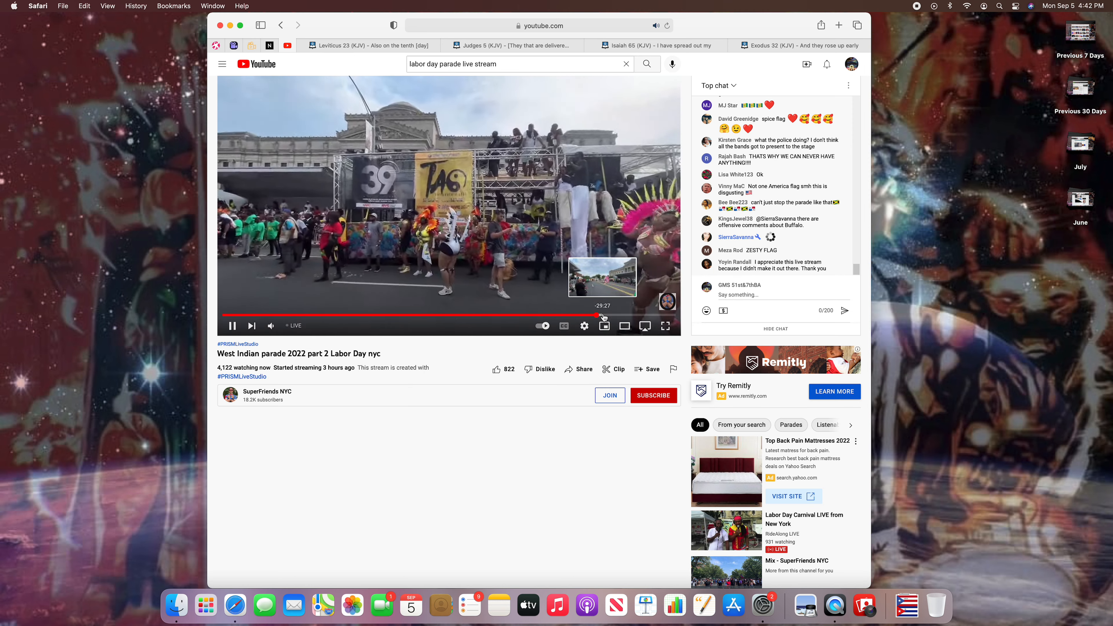
{"action": "left_click", "coordinate": [280, 25]}
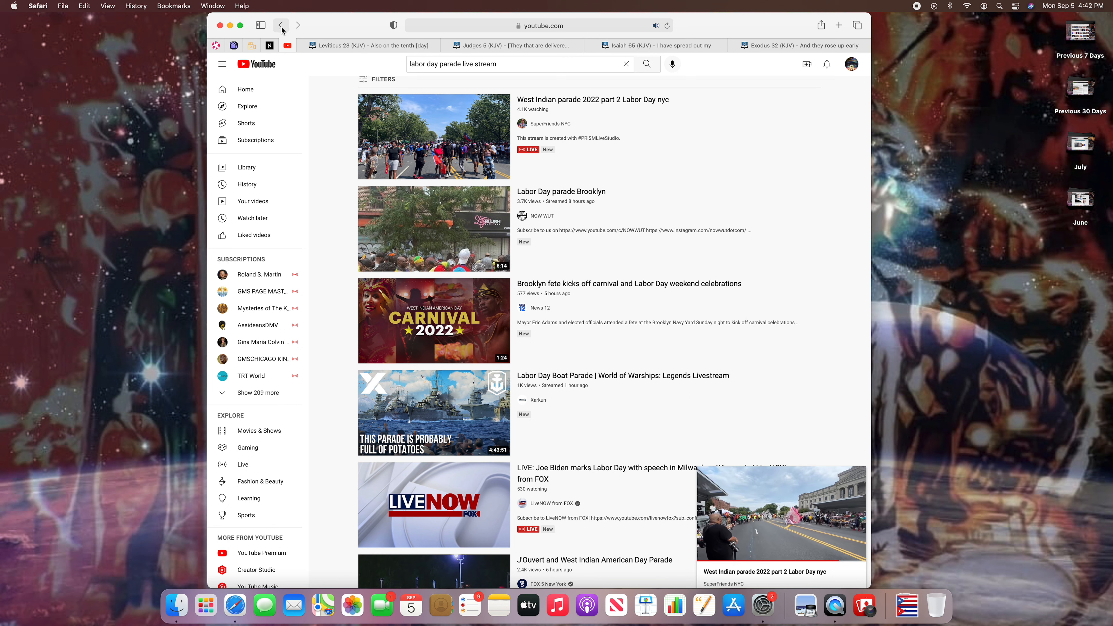
{"action": "left_click", "coordinate": [434, 137]}
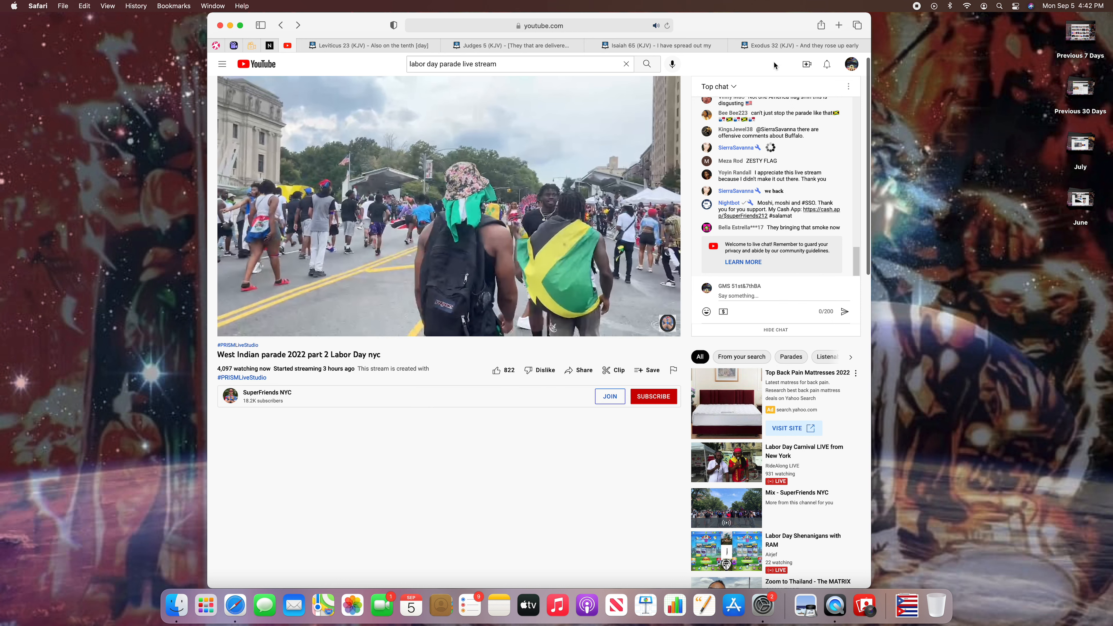
{"action": "left_click", "coordinate": [653, 45]}
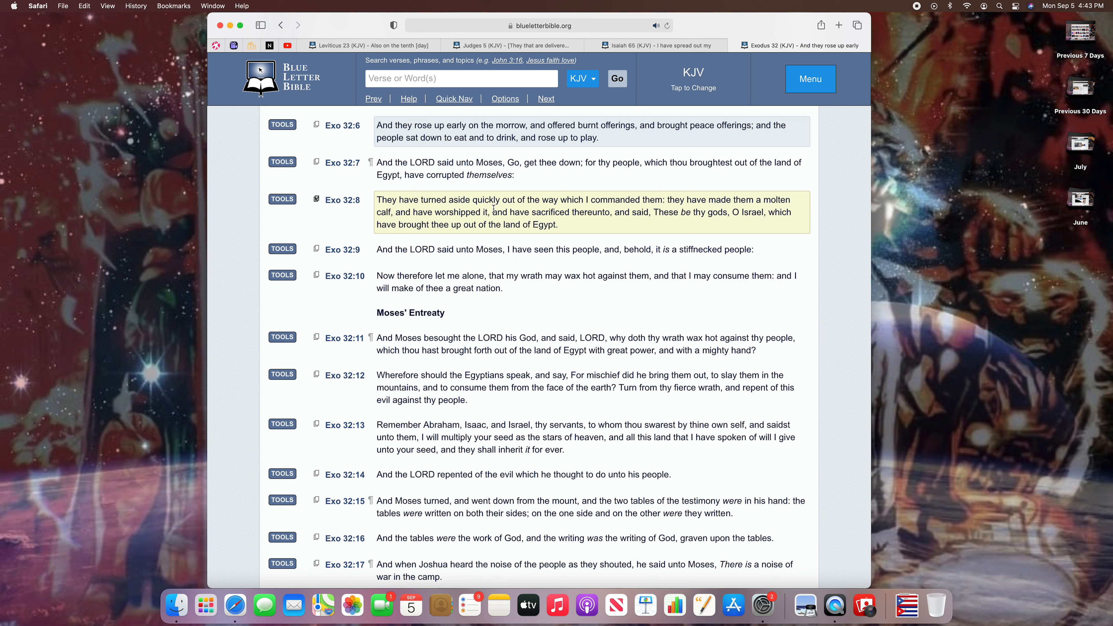
{"action": "mouse_move", "coordinate": [581, 225]}
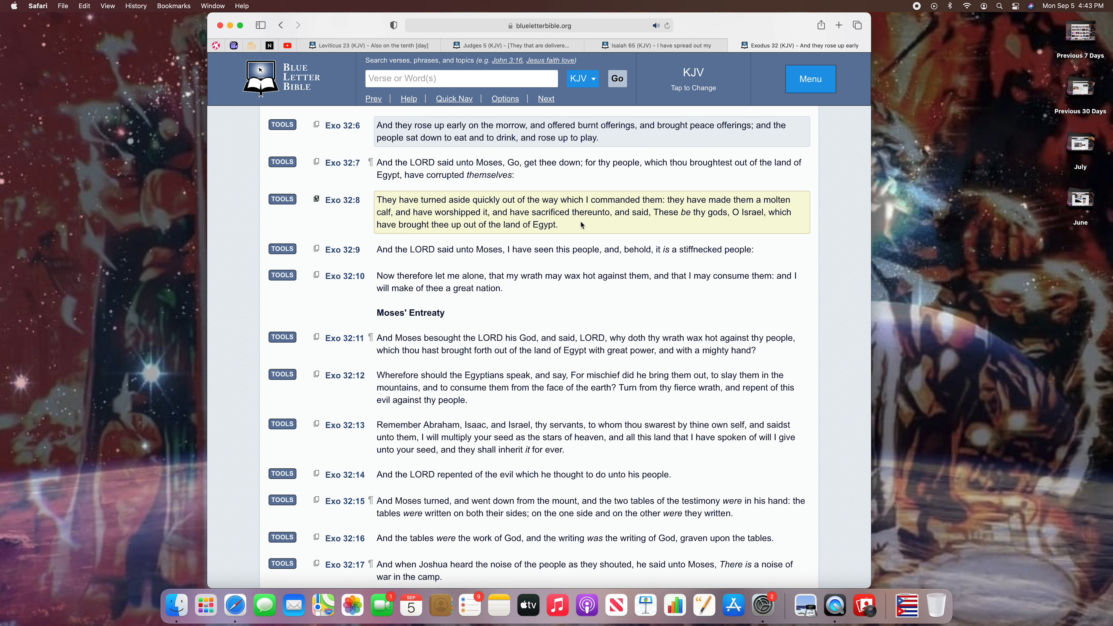
{"action": "mouse_move", "coordinate": [681, 221]}
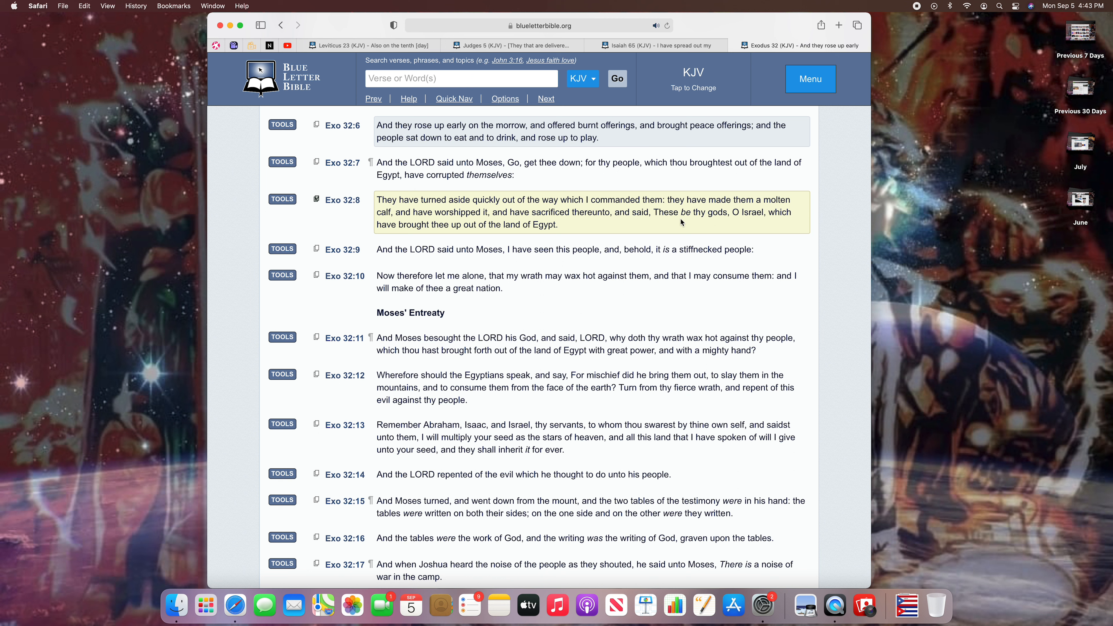
{"action": "mouse_move", "coordinate": [420, 236]}
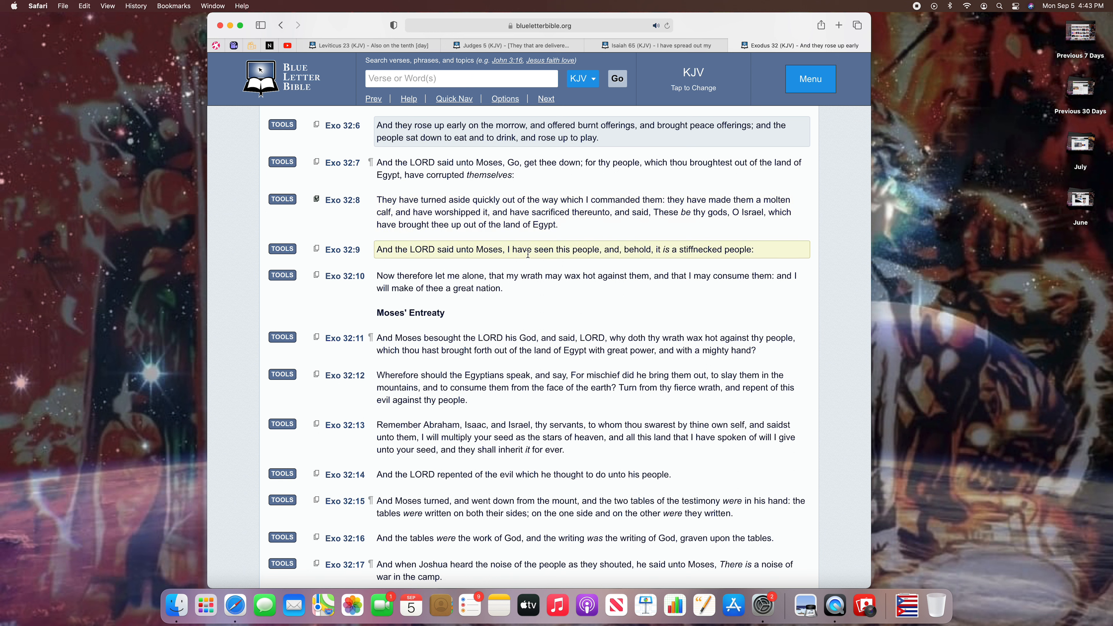
{"action": "mouse_move", "coordinate": [613, 259]}
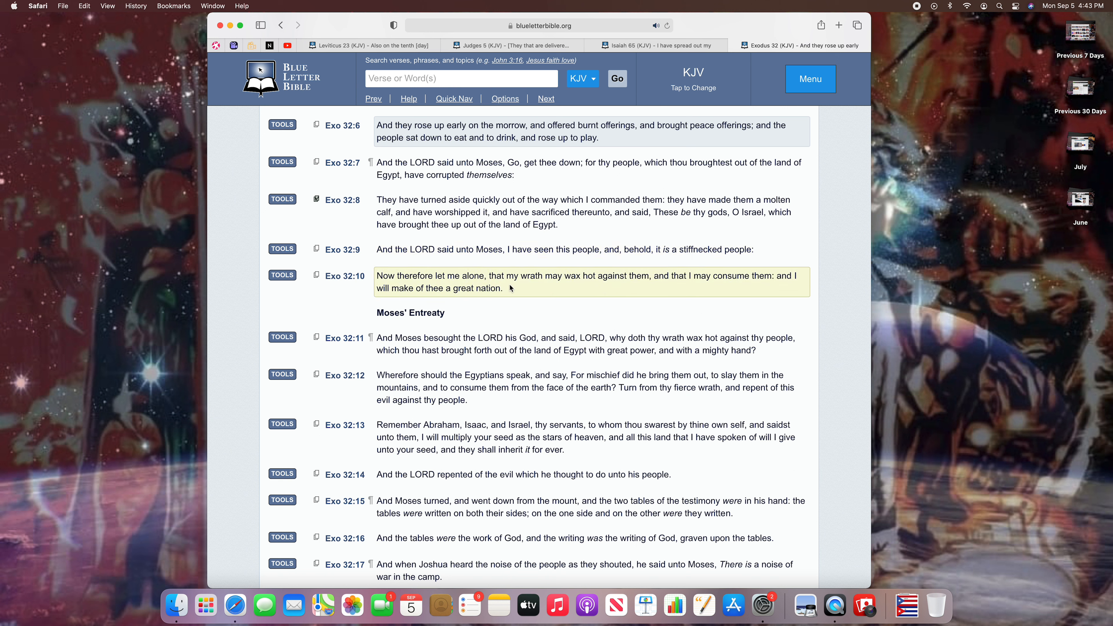
{"action": "mouse_move", "coordinate": [564, 284]}
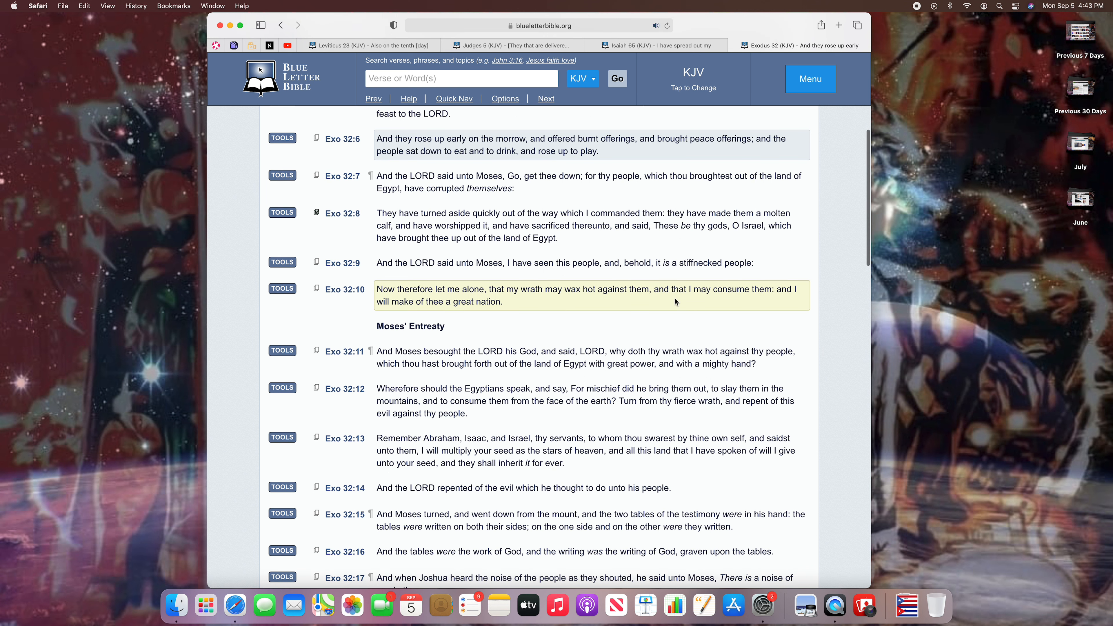
{"action": "mouse_move", "coordinate": [600, 289]}
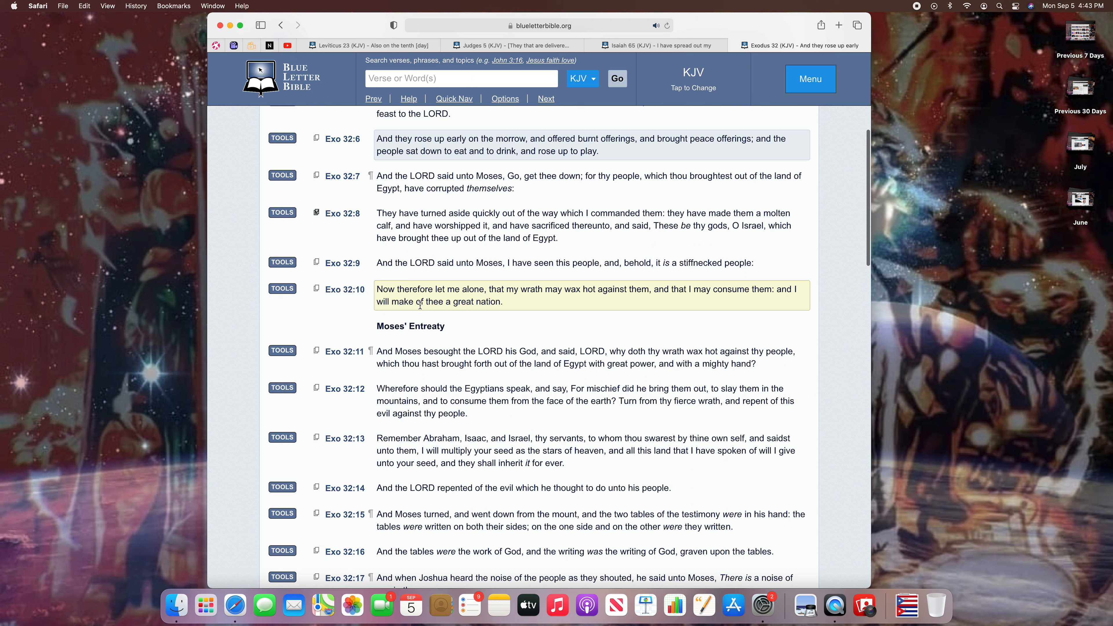
{"action": "mouse_move", "coordinate": [543, 306]}
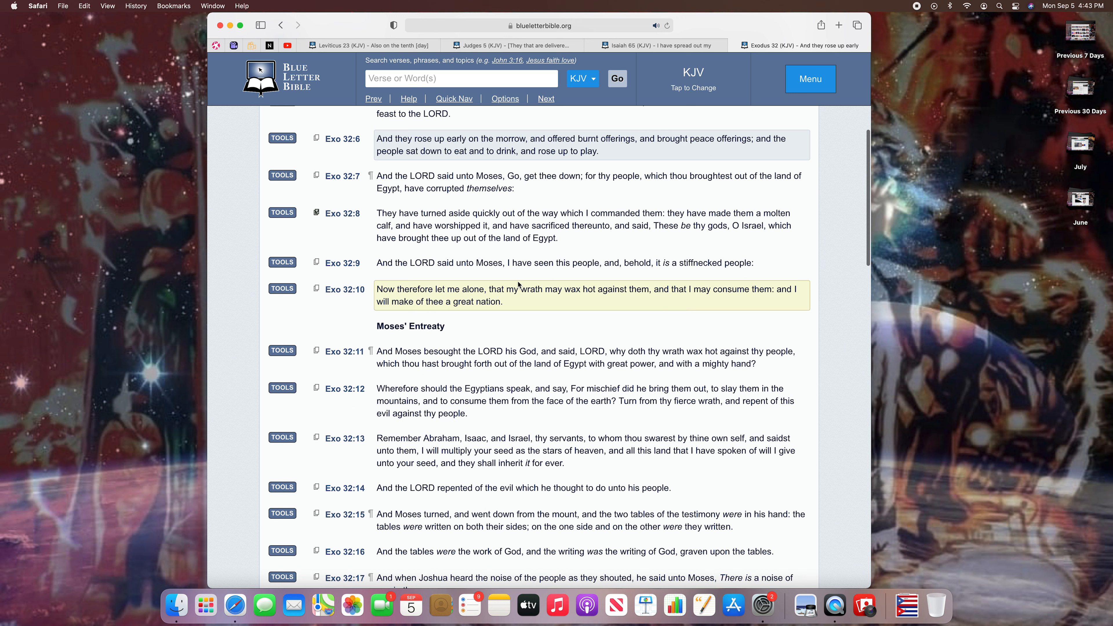
{"action": "mouse_move", "coordinate": [813, 287]}
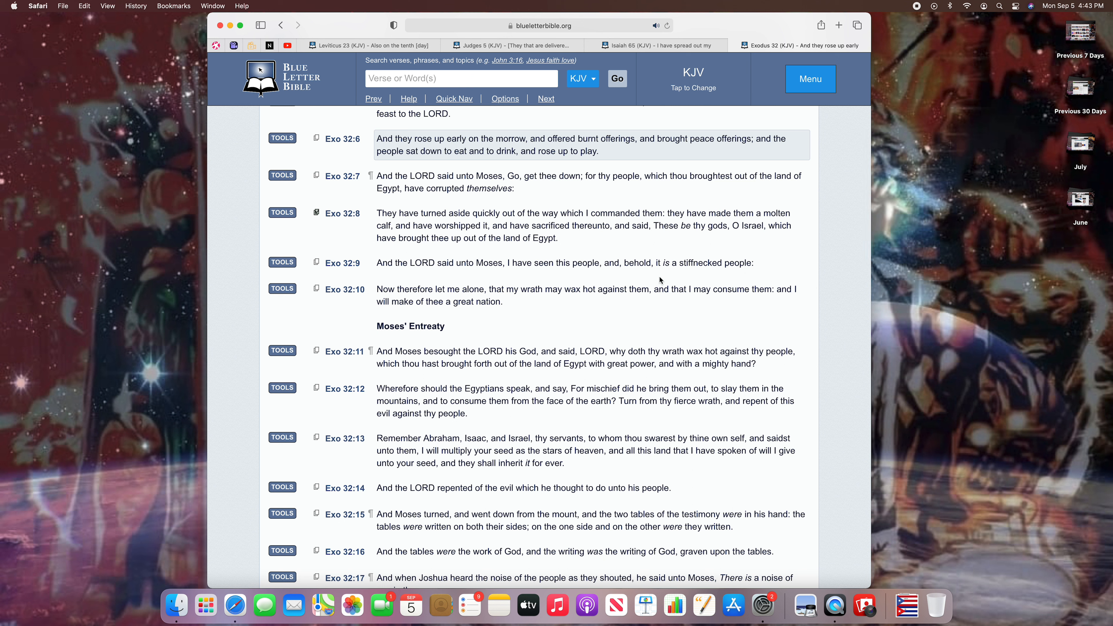
{"action": "left_click", "coordinate": [553, 296]}
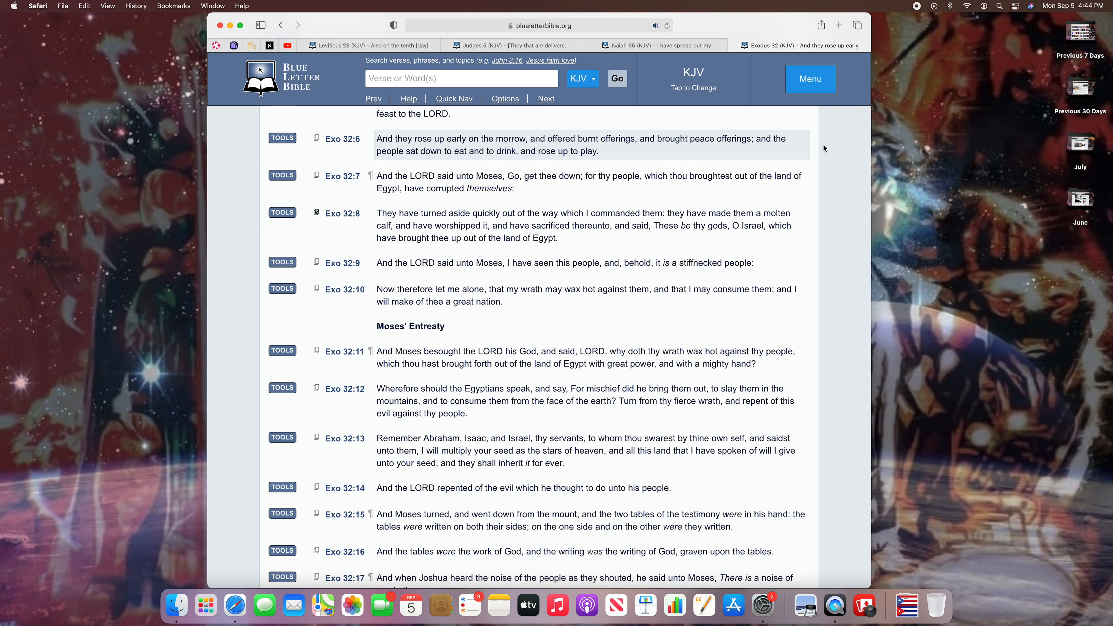
{"action": "mouse_move", "coordinate": [918, 10]}
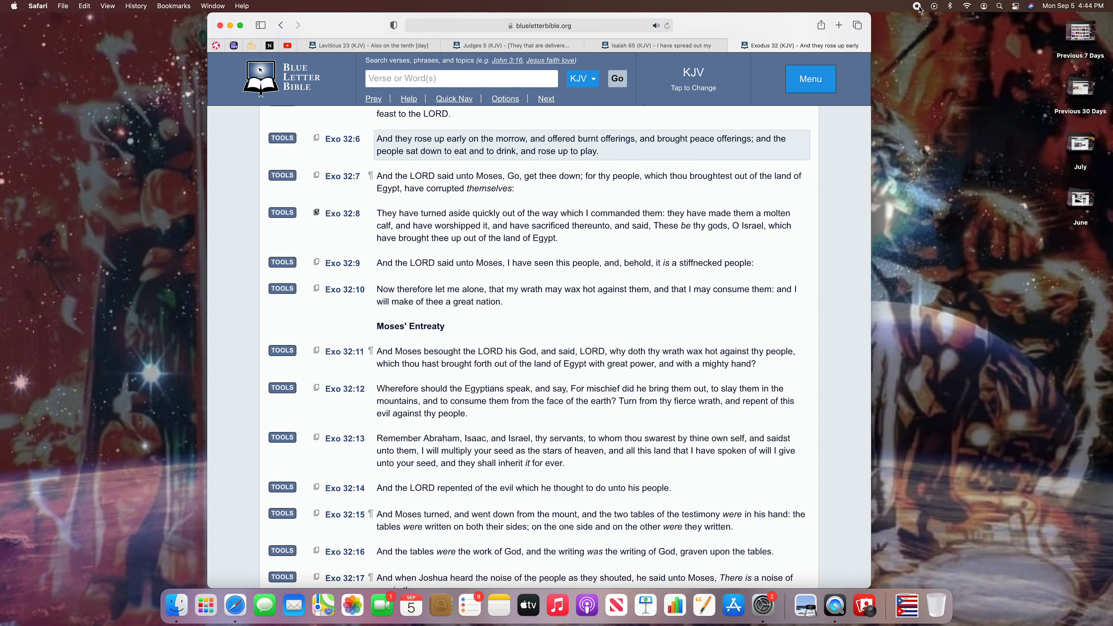